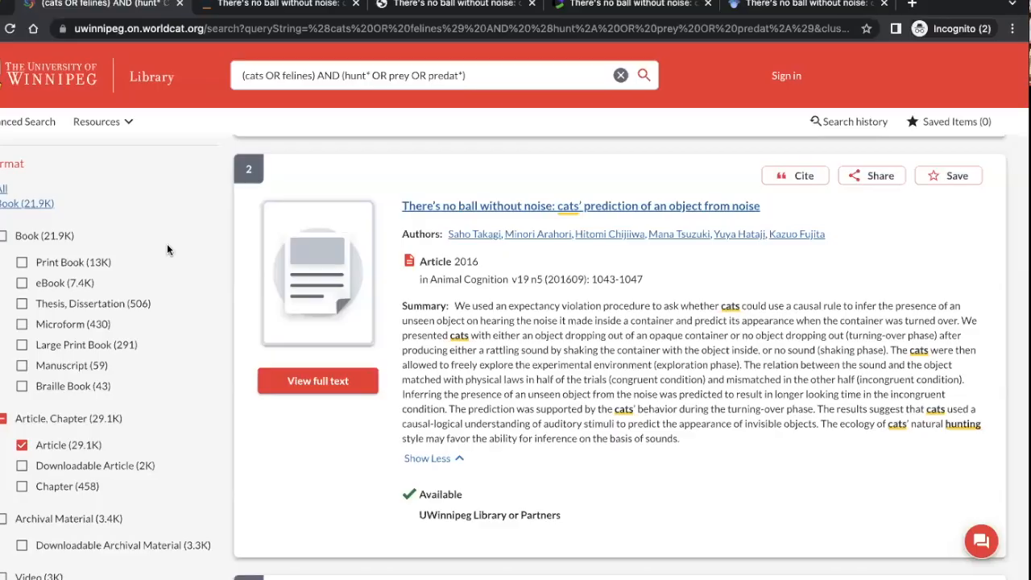
pyautogui.moveTo(346, 132)
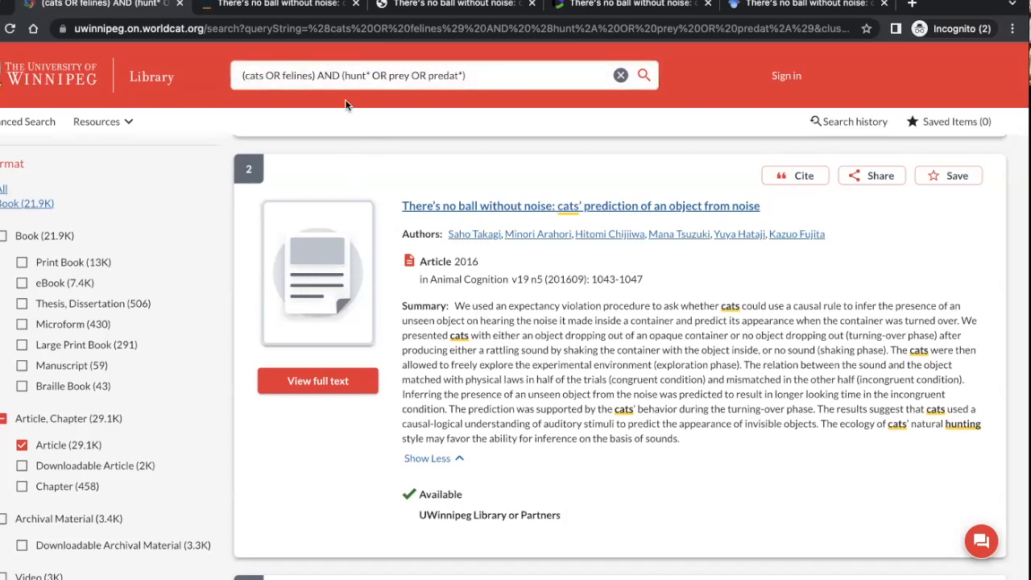
# Switch to the Springer Link tab with the 'There's no ball without noise' article page.
pyautogui.click(338, 75)
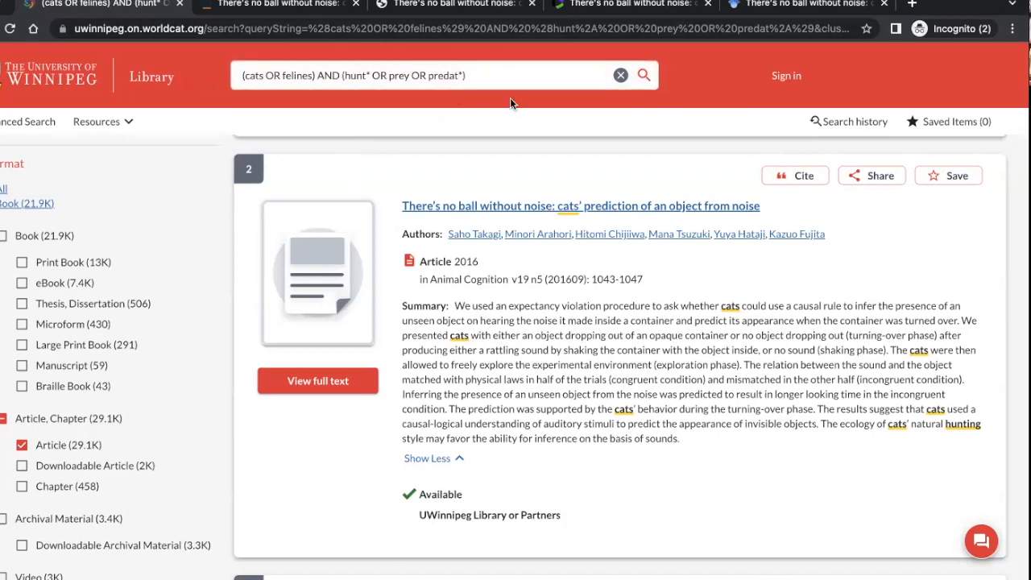
pyautogui.moveTo(473, 200)
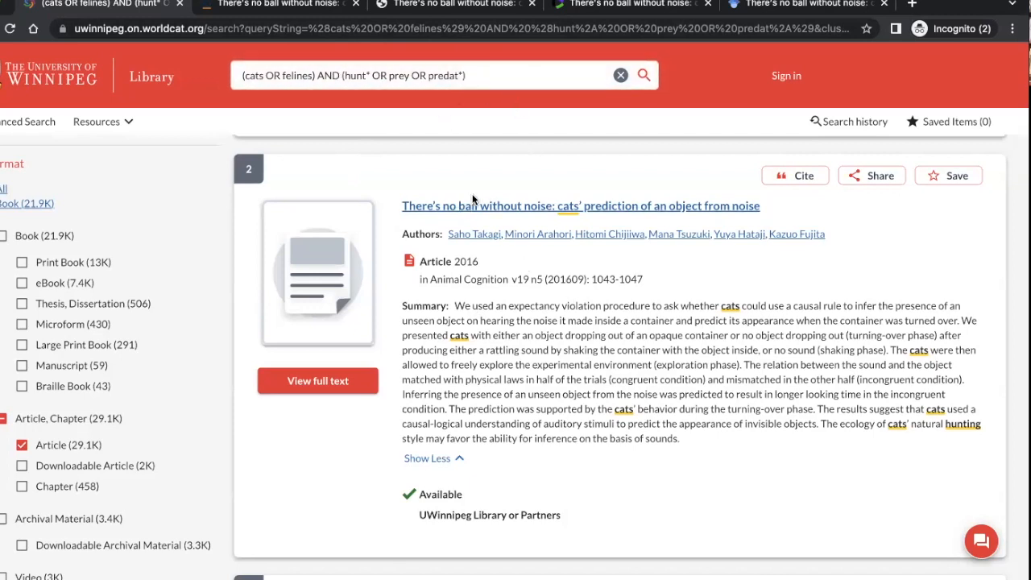
pyautogui.moveTo(615, 196)
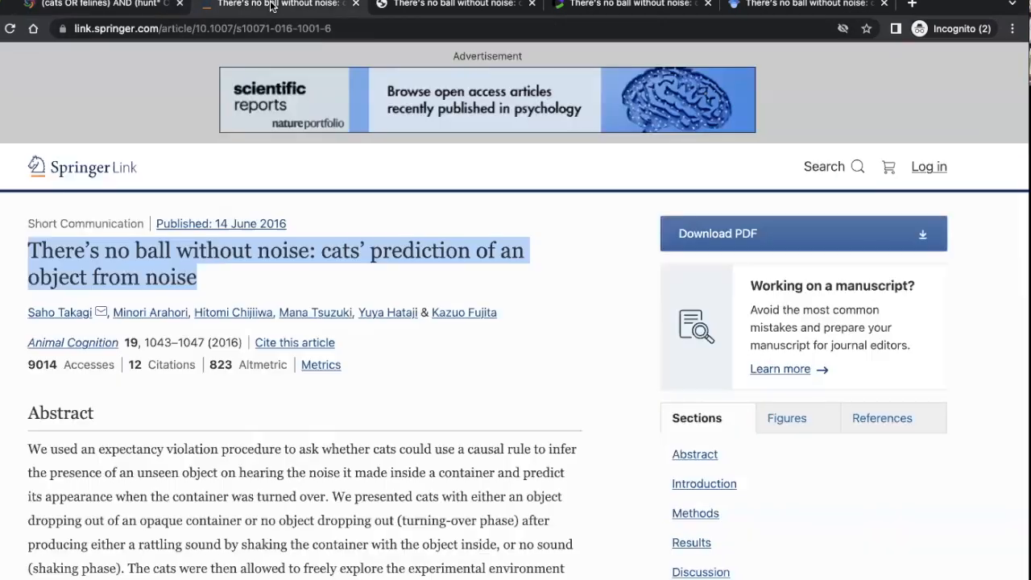
pyautogui.moveTo(465, 28)
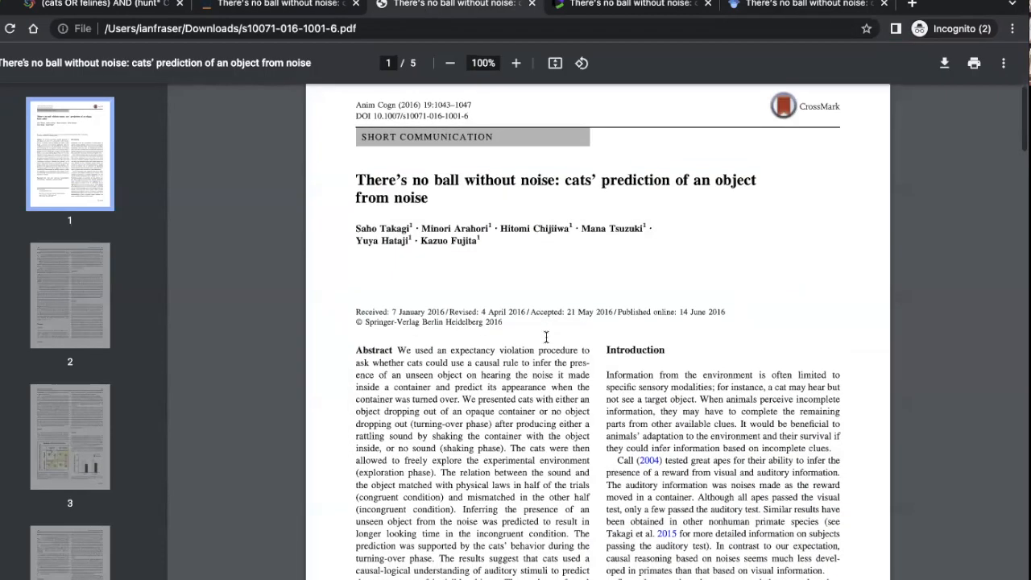
# Scroll the downloaded PDF down to page 5 where the References list begins.
pyautogui.scroll(-3)
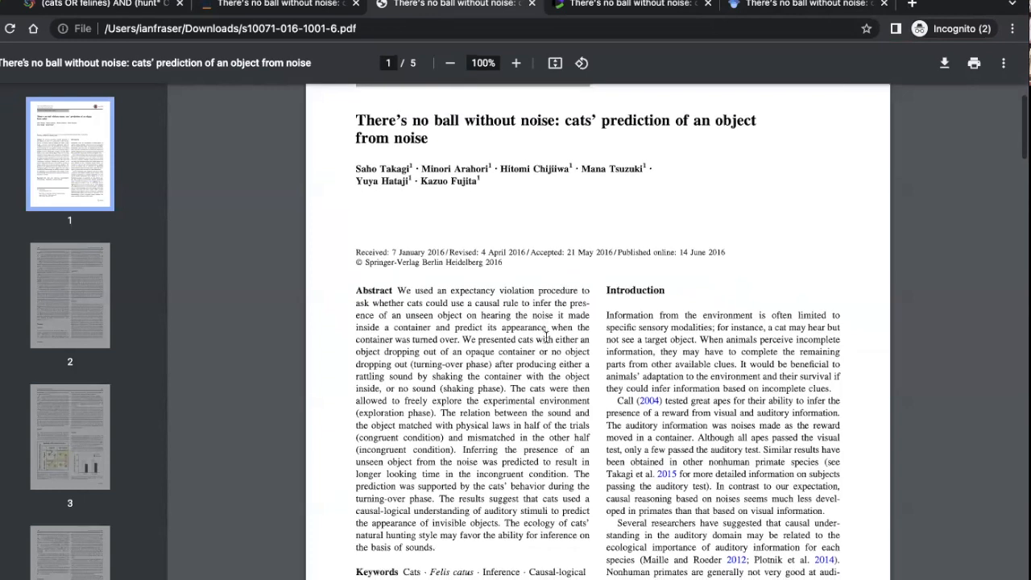
pyautogui.scroll(-3)
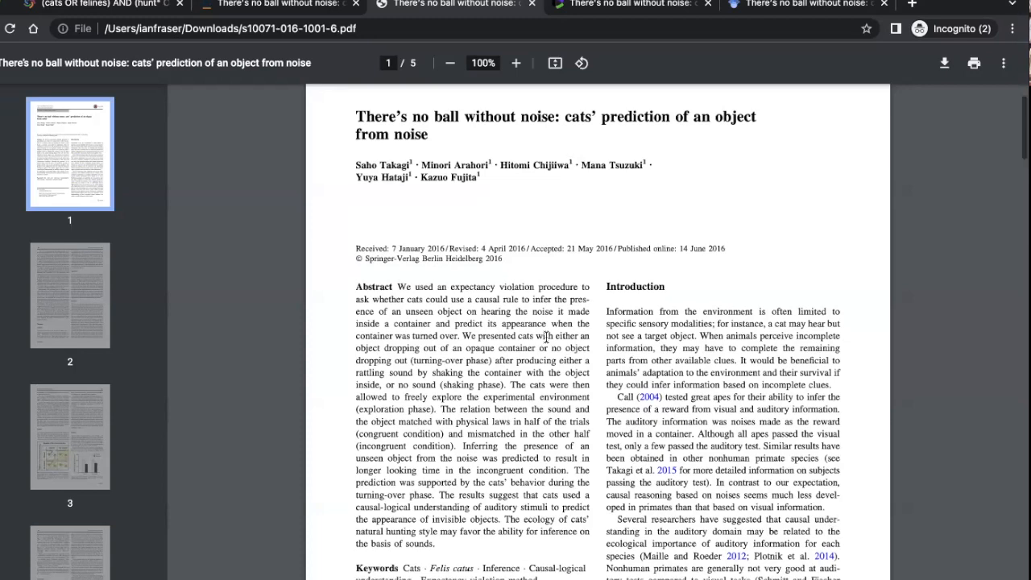
pyautogui.scroll(-3)
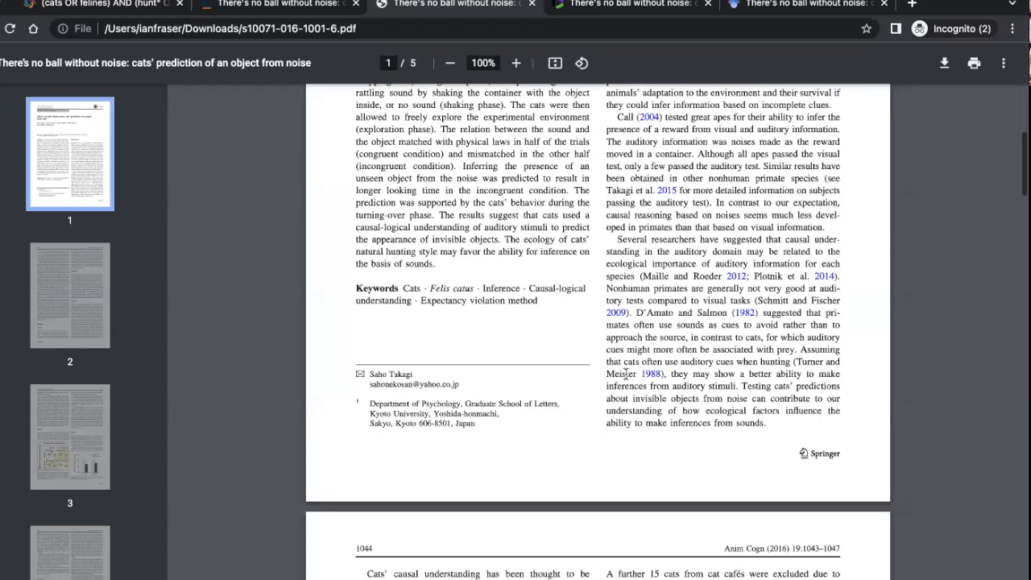
pyautogui.scroll(-3)
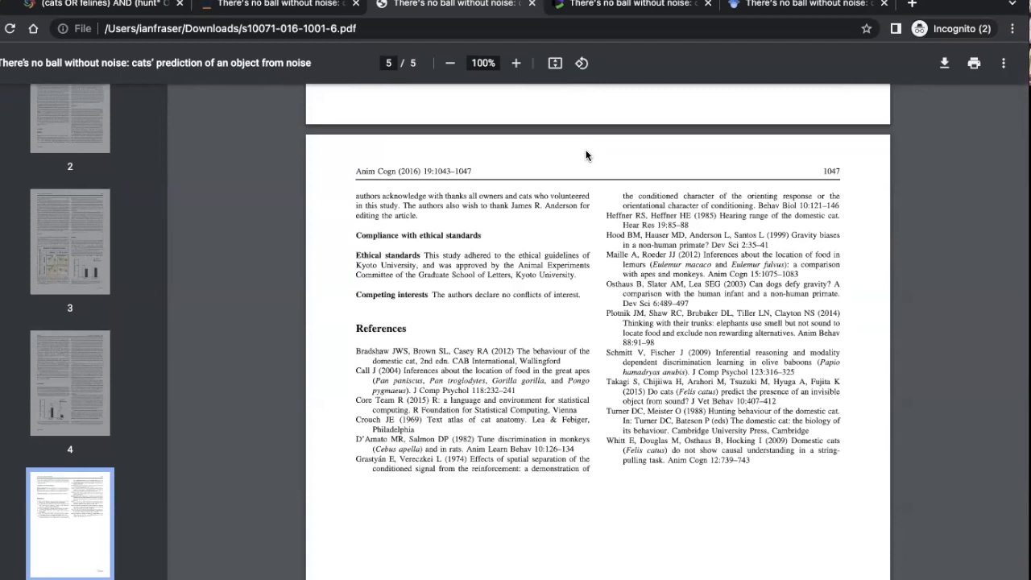
pyautogui.moveTo(544, 222)
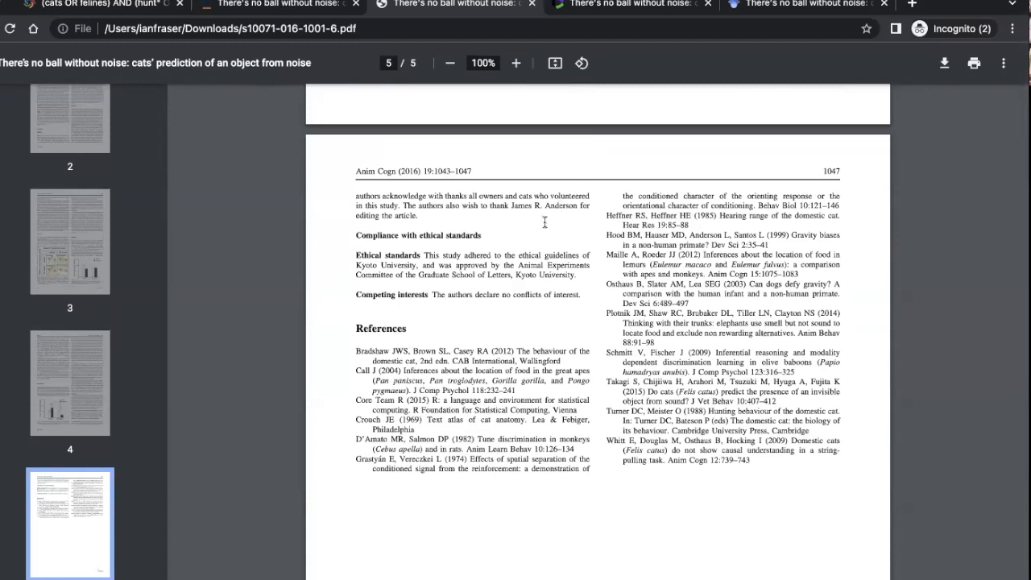
# Select and copy the 1985 'Hearing range of the domestic cat' reference title from the PDF.
pyautogui.scroll(-3)
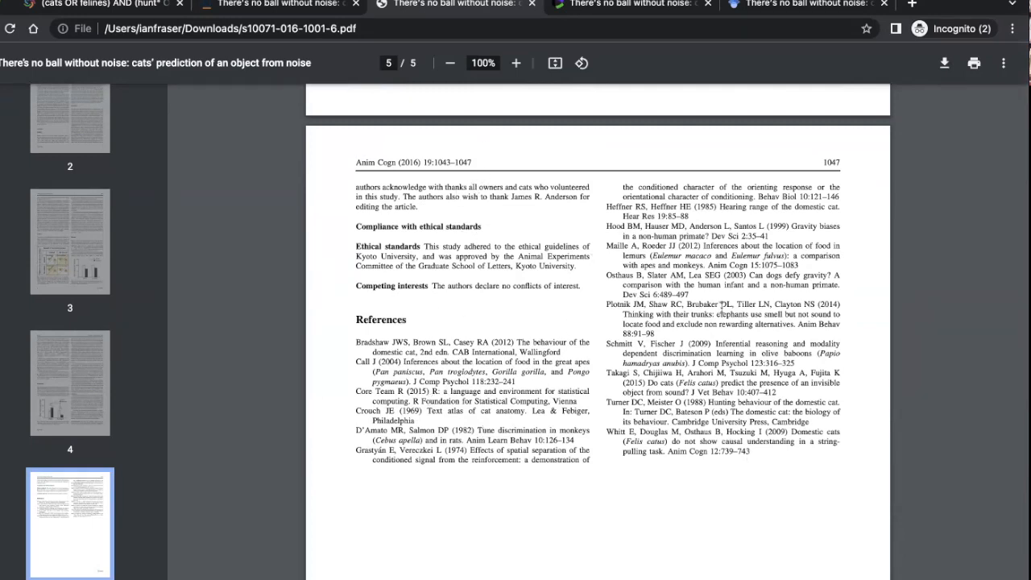
pyautogui.moveTo(535, 413)
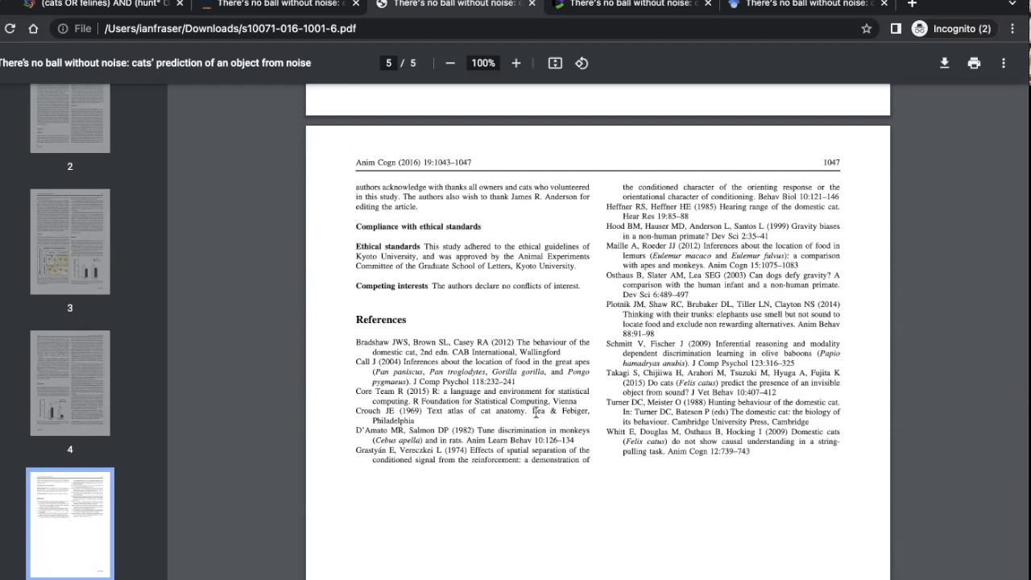
pyautogui.moveTo(643, 393)
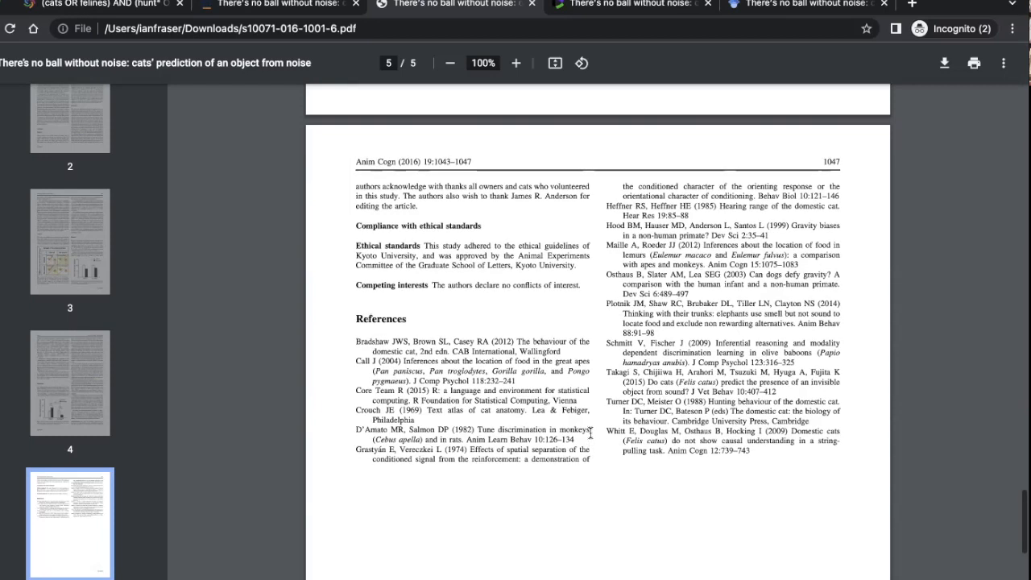
pyautogui.scroll(-3)
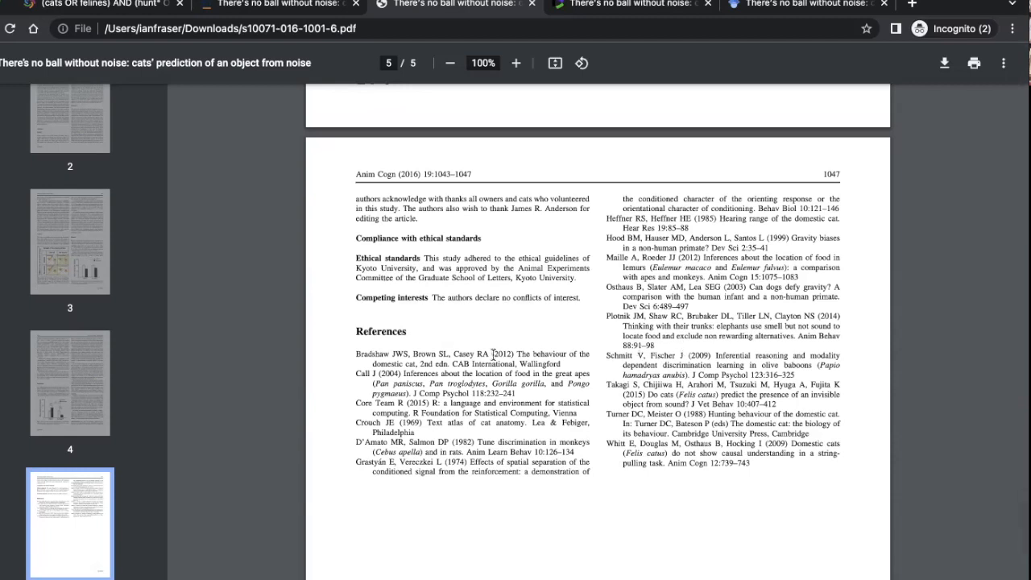
pyautogui.moveTo(519, 246)
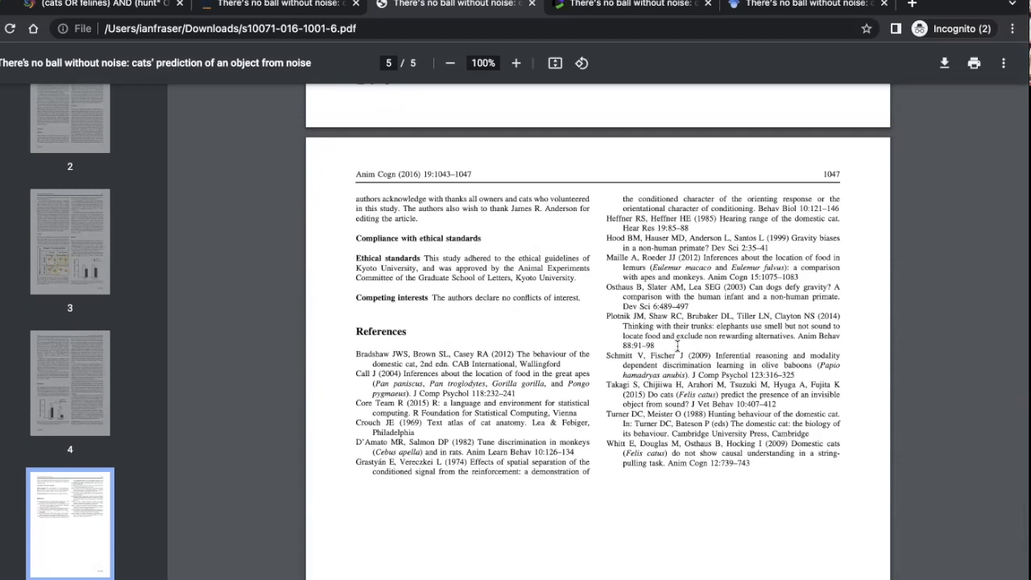
pyautogui.moveTo(661, 412)
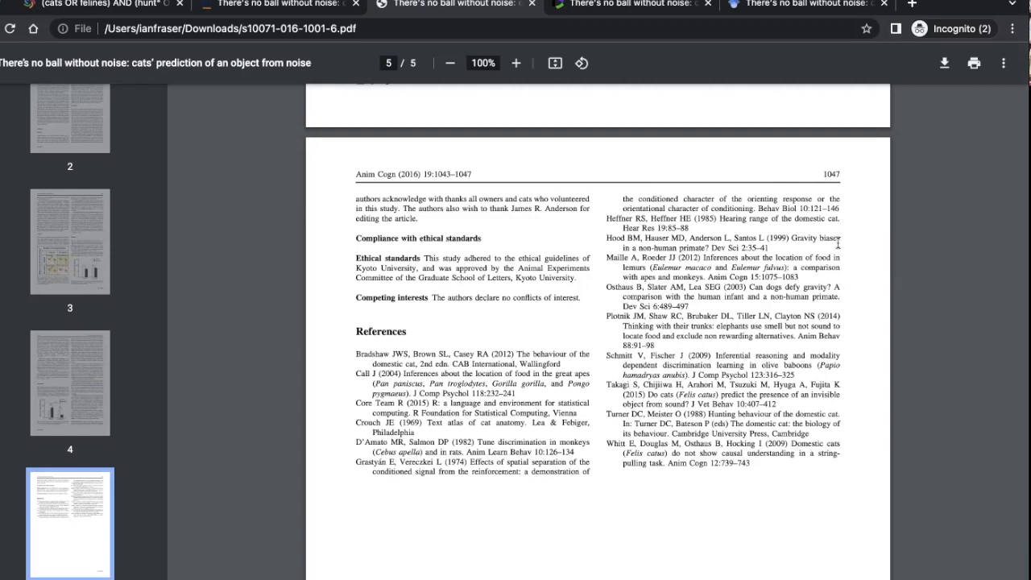
pyautogui.doubleClick(740, 217)
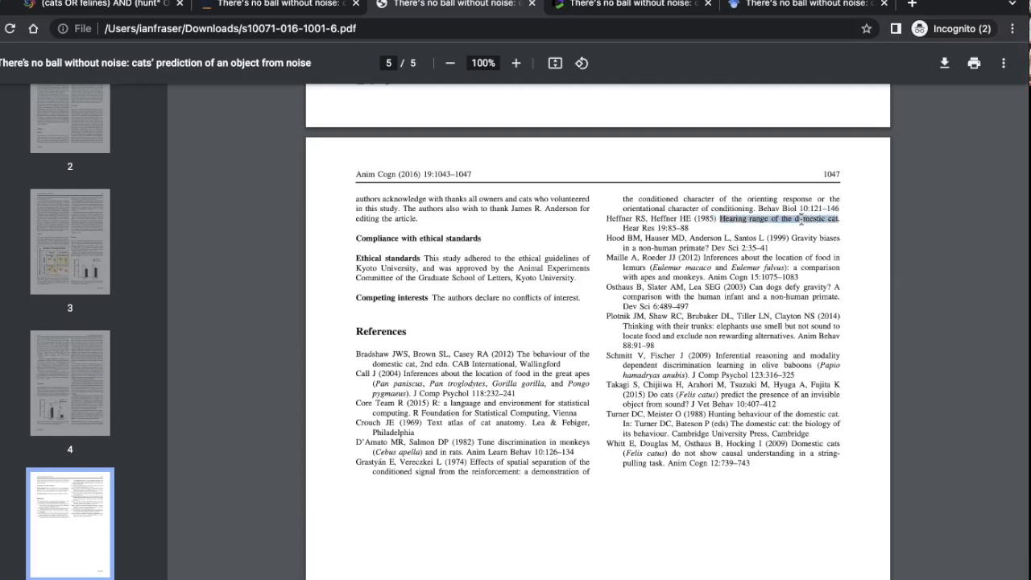
pyautogui.rightClick(776, 219)
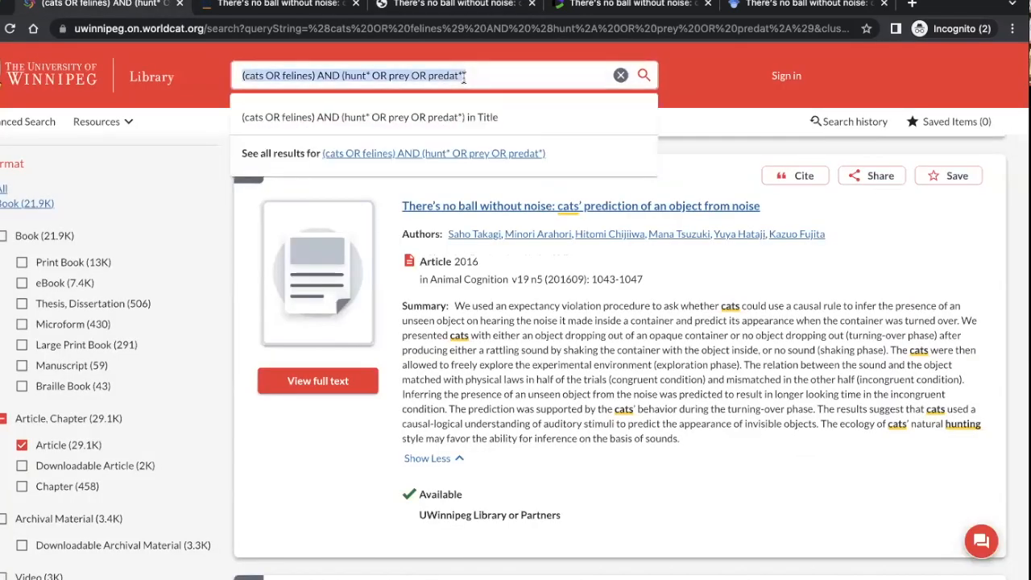
# Search WorldCat for "Hearing range of the domestic cat", view the single 1985 record, then return to the PDF.
pyautogui.write('Hearing range of the domestic cat')
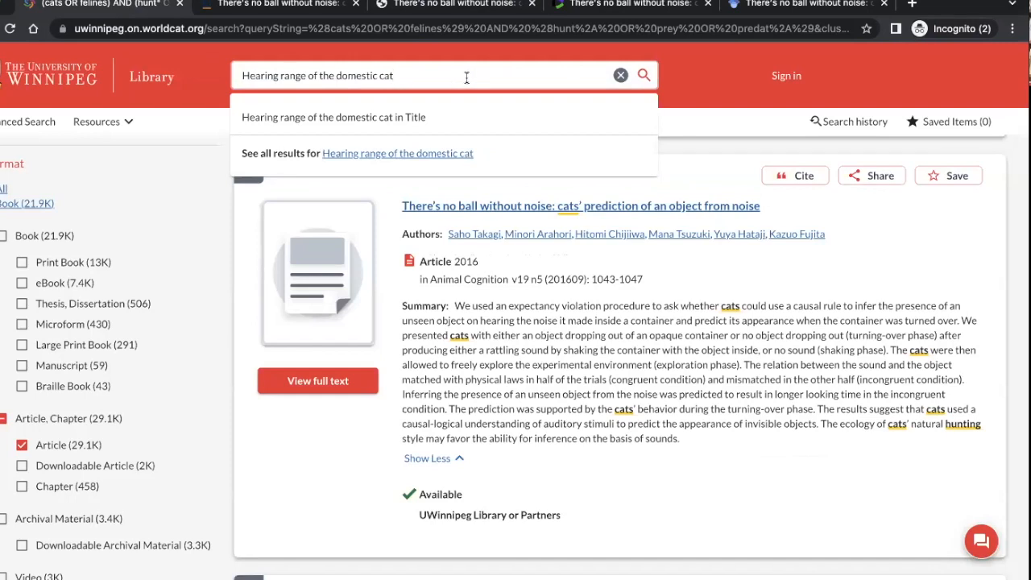
pyautogui.write('"')
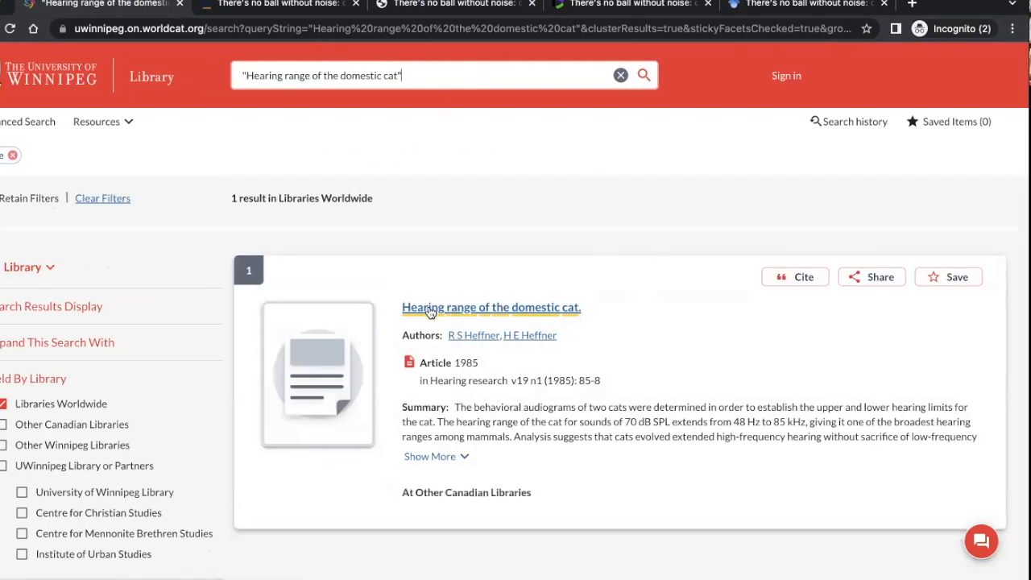
pyautogui.scroll(-3)
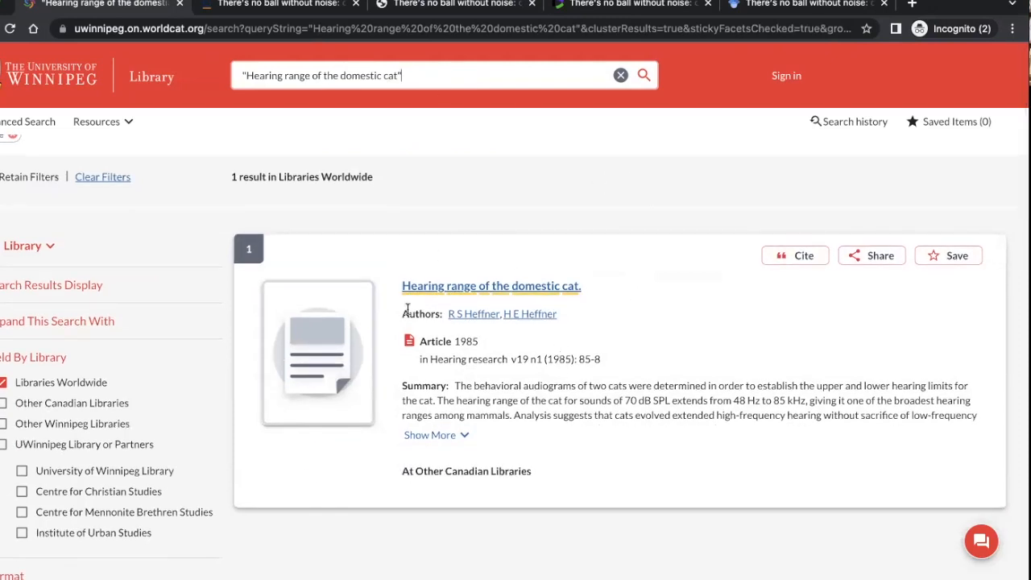
pyautogui.scroll(-3)
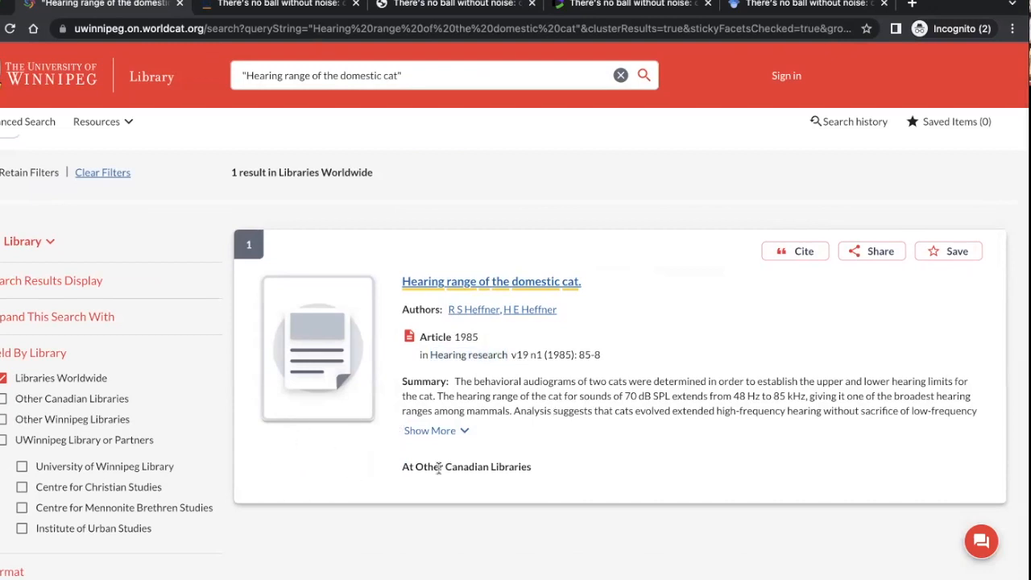
pyautogui.moveTo(537, 474)
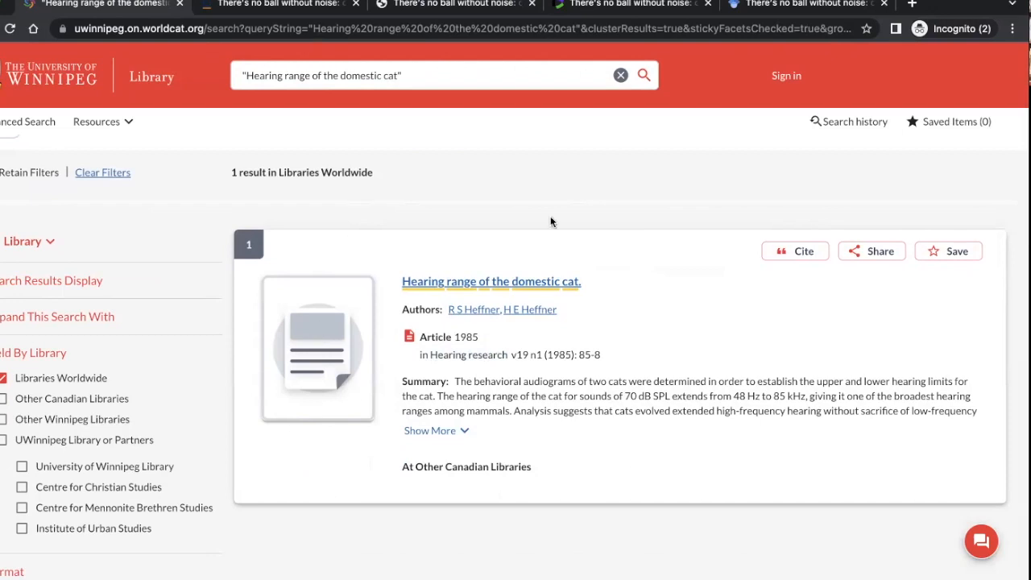
pyautogui.moveTo(699, 298)
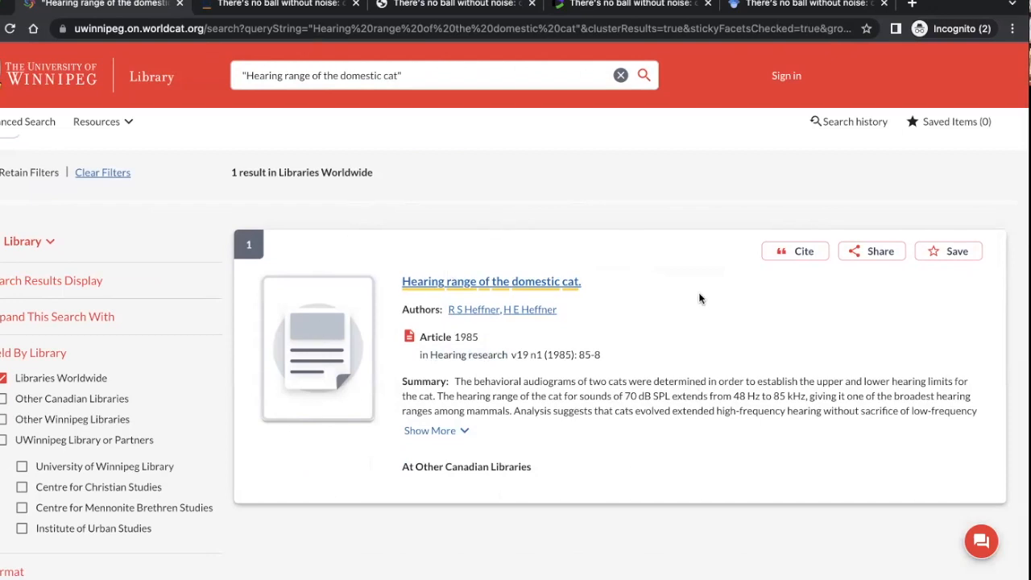
pyautogui.click(490, 280)
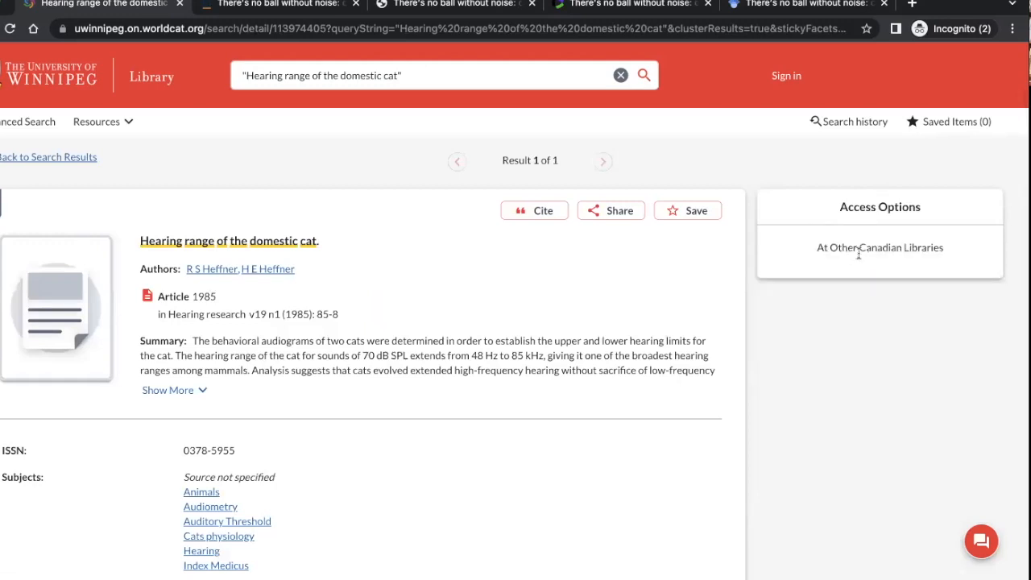
pyautogui.moveTo(873, 277)
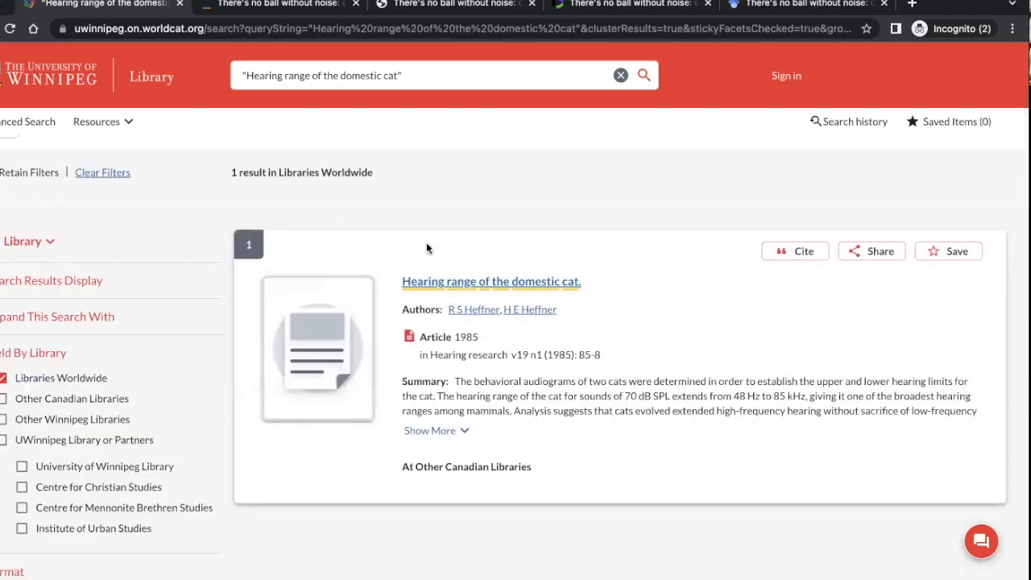
pyautogui.moveTo(572, 418)
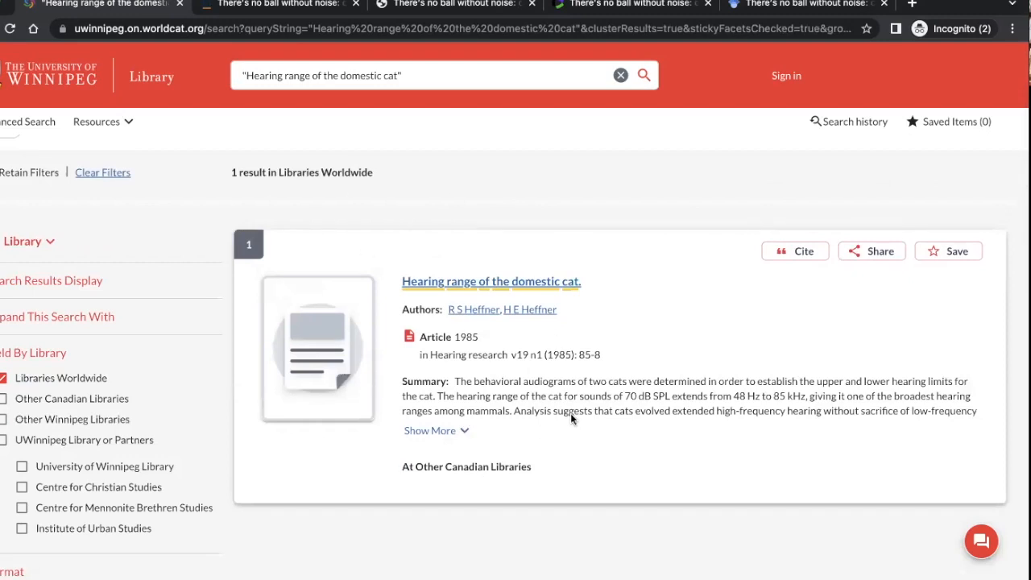
pyautogui.moveTo(525, 399)
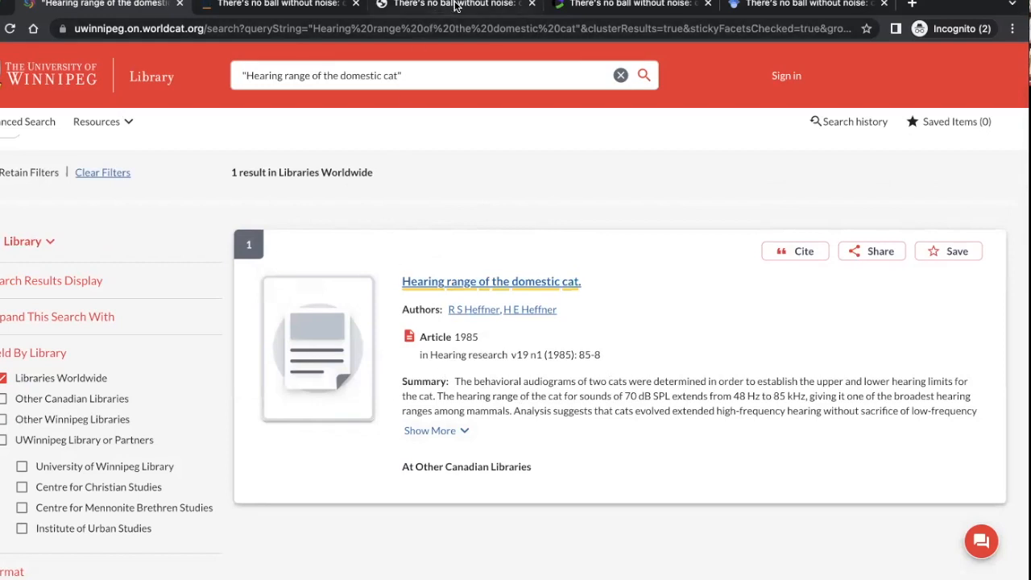
pyautogui.click(454, 4)
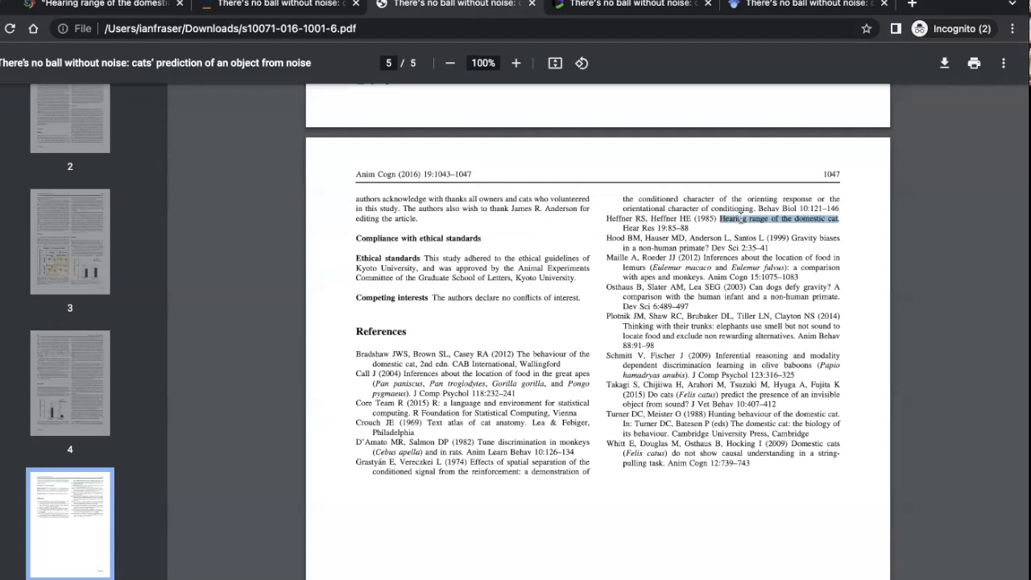
pyautogui.moveTo(757, 325)
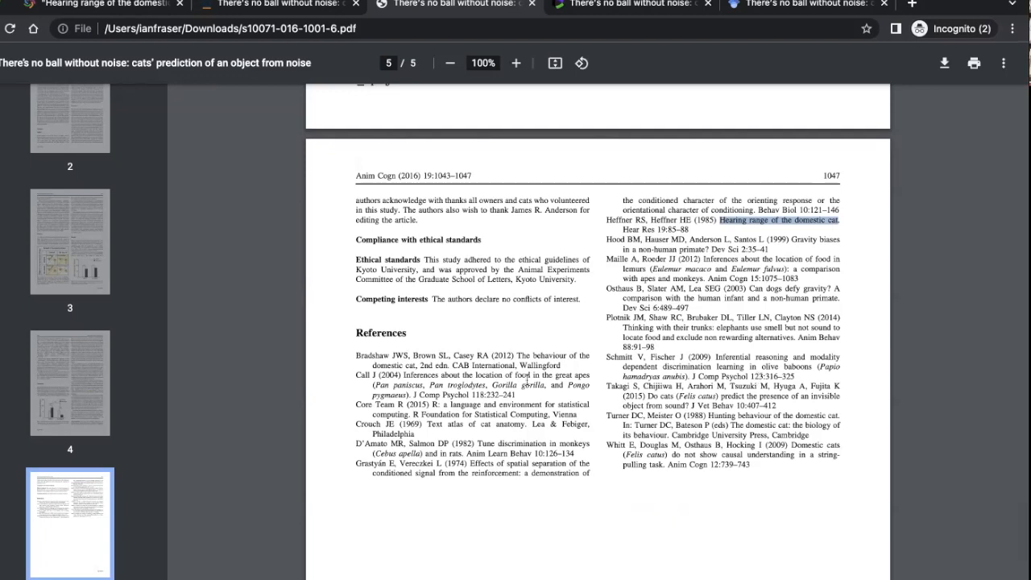
pyautogui.moveTo(633, 396)
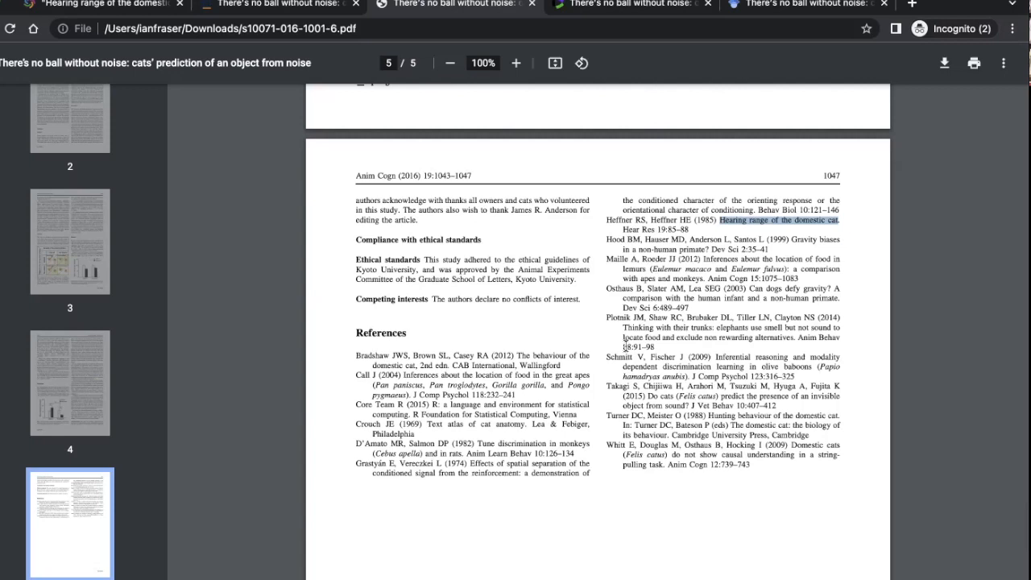
pyautogui.moveTo(652, 377)
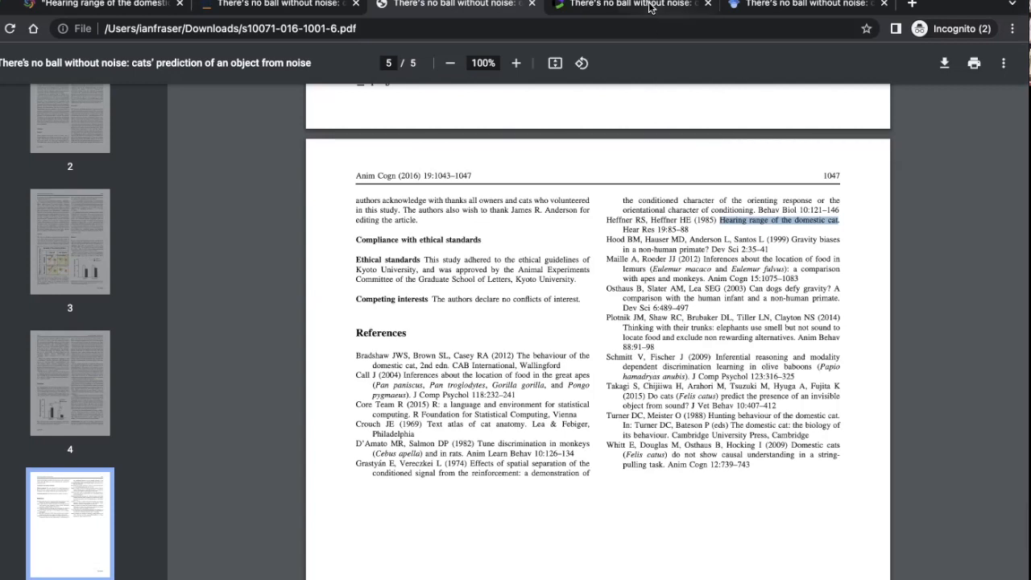
pyautogui.moveTo(631, 3)
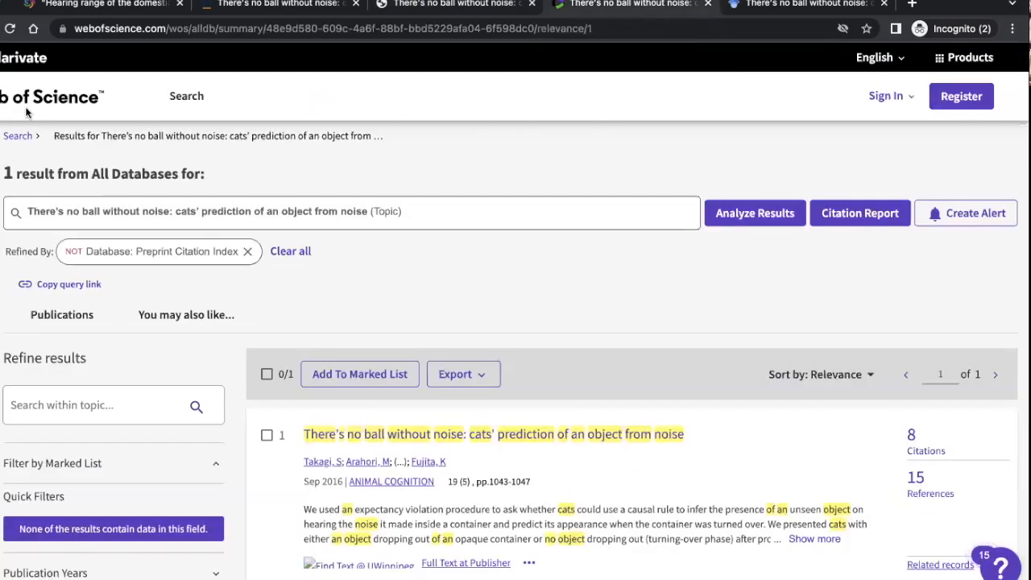
pyautogui.moveTo(180, 129)
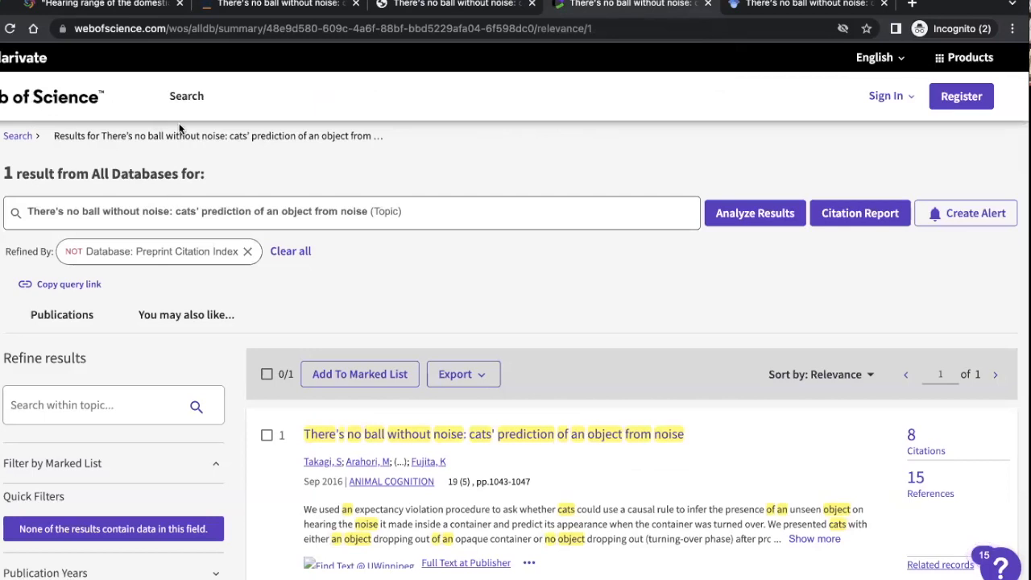
pyautogui.click(97, 3)
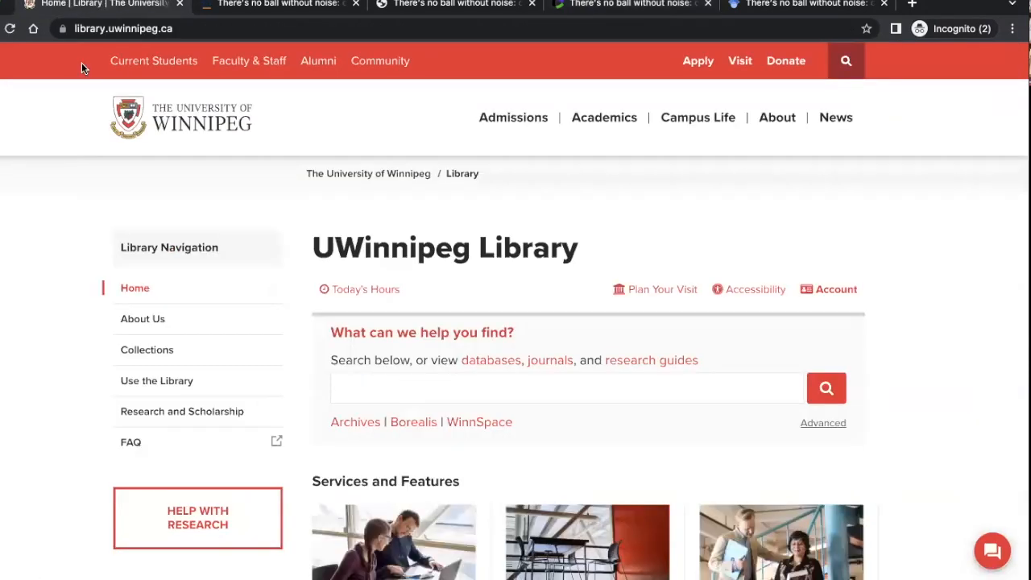
pyautogui.moveTo(486, 367)
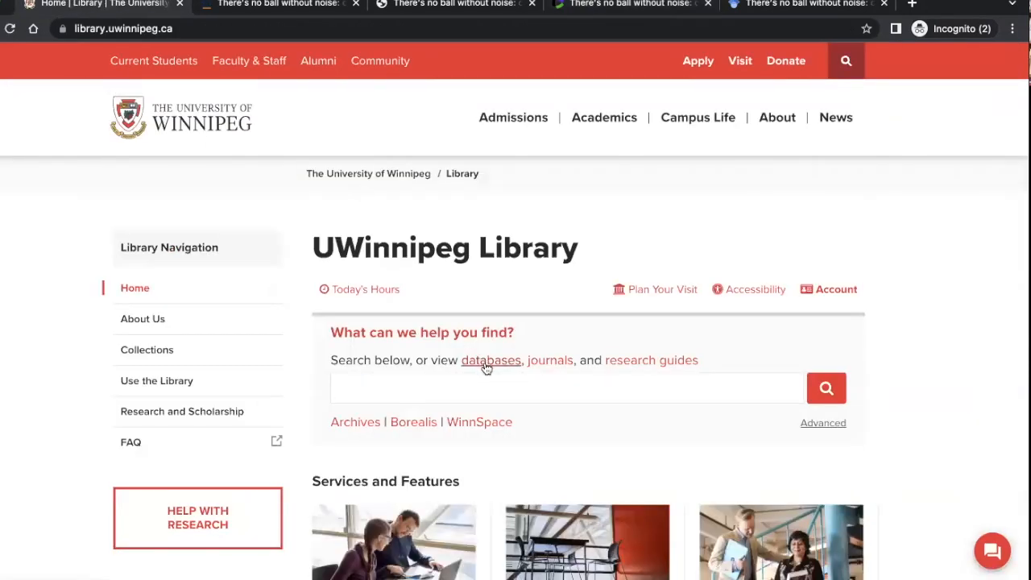
pyautogui.click(490, 360)
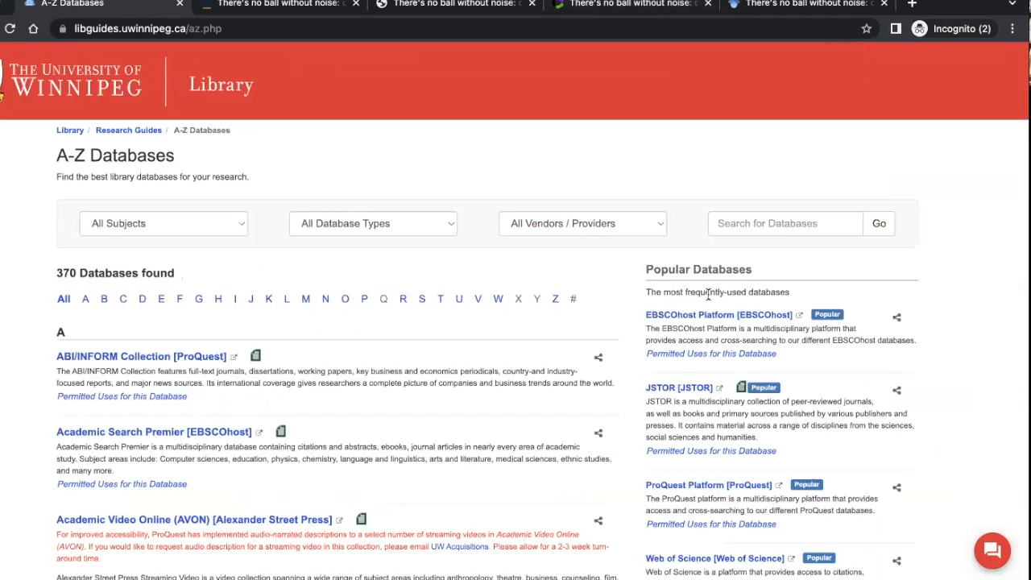
pyautogui.scroll(-3)
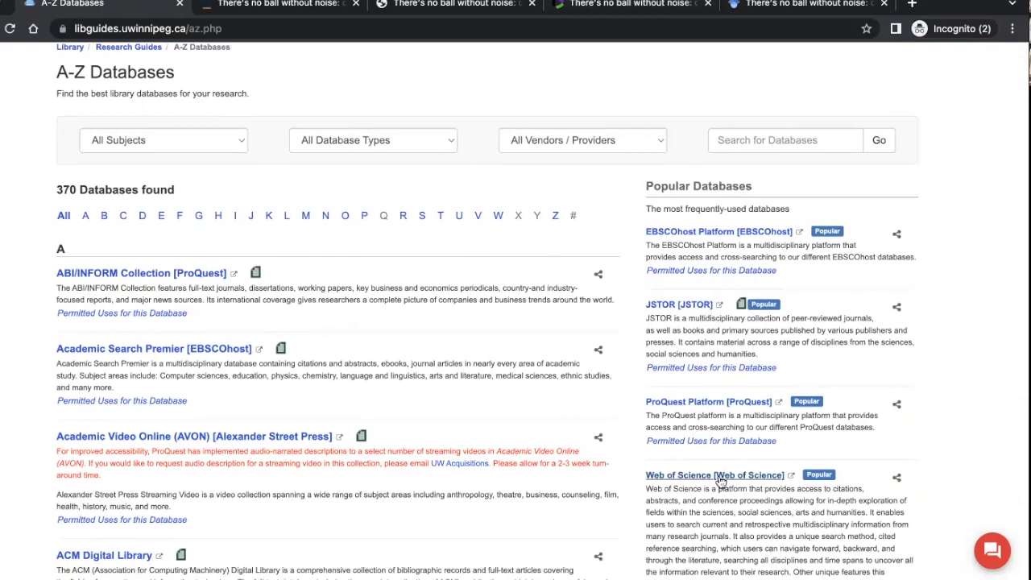
pyautogui.moveTo(699, 480)
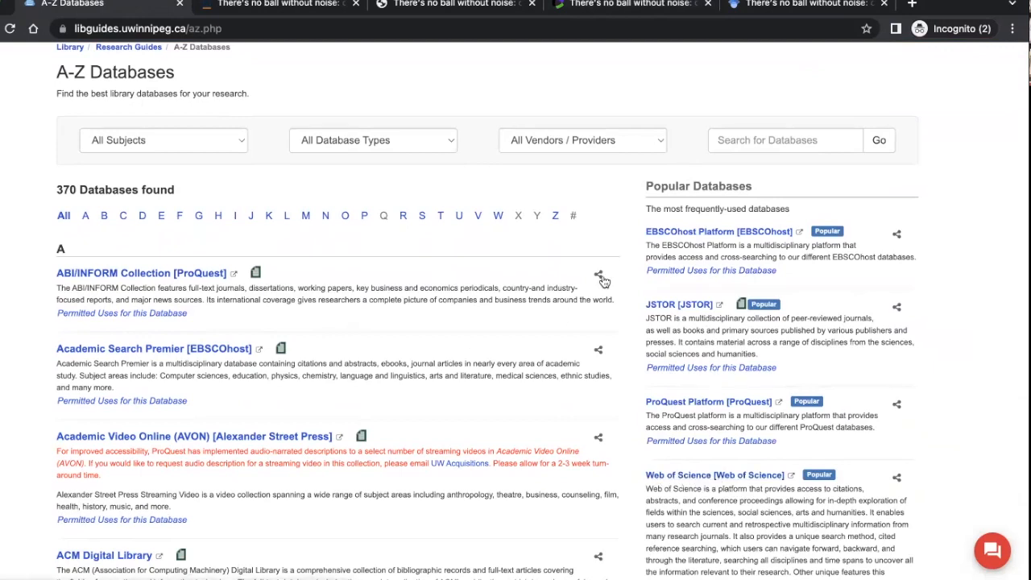
pyautogui.moveTo(622, 49)
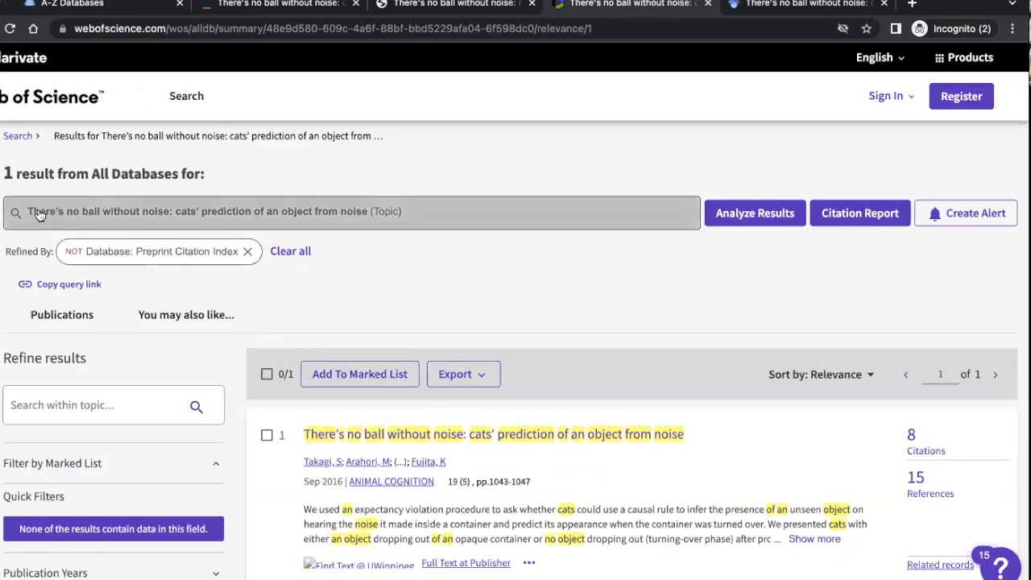
pyautogui.moveTo(440, 240)
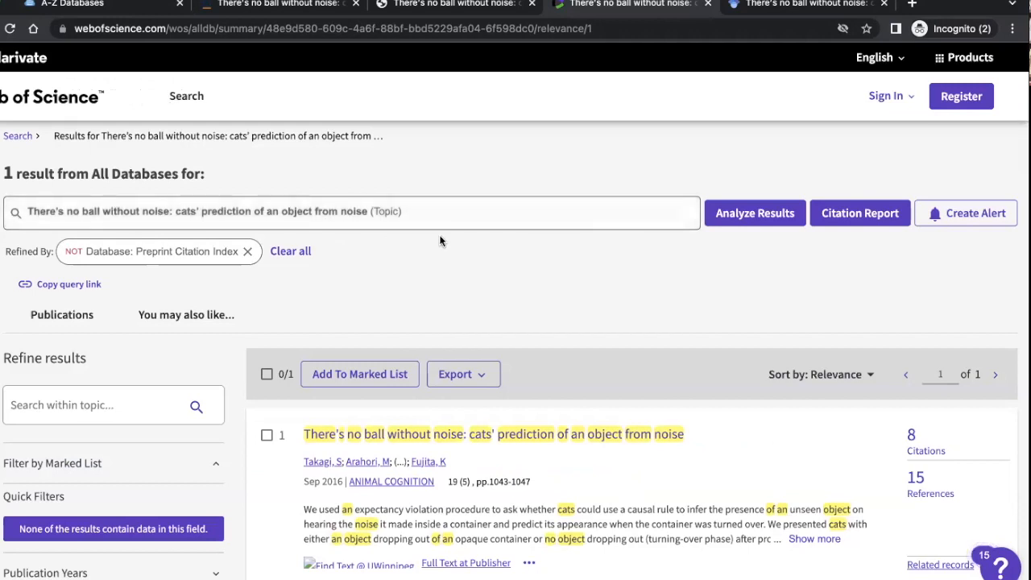
pyautogui.scroll(-3)
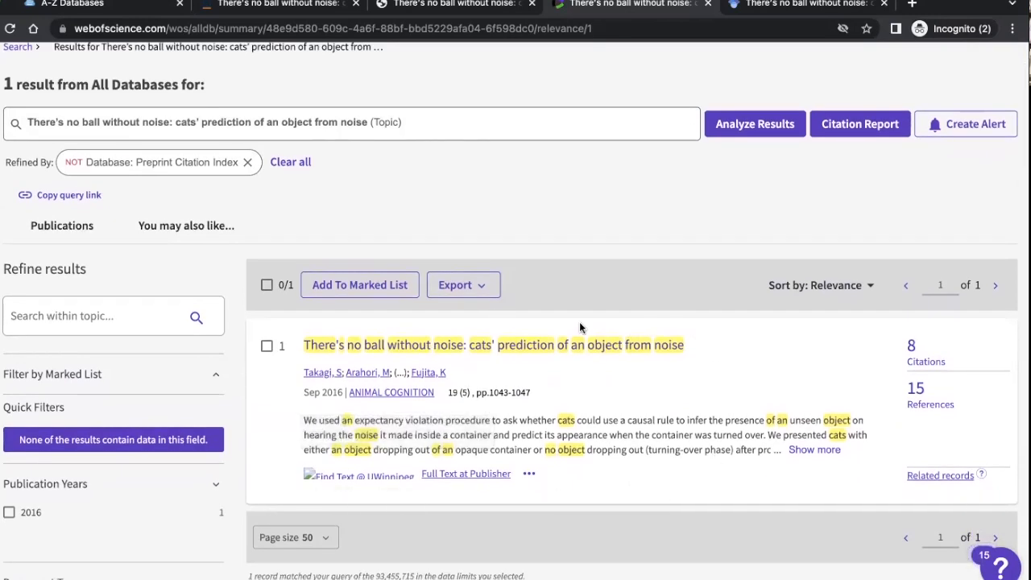
pyautogui.moveTo(431, 412)
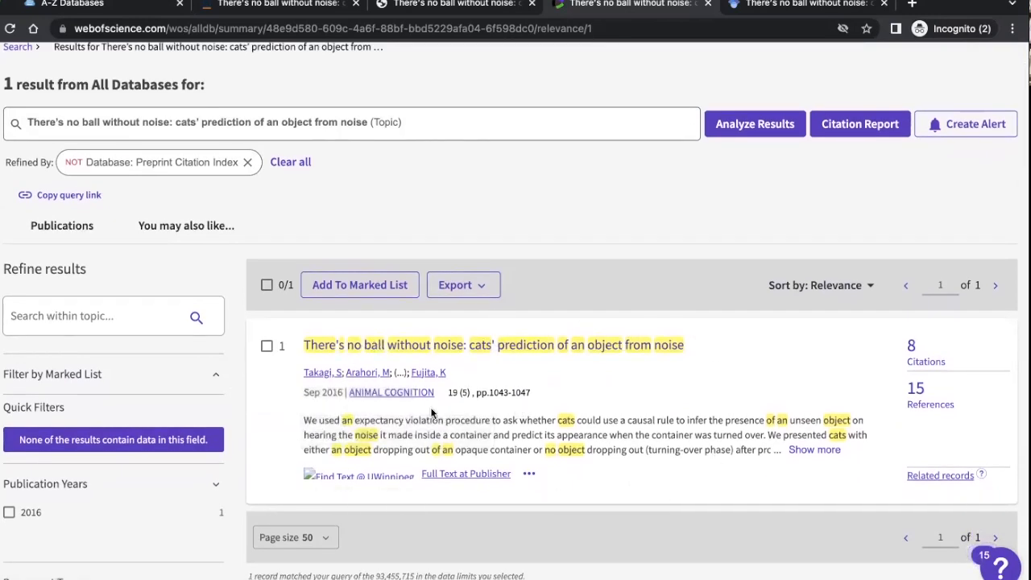
pyautogui.moveTo(389, 393)
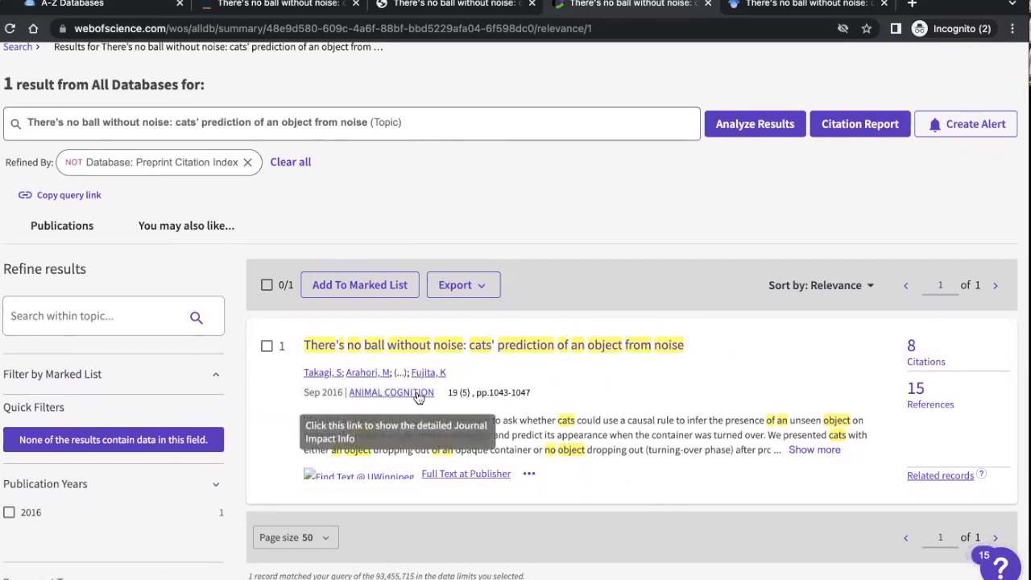
pyautogui.moveTo(670, 412)
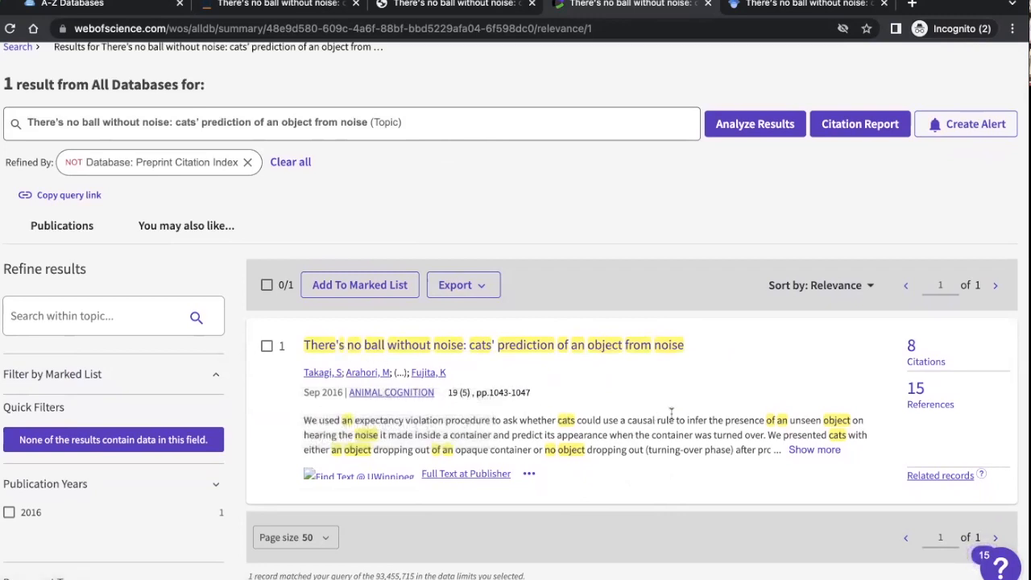
pyautogui.moveTo(599, 363)
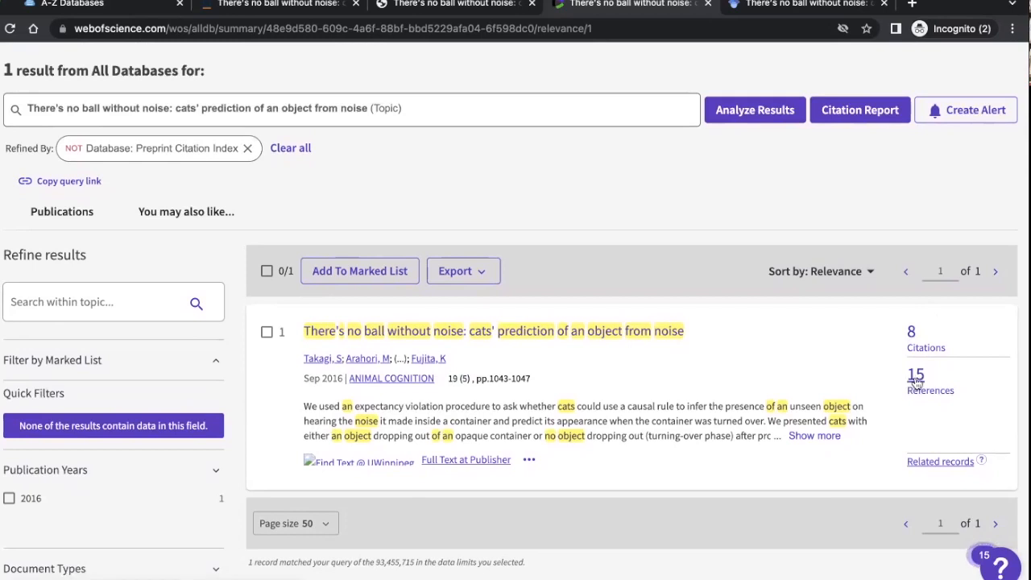
pyautogui.moveTo(918, 384)
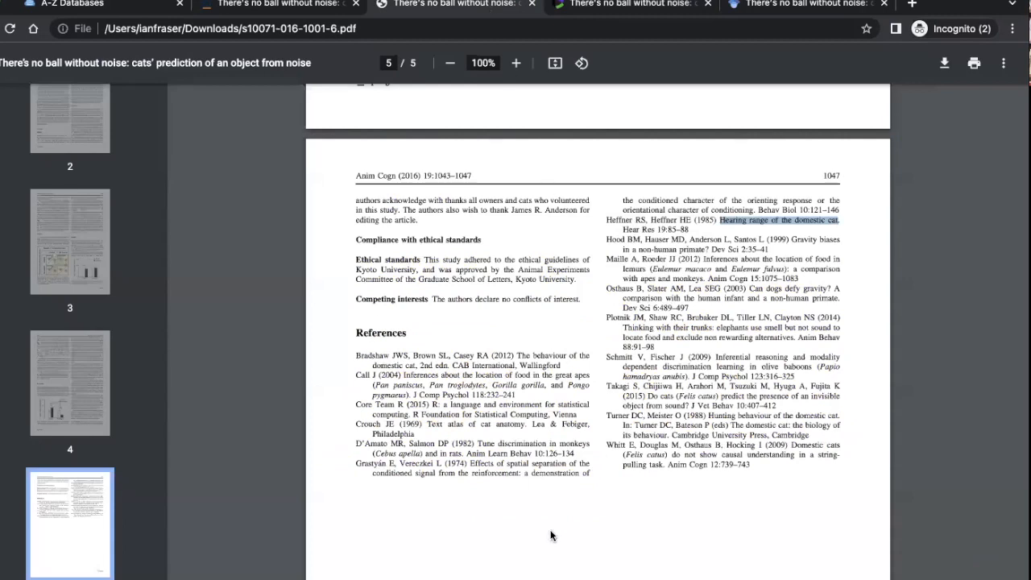
pyautogui.moveTo(457, 351)
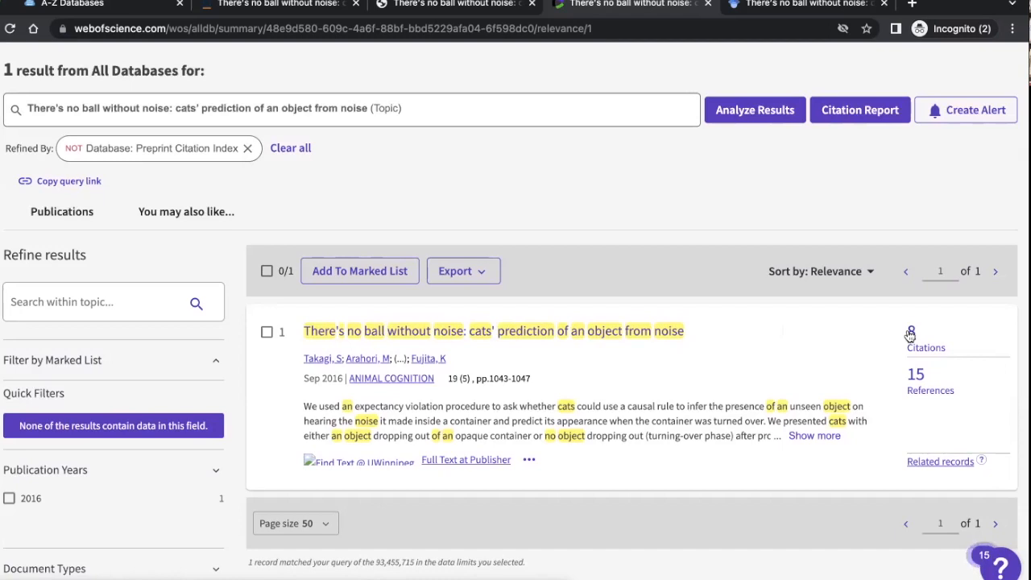
pyautogui.moveTo(911, 337)
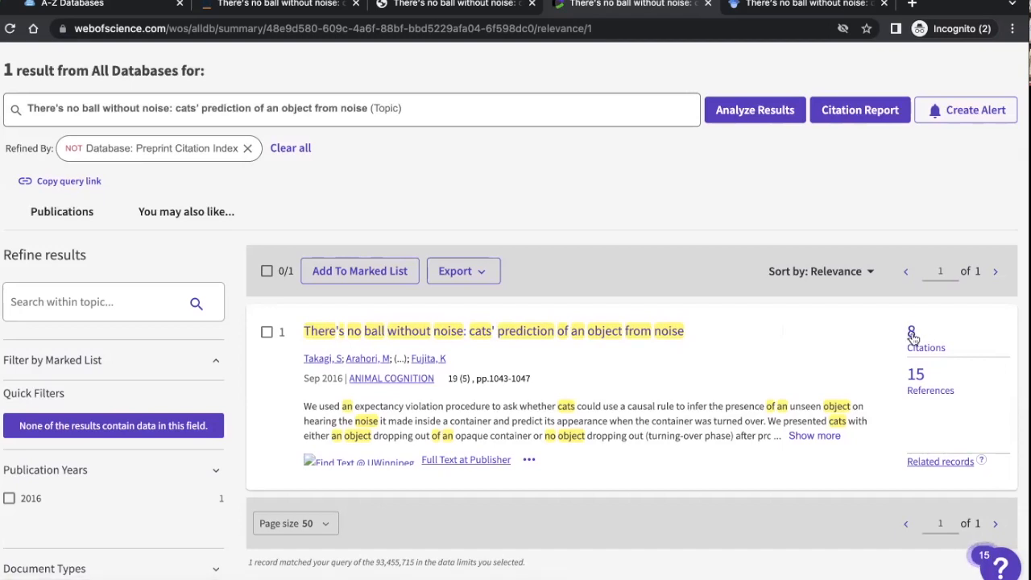
# List the 8 Web of Science articles citing the cats' noise study and review them, including Cats match voice and face.
pyautogui.click(912, 334)
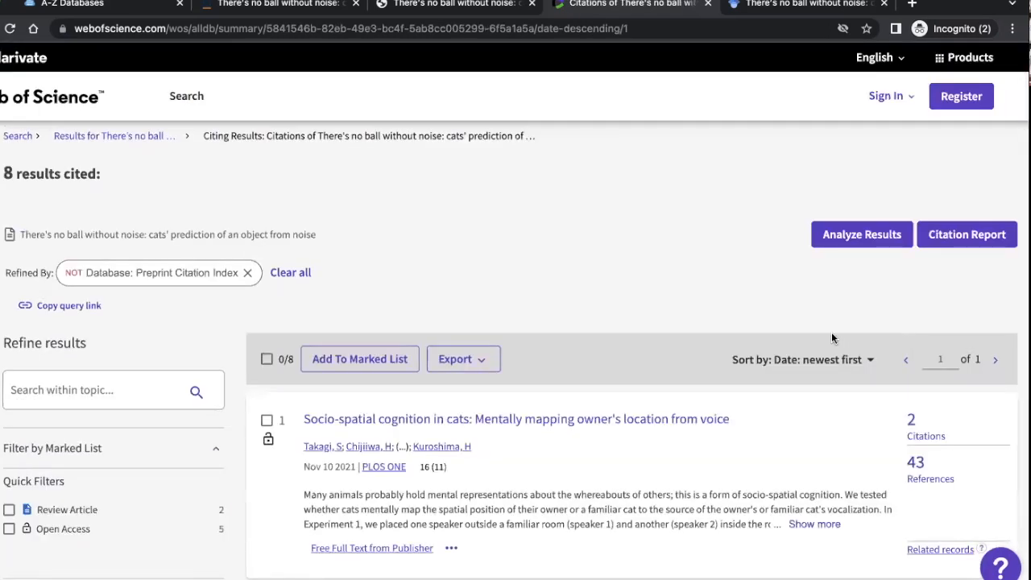
pyautogui.scroll(-3)
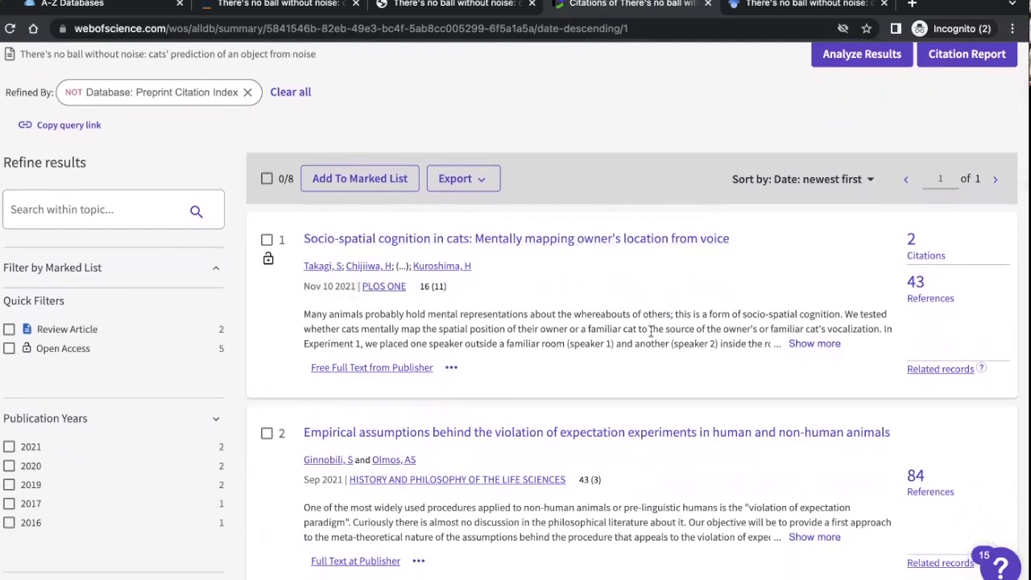
pyautogui.scroll(-3)
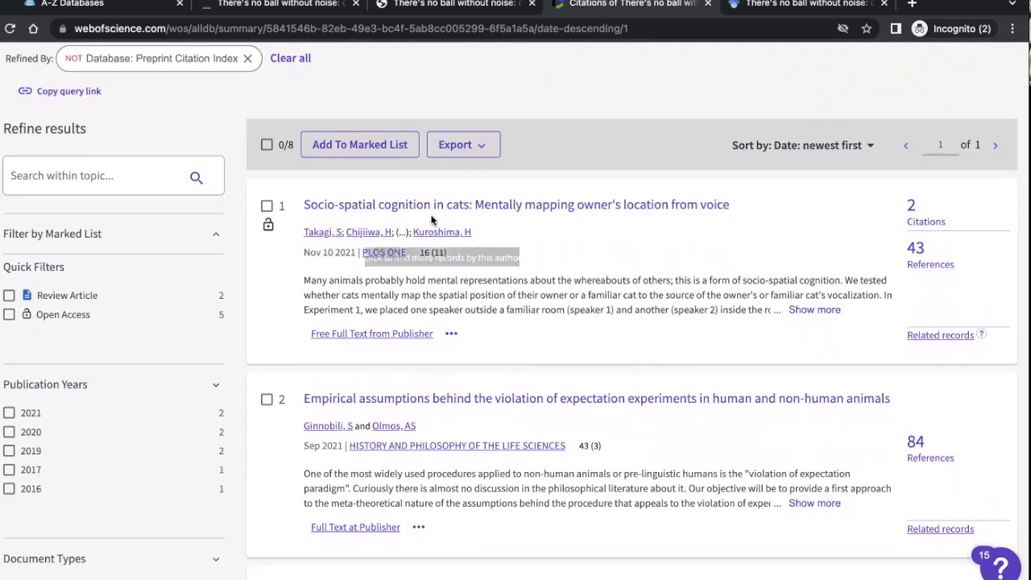
pyautogui.moveTo(540, 238)
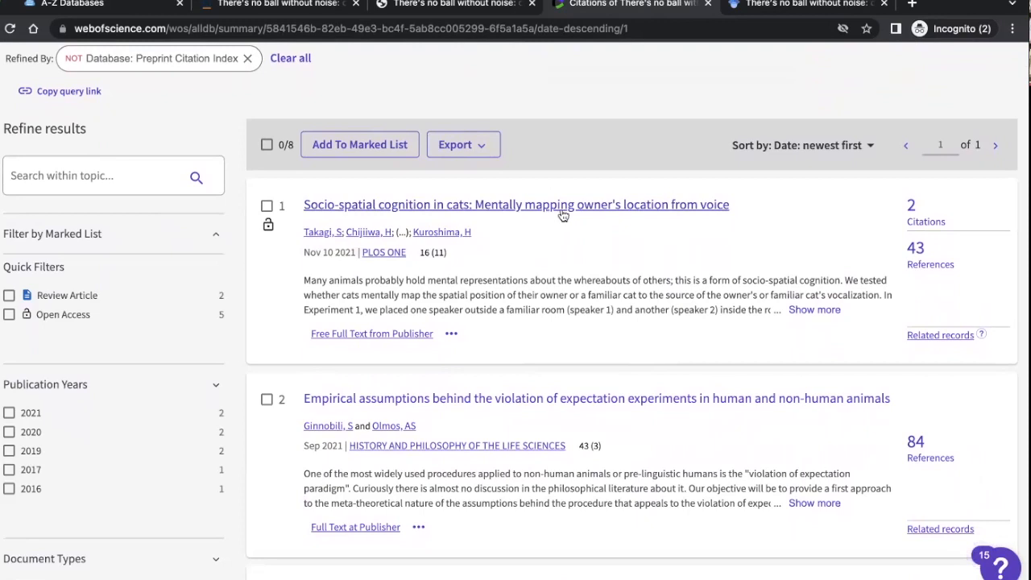
pyautogui.moveTo(674, 277)
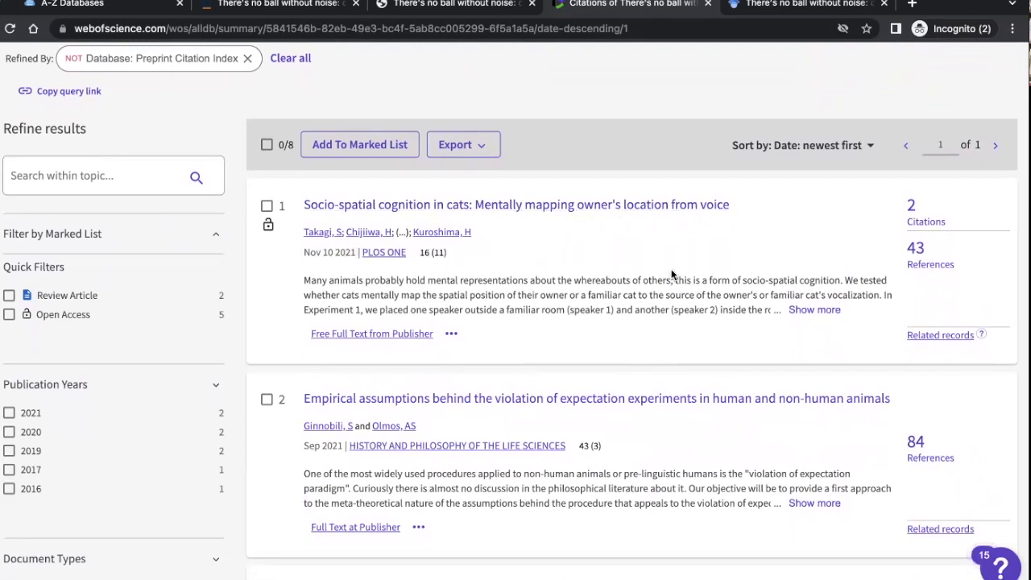
pyautogui.scroll(-3)
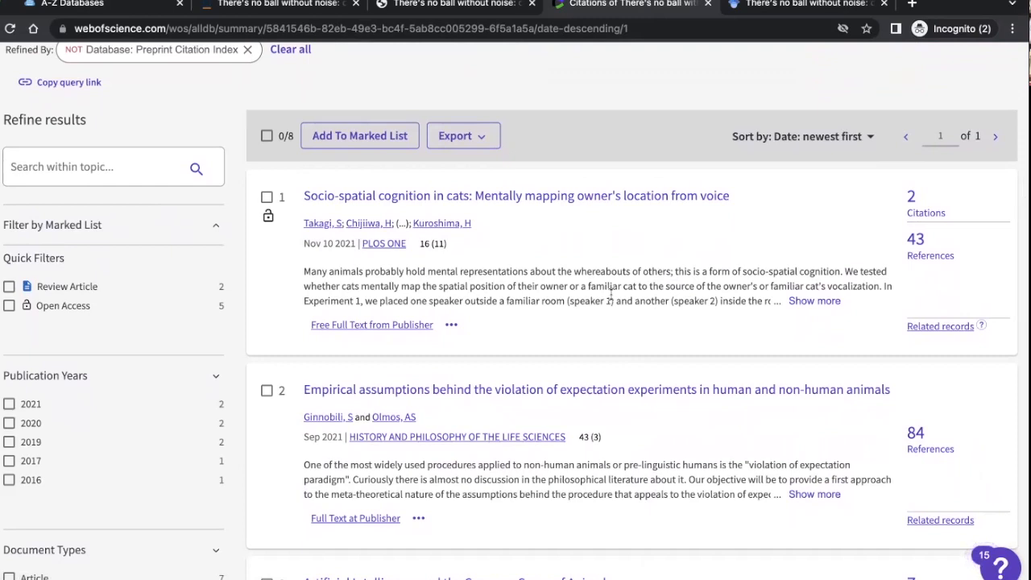
pyautogui.moveTo(664, 241)
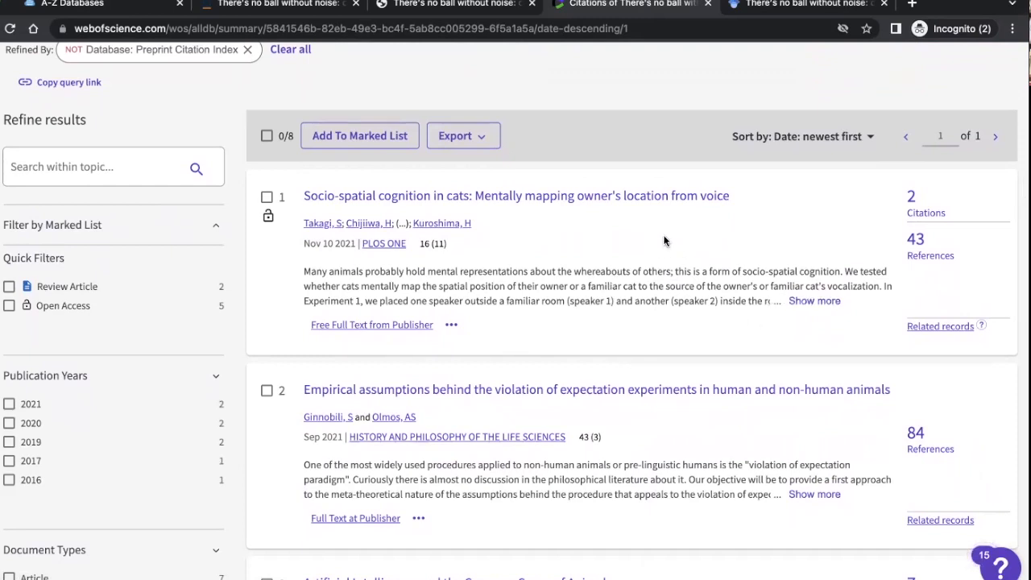
pyautogui.moveTo(631, 210)
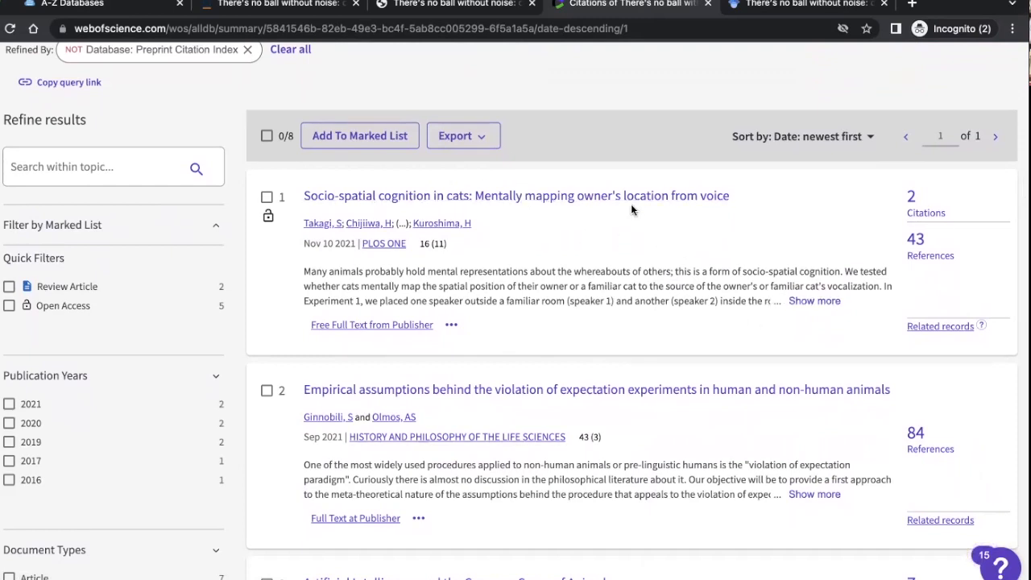
pyautogui.moveTo(619, 232)
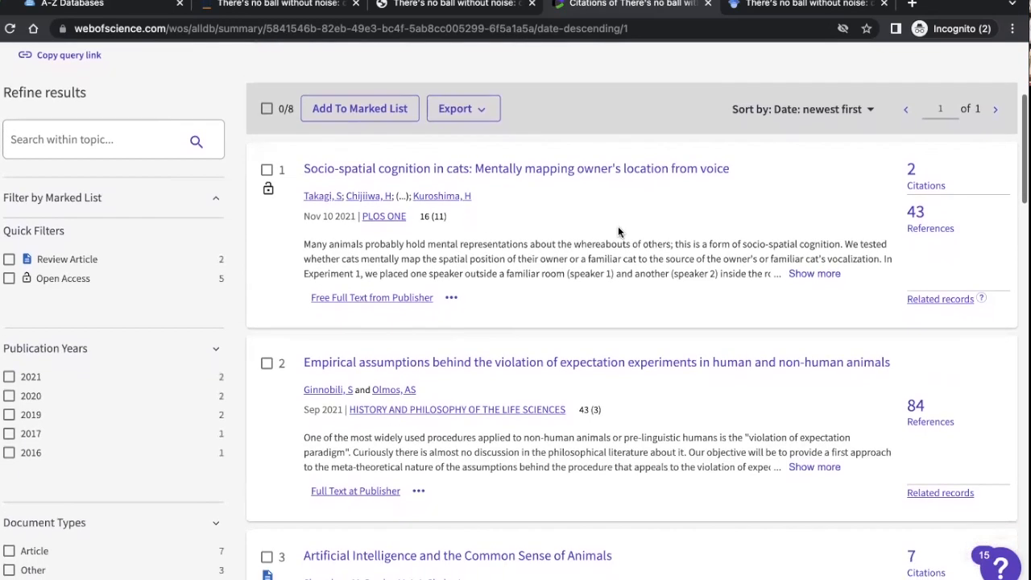
pyautogui.scroll(-3)
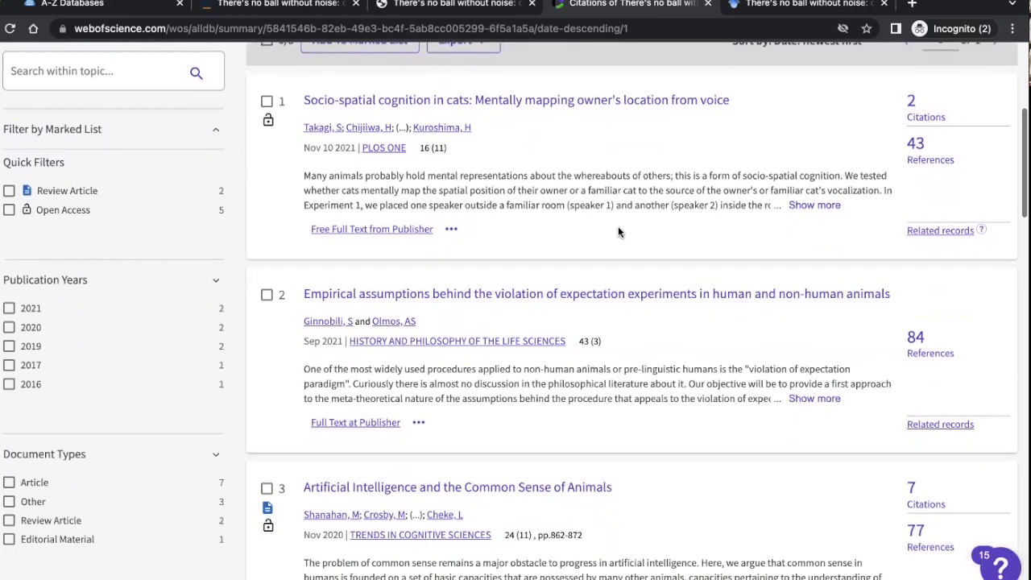
pyautogui.scroll(-3)
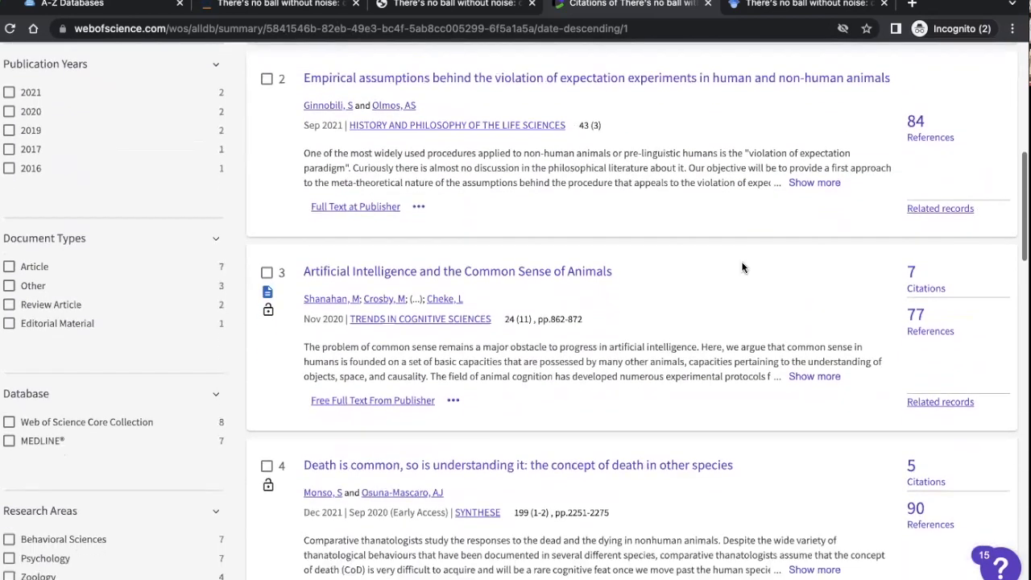
pyautogui.scroll(-3)
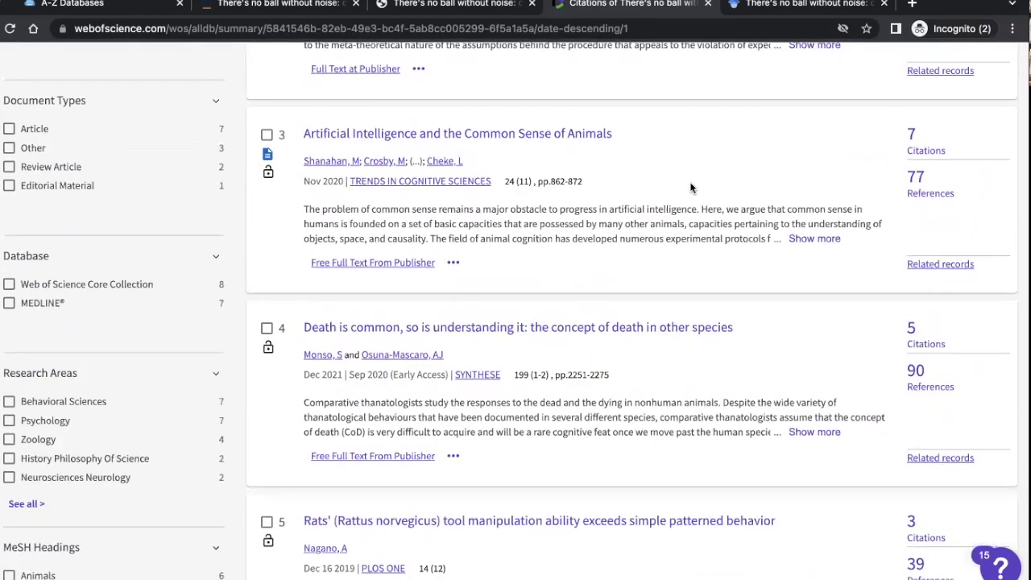
pyautogui.scroll(-3)
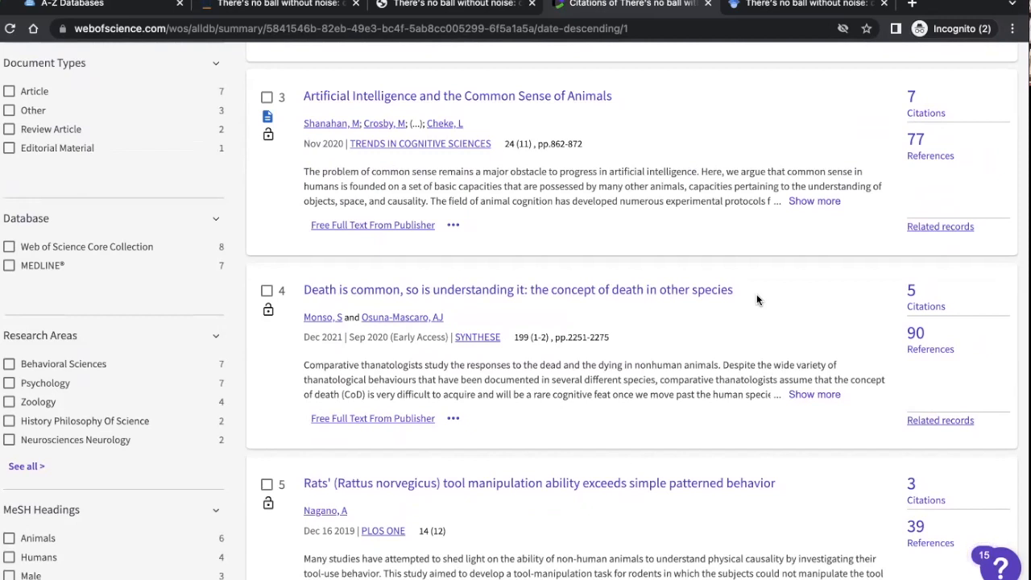
pyautogui.scroll(-3)
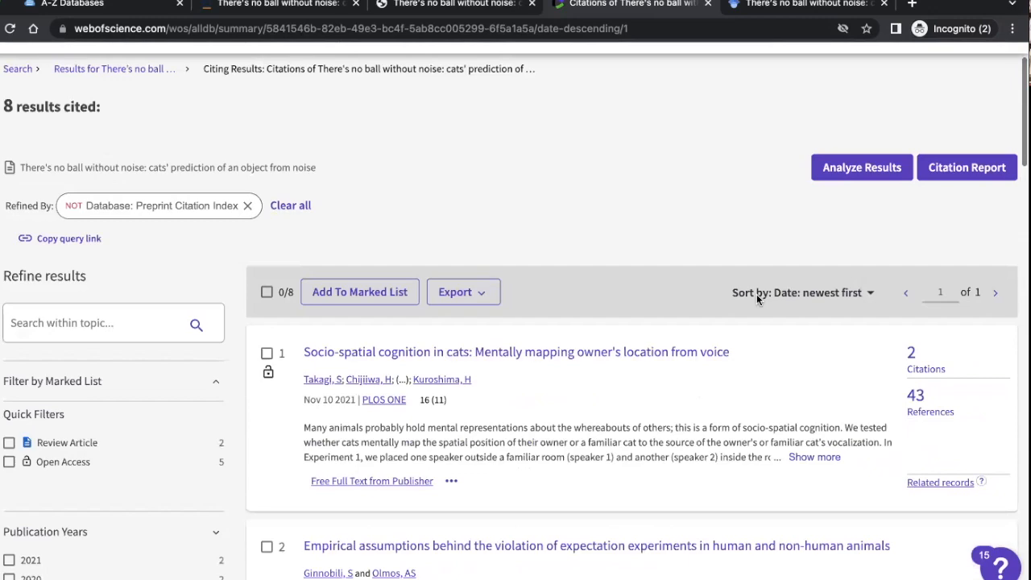
pyautogui.scroll(-3)
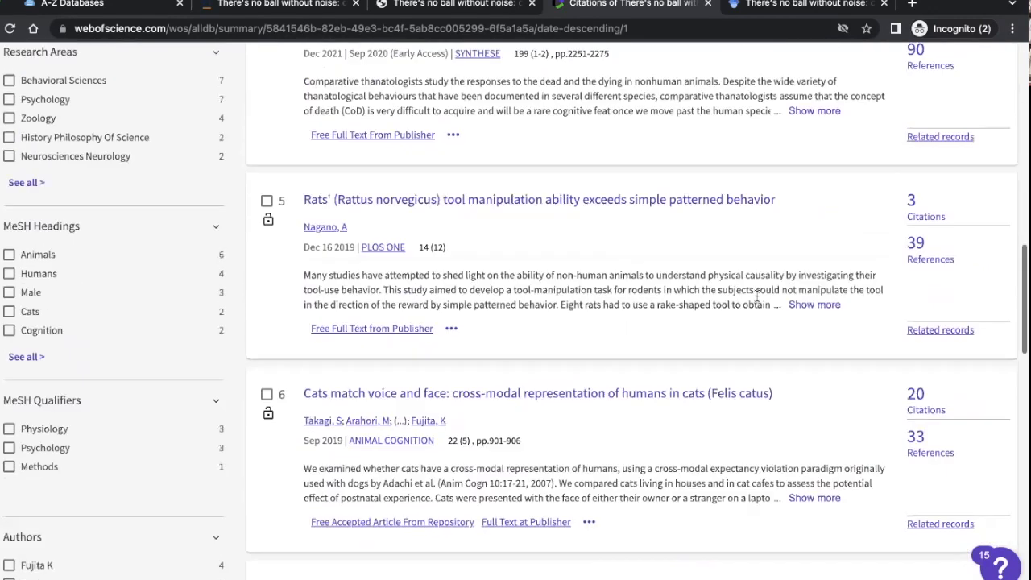
pyautogui.scroll(-3)
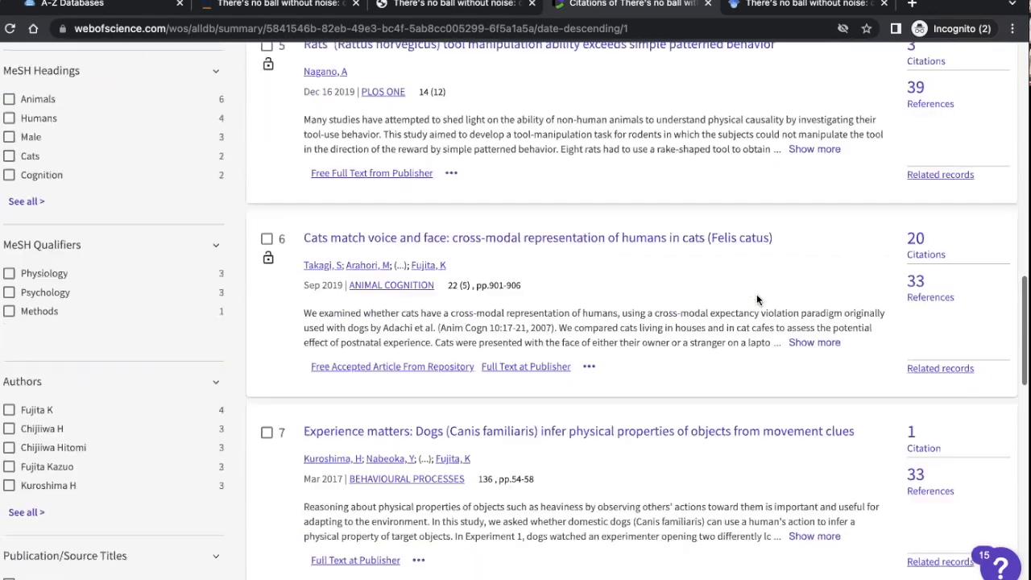
pyautogui.scroll(-3)
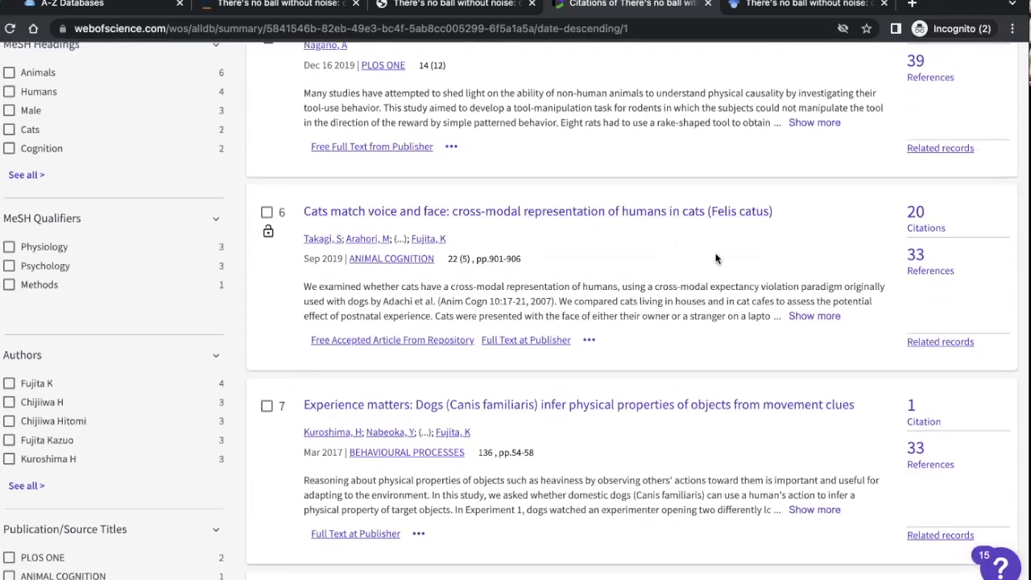
pyautogui.moveTo(652, 254)
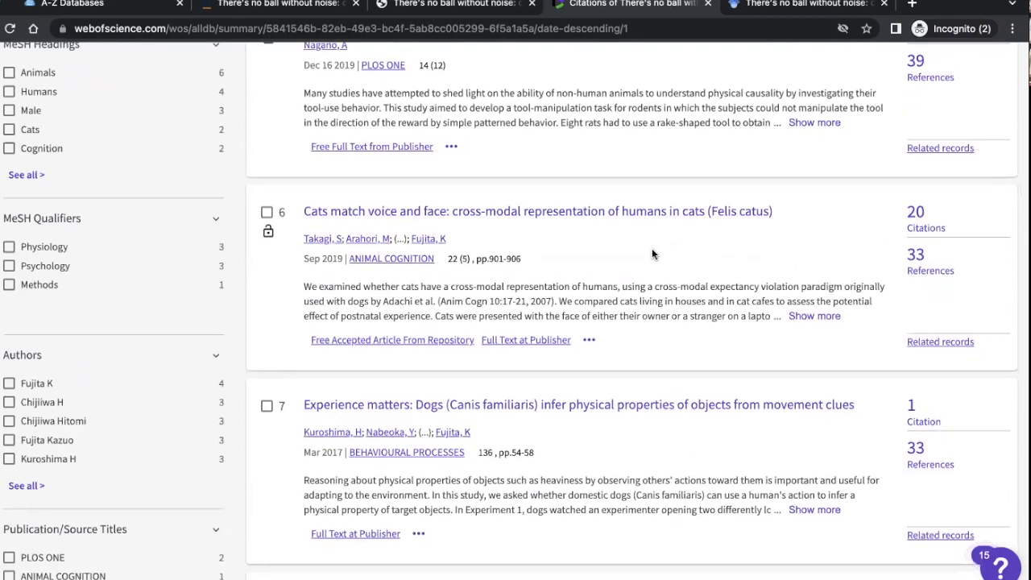
pyautogui.scroll(-3)
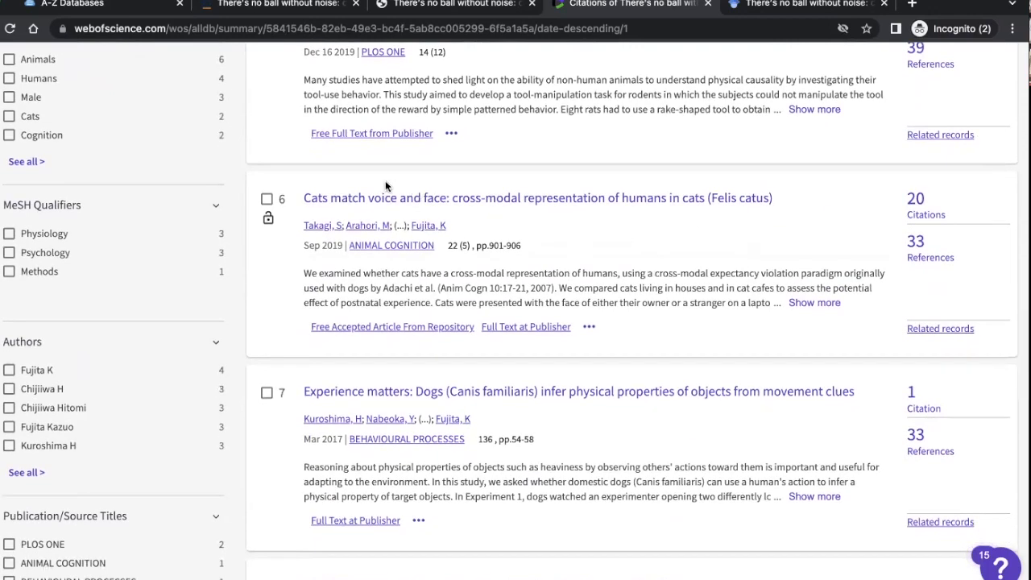
pyautogui.moveTo(657, 258)
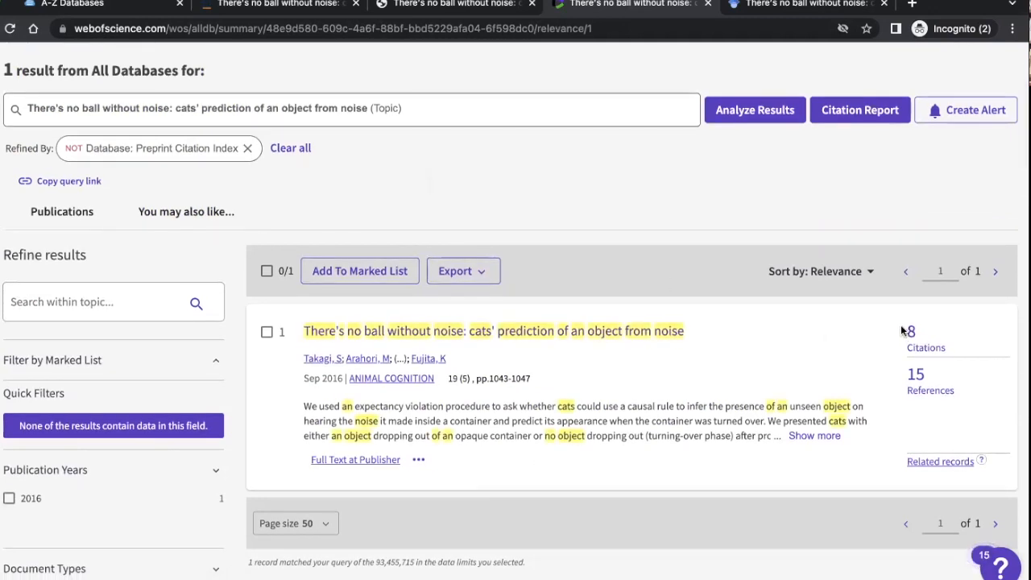
pyautogui.moveTo(899, 325)
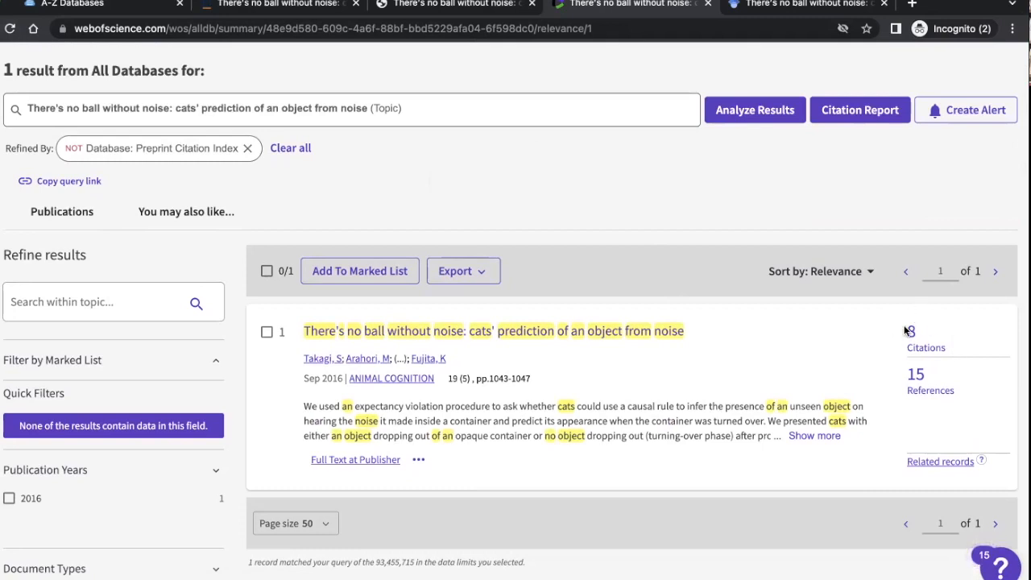
pyautogui.moveTo(622, 332)
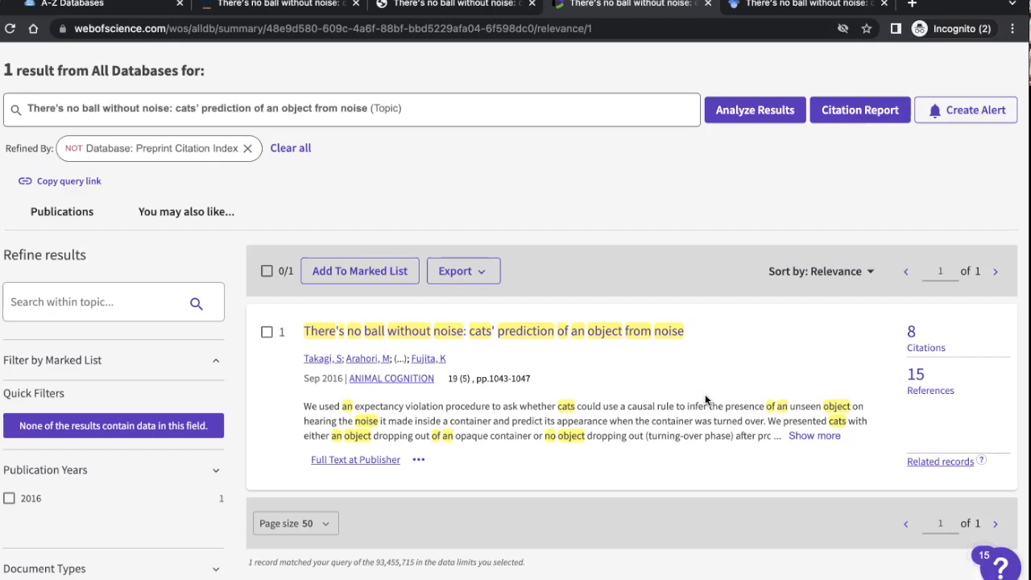
pyautogui.moveTo(801, 399)
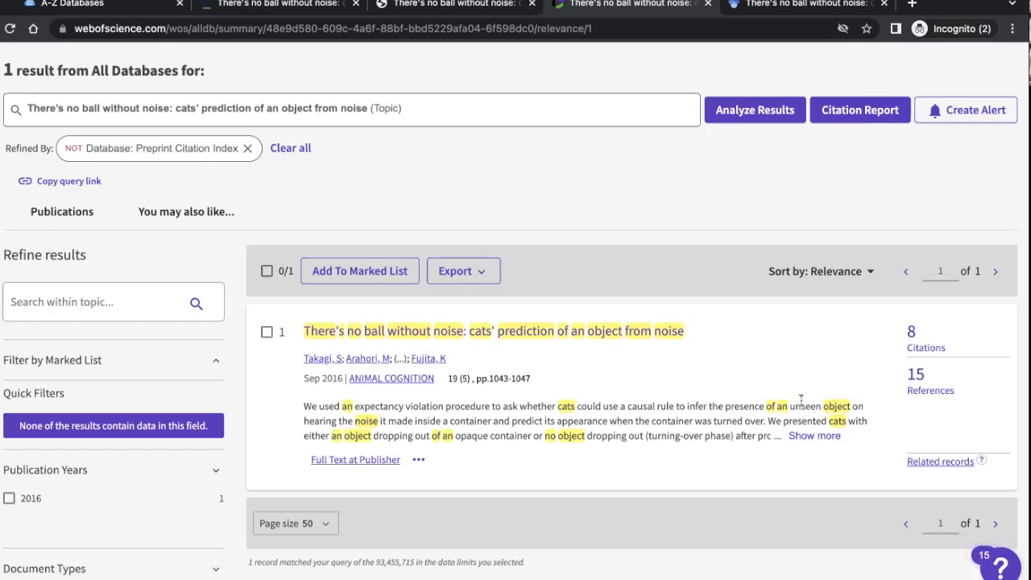
pyautogui.moveTo(843, 357)
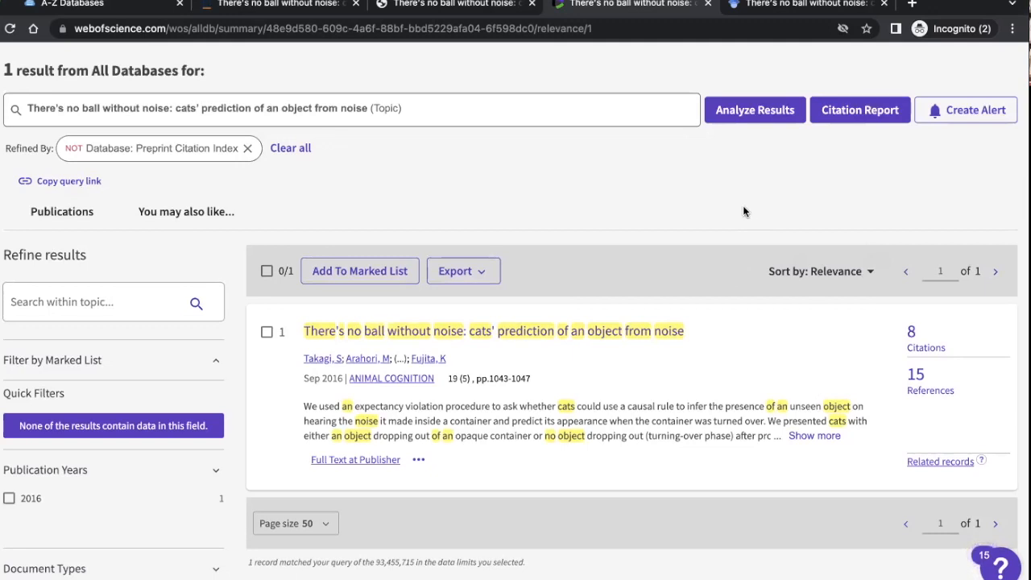
pyautogui.moveTo(940, 460)
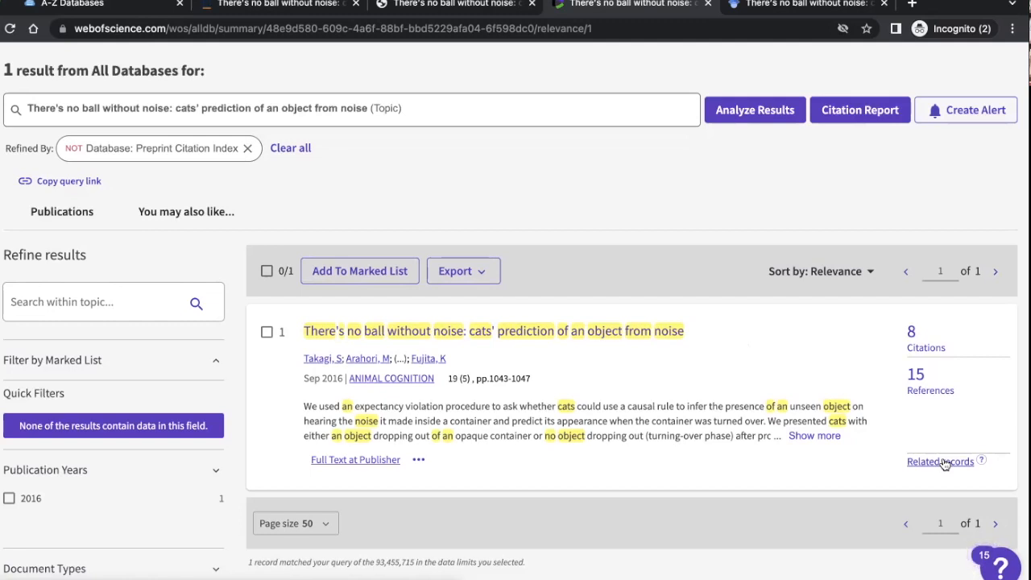
pyautogui.moveTo(924, 415)
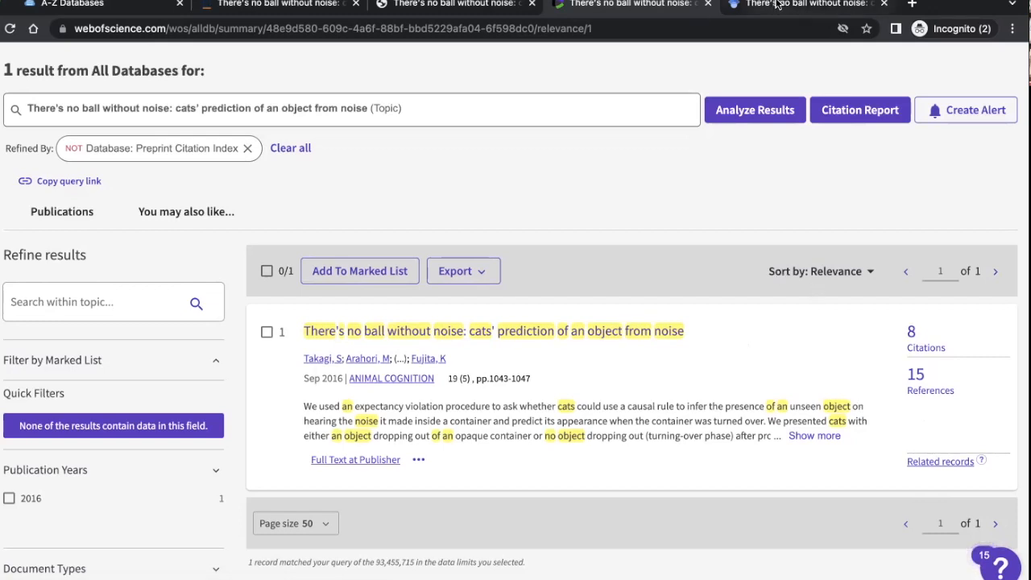
pyautogui.click(802, 5)
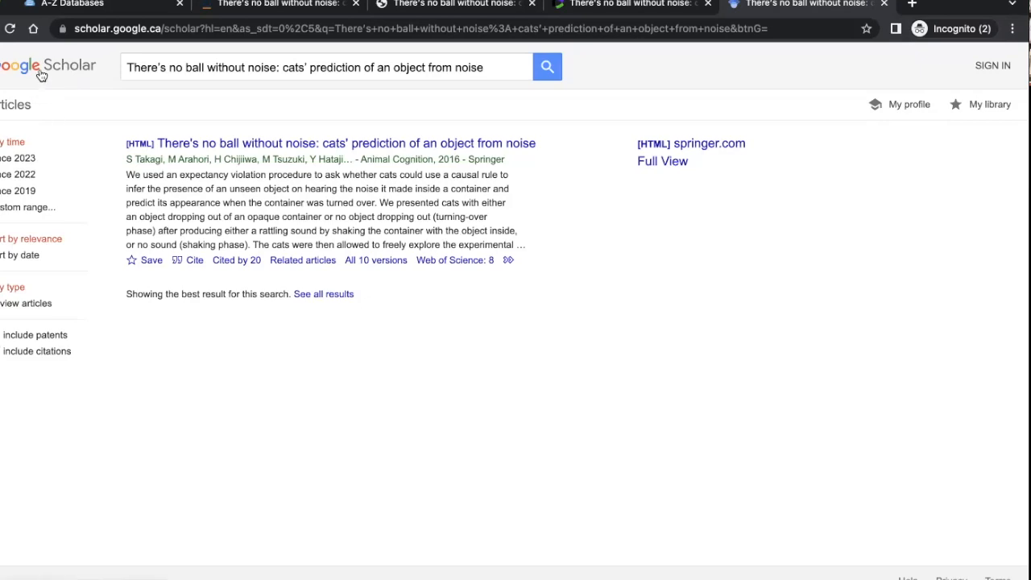
pyautogui.moveTo(66, 93)
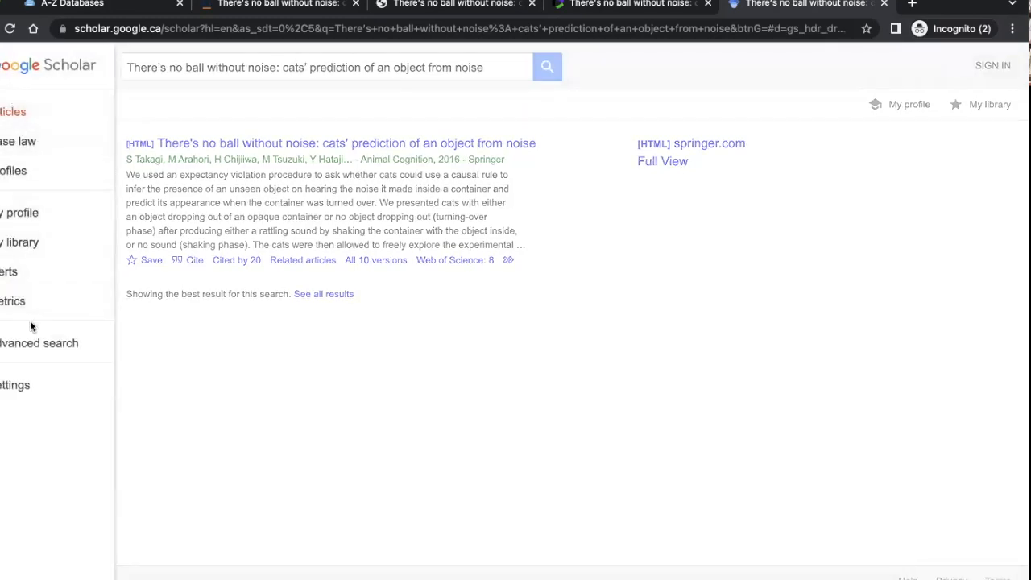
pyautogui.click(15, 383)
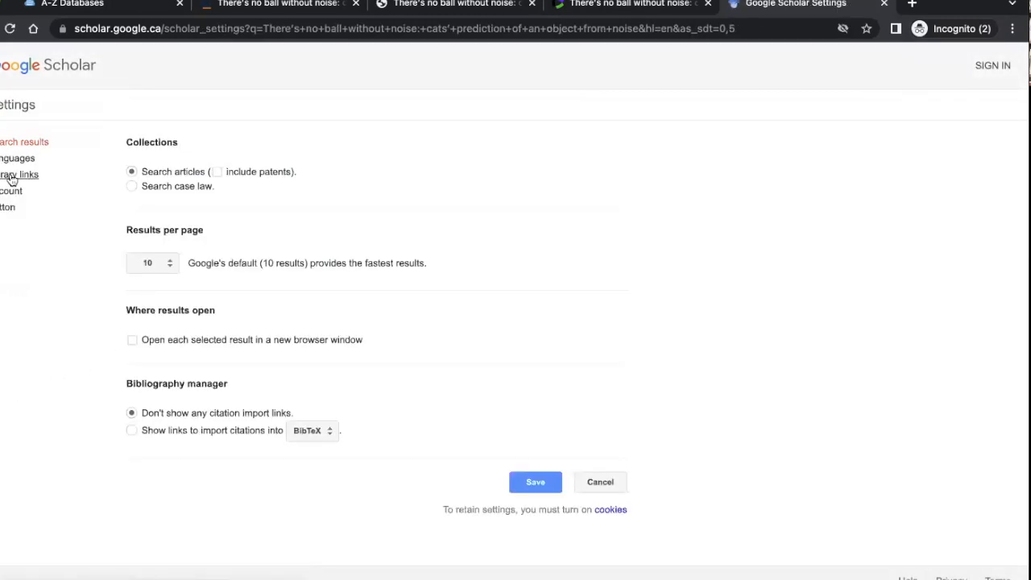
pyautogui.click(20, 174)
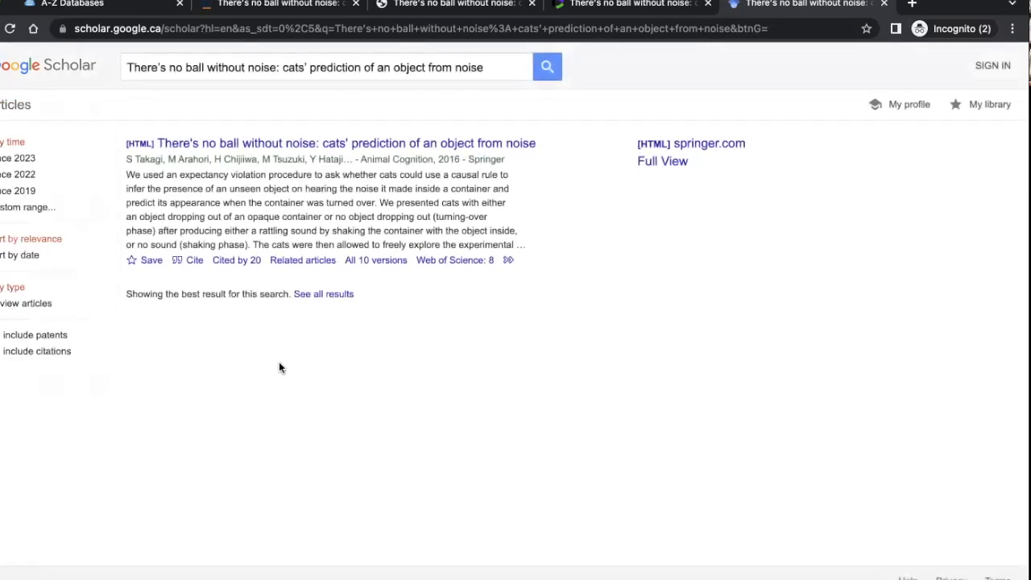
pyautogui.moveTo(637, 198)
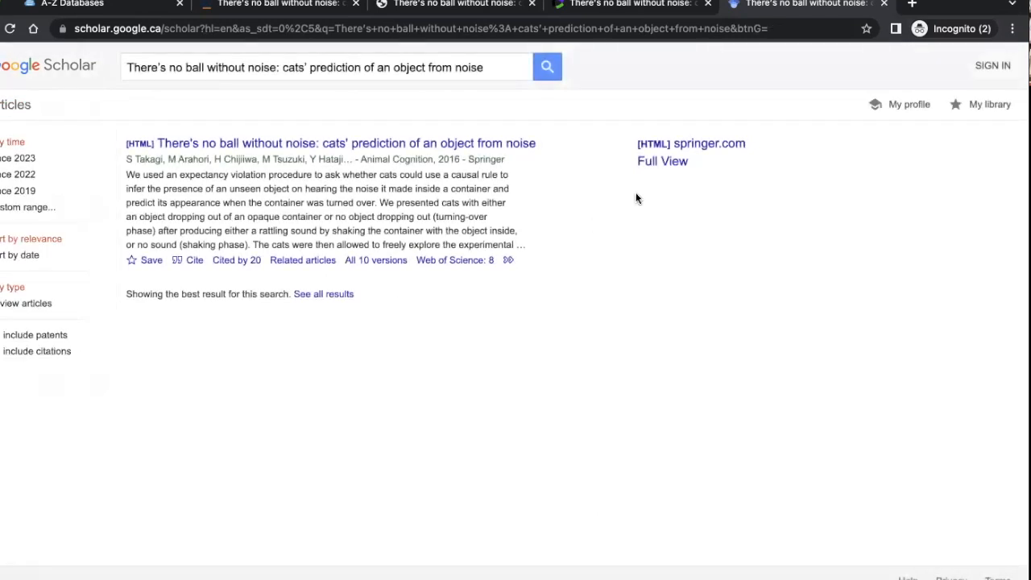
pyautogui.moveTo(628, 248)
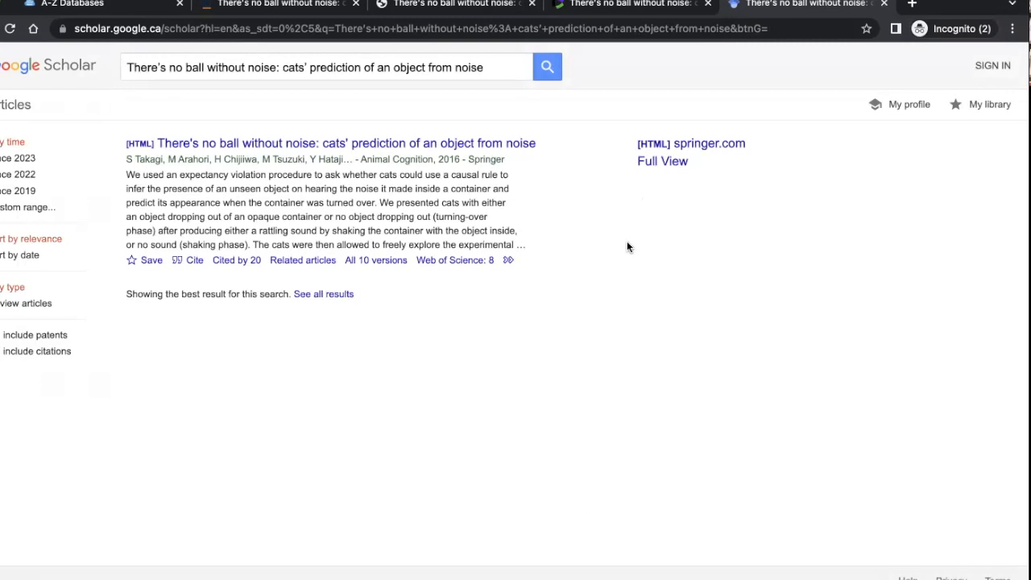
pyautogui.moveTo(596, 312)
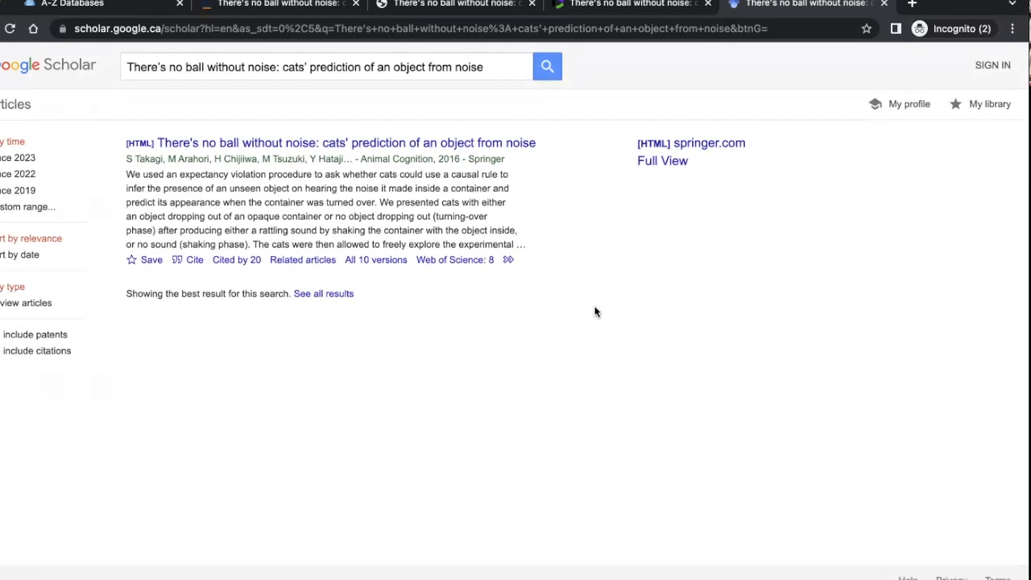
pyautogui.moveTo(509, 435)
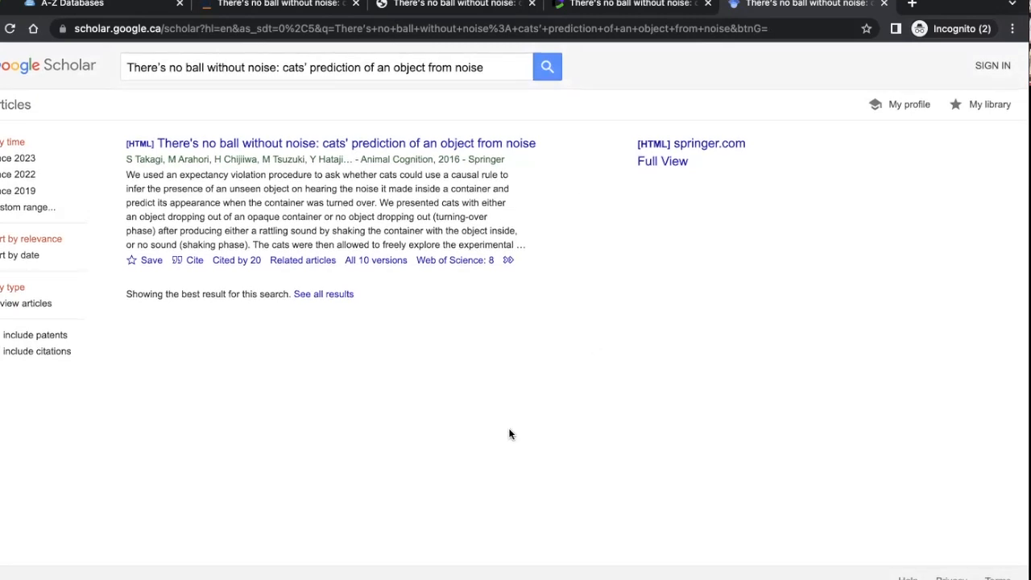
pyautogui.moveTo(104, 175)
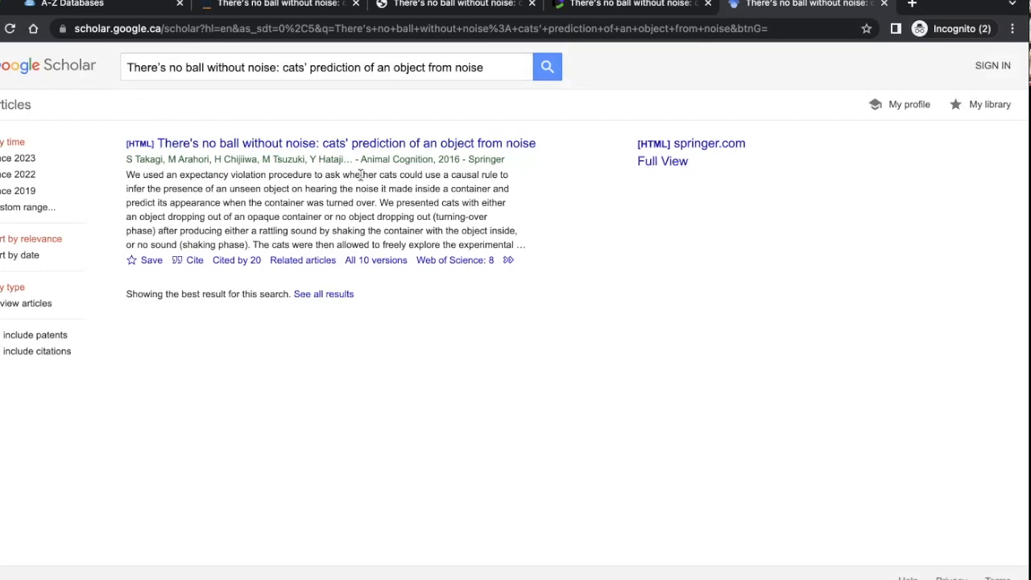
pyautogui.moveTo(686, 174)
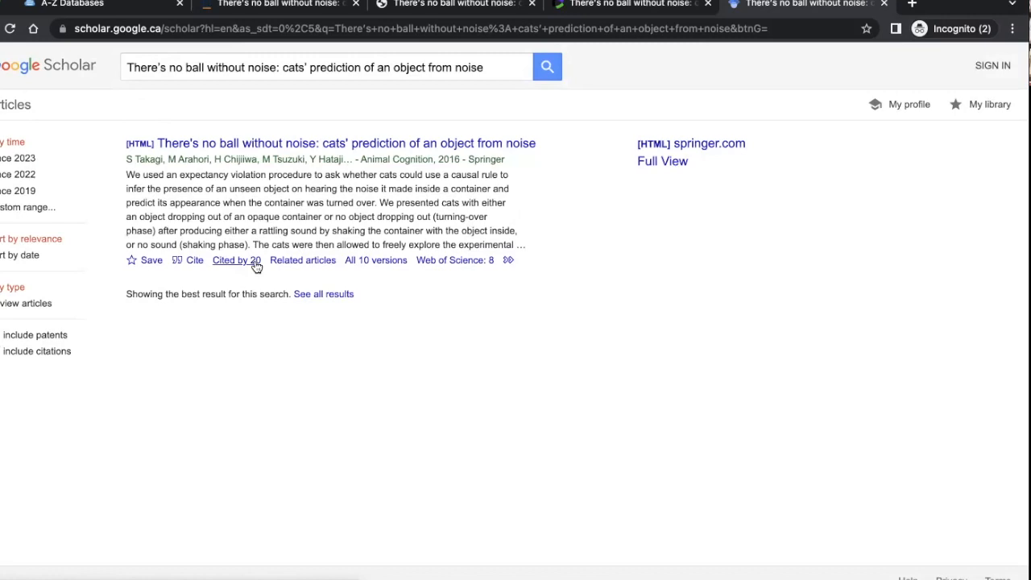
# Show the roughly 20 Google Scholar articles citing the cats' noise study via 'Cited by 20' and review them.
pyautogui.click(235, 259)
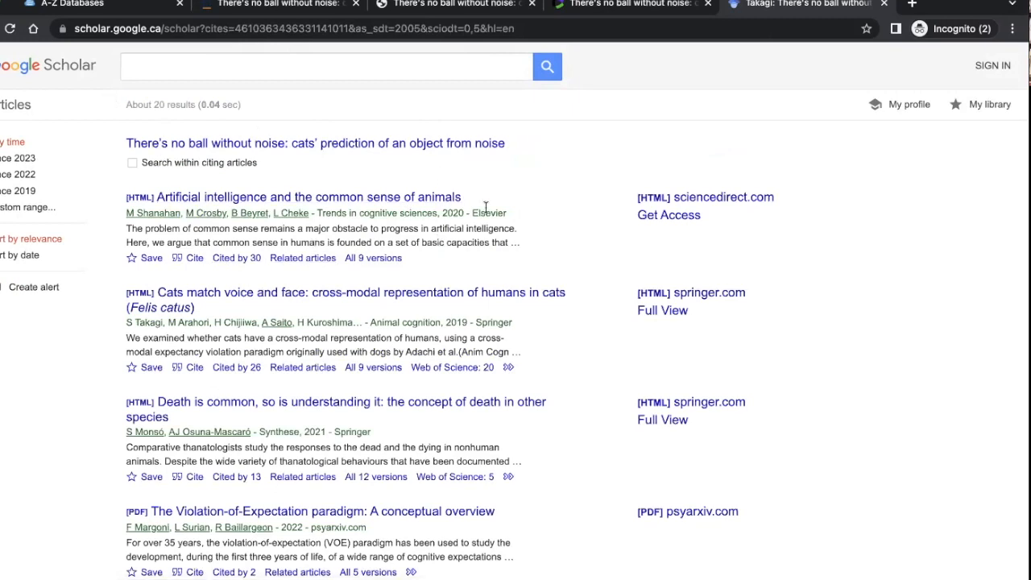
pyautogui.scroll(-3)
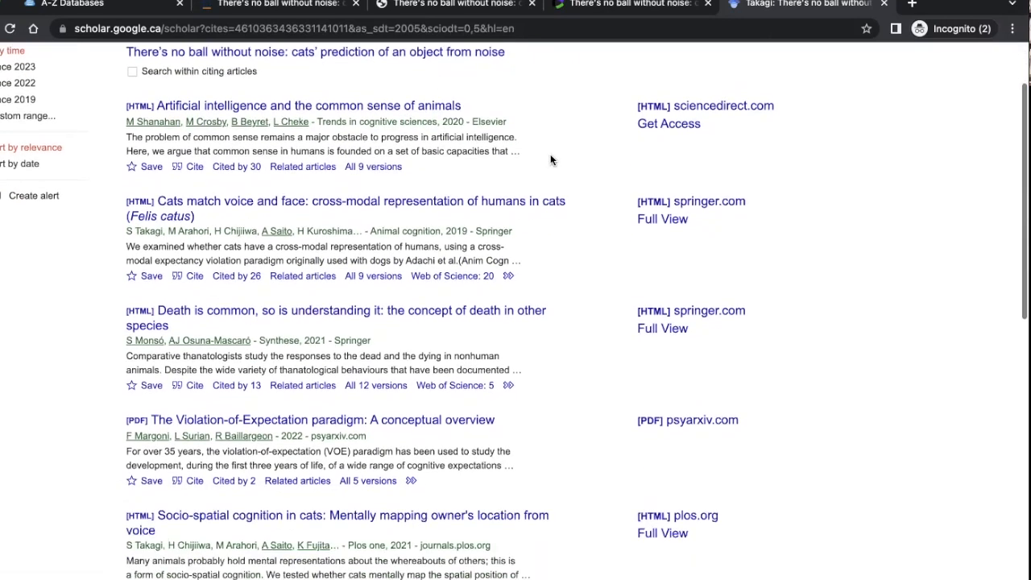
pyautogui.scroll(-3)
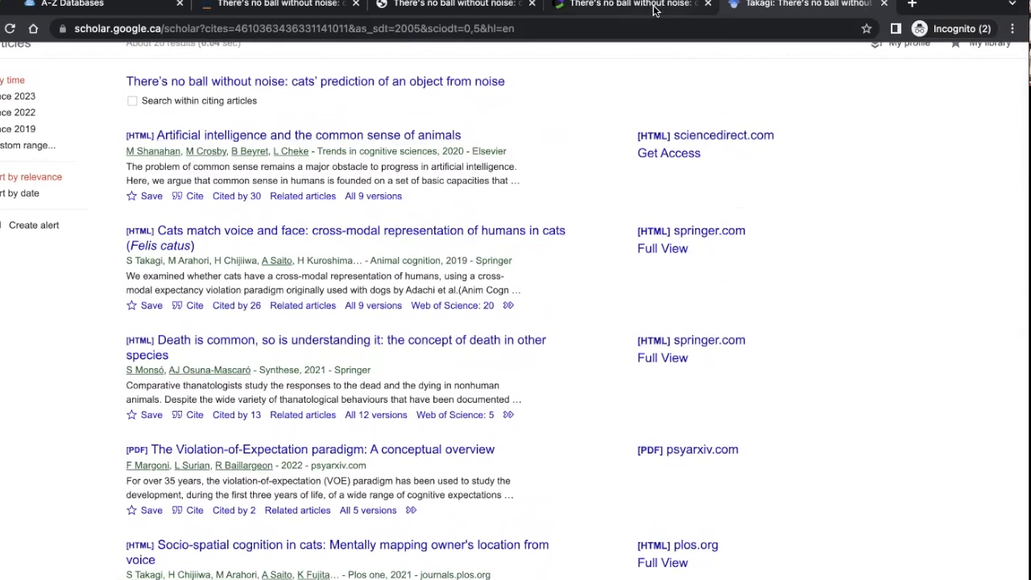
pyautogui.scroll(-3)
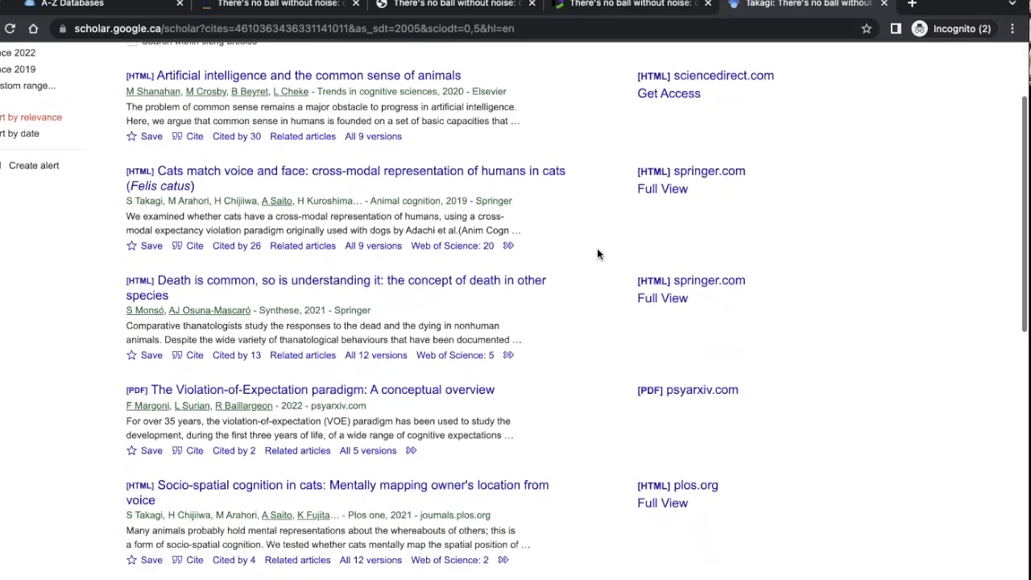
pyautogui.scroll(-3)
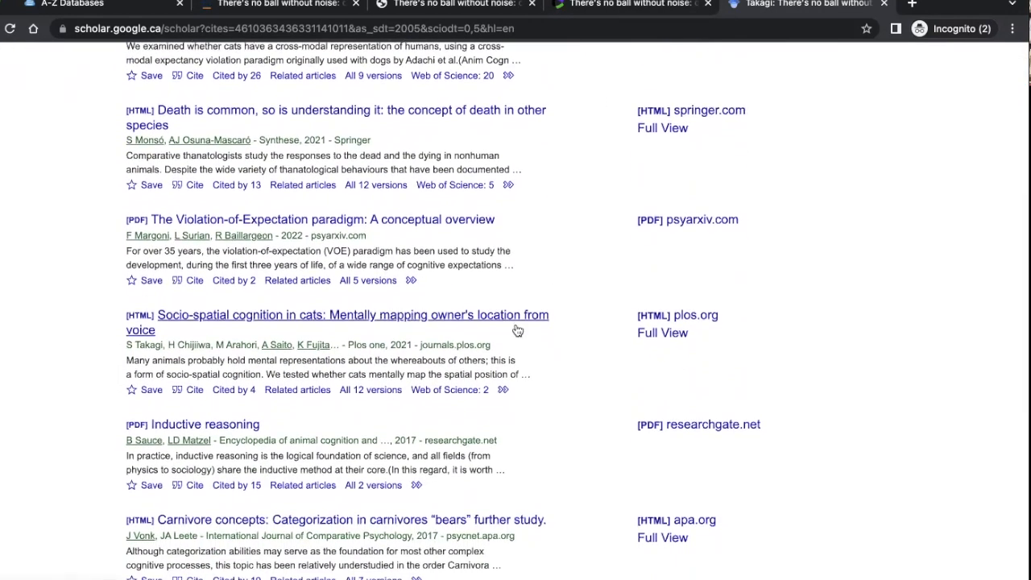
pyautogui.scroll(-3)
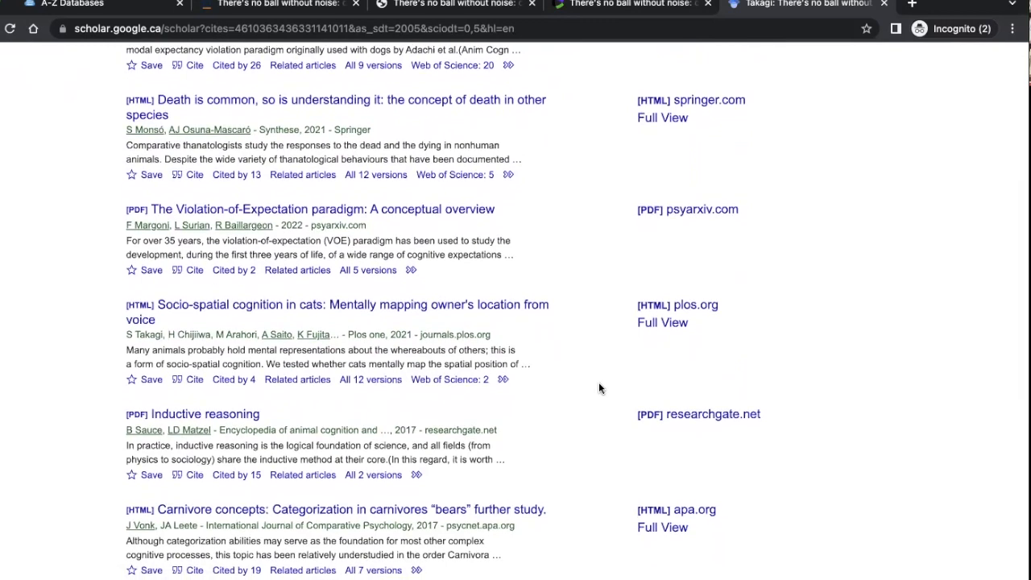
pyautogui.scroll(-3)
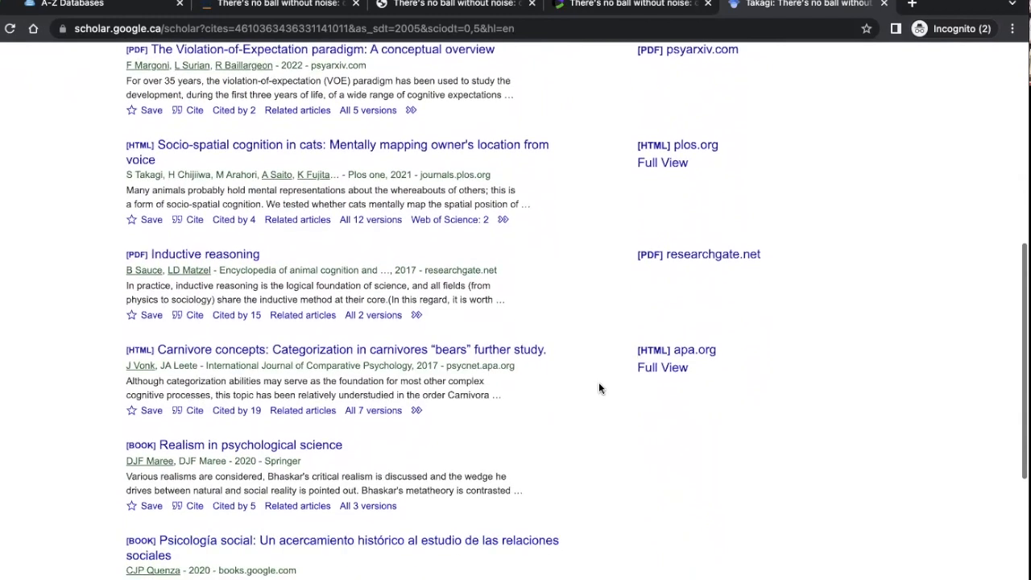
pyautogui.scroll(-3)
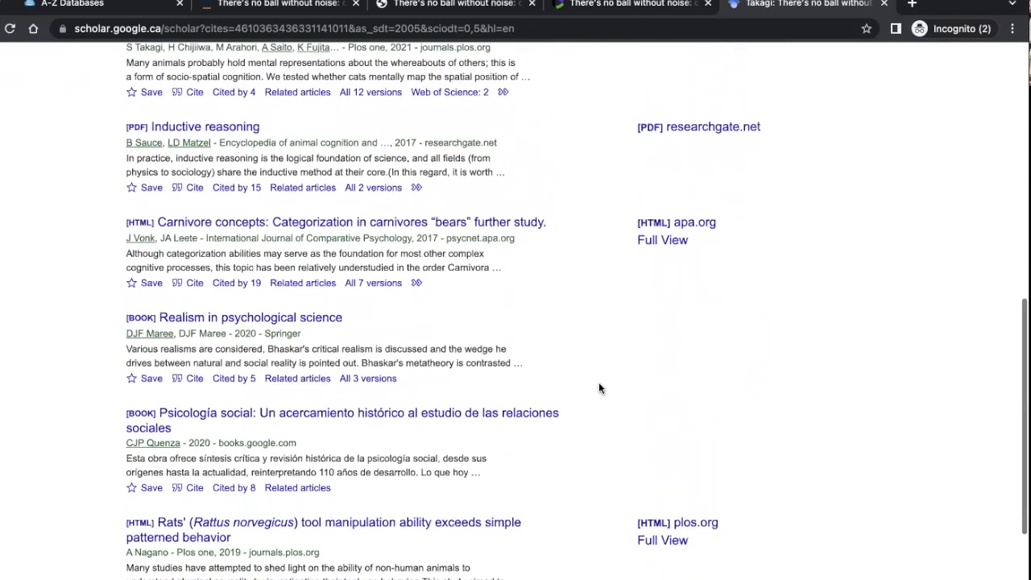
pyautogui.scroll(3)
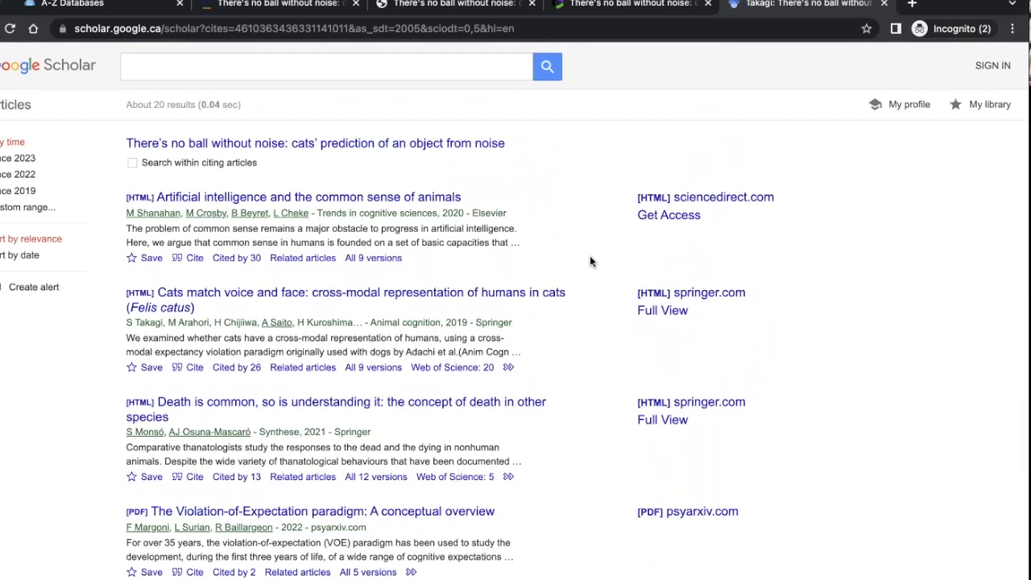
pyautogui.moveTo(605, 200)
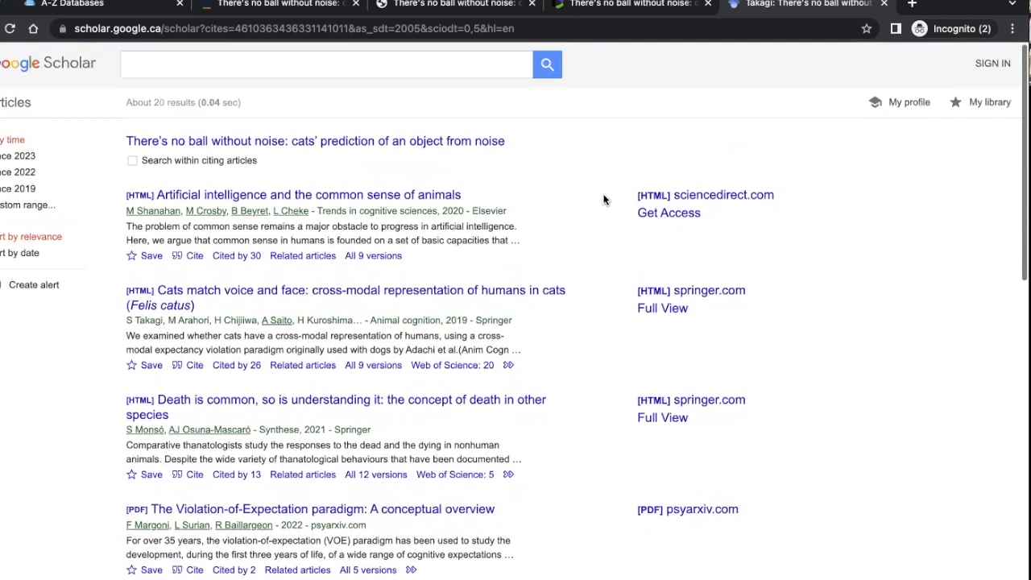
pyautogui.scroll(-3)
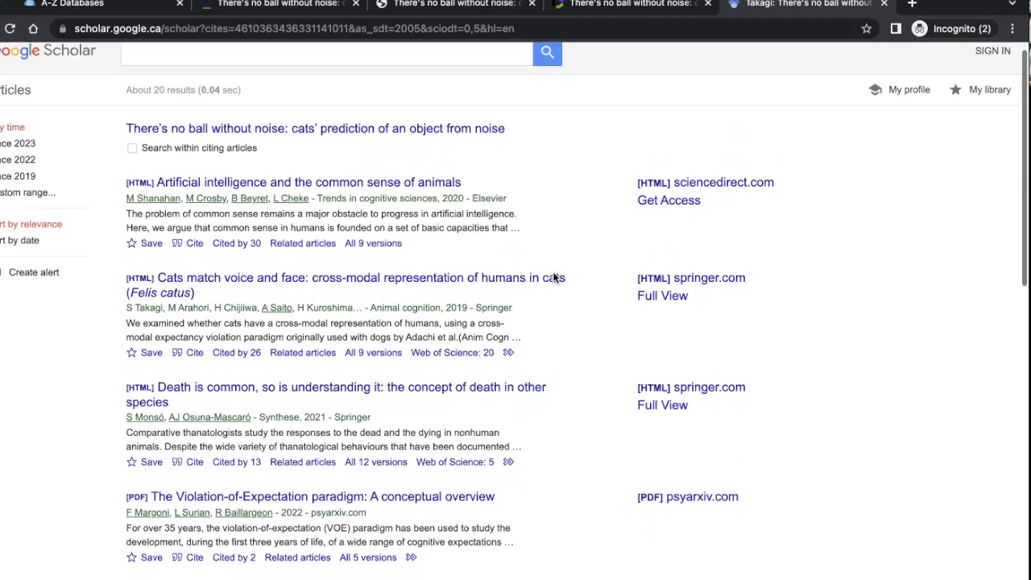
pyautogui.scroll(-3)
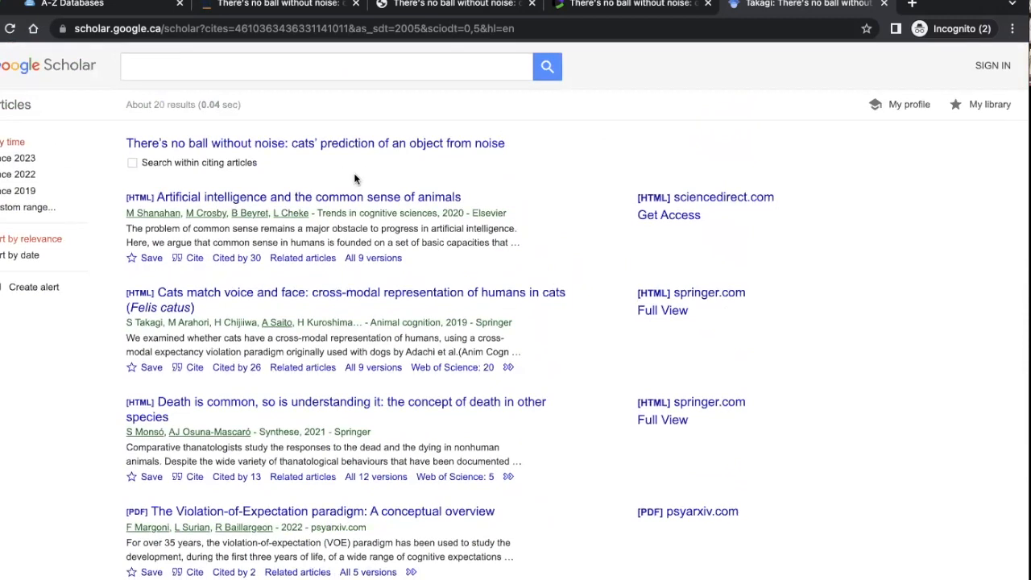
pyautogui.moveTo(344, 174)
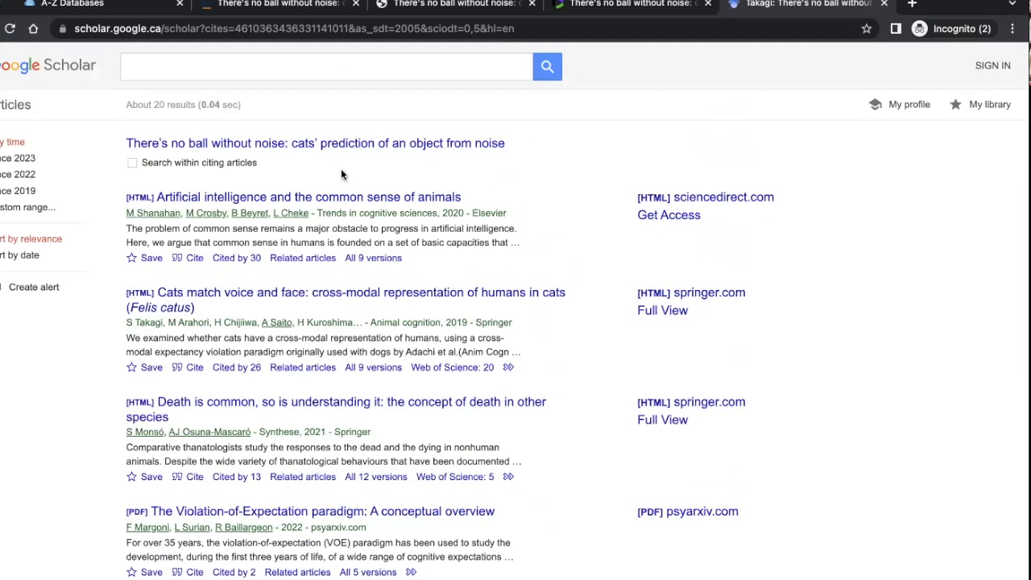
pyautogui.moveTo(304, 170)
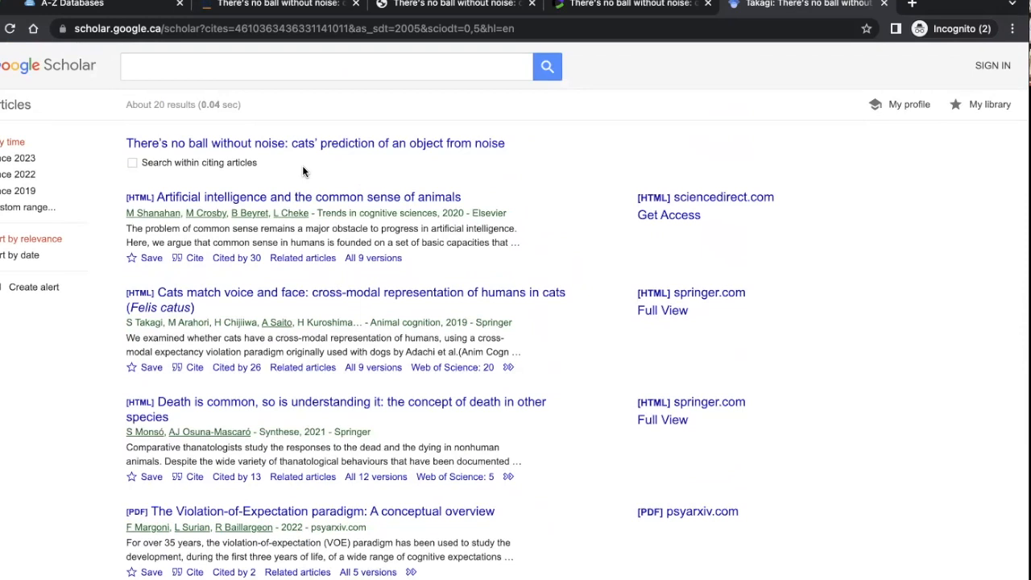
pyautogui.moveTo(563, 200)
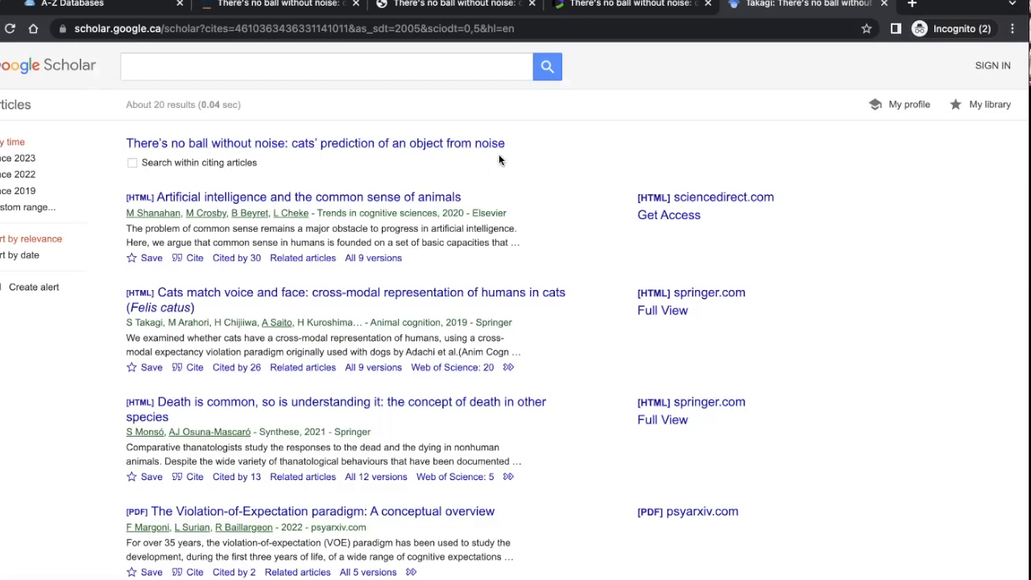
pyautogui.moveTo(546, 206)
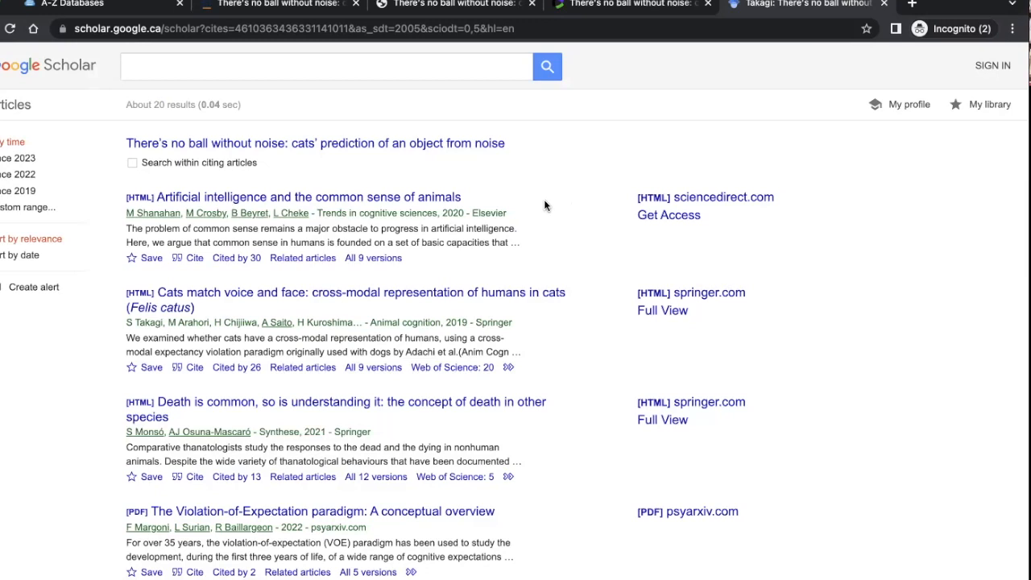
pyautogui.moveTo(269, 161)
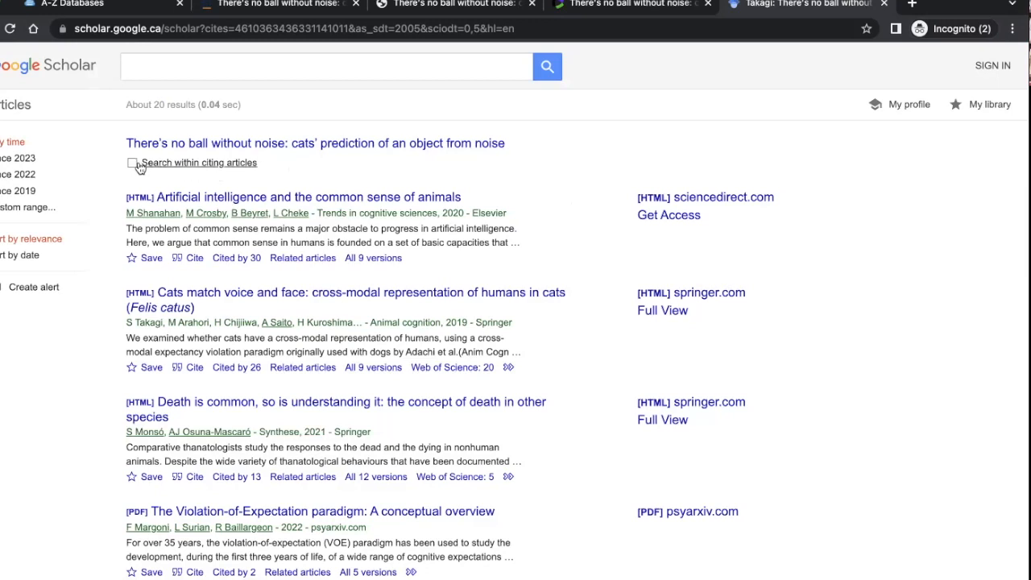
pyautogui.moveTo(256, 169)
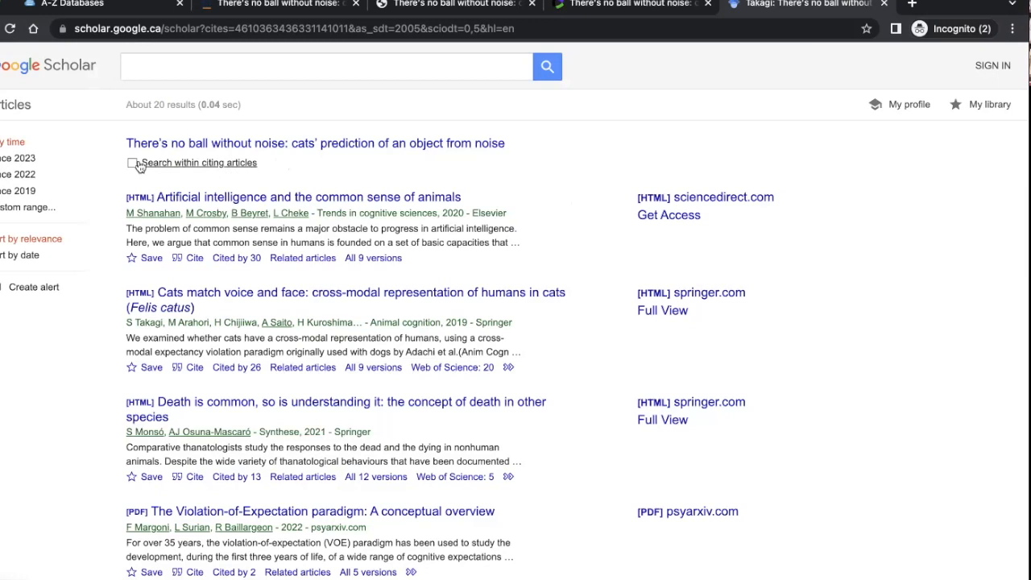
# Search within the citing articles for 'face', narrowing the list to 12 results led by Cats match voice and face.
pyautogui.click(132, 161)
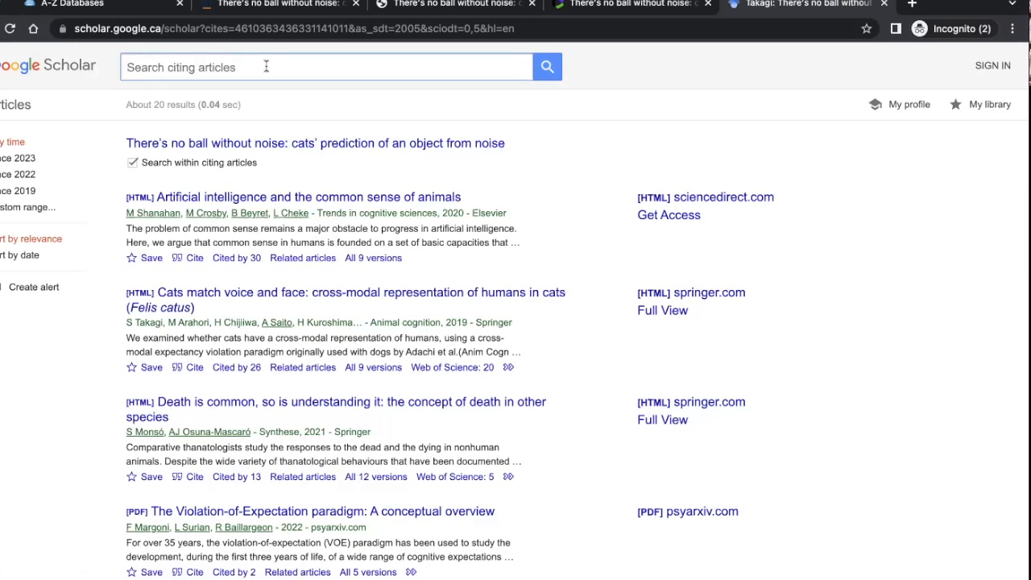
pyautogui.write('face')
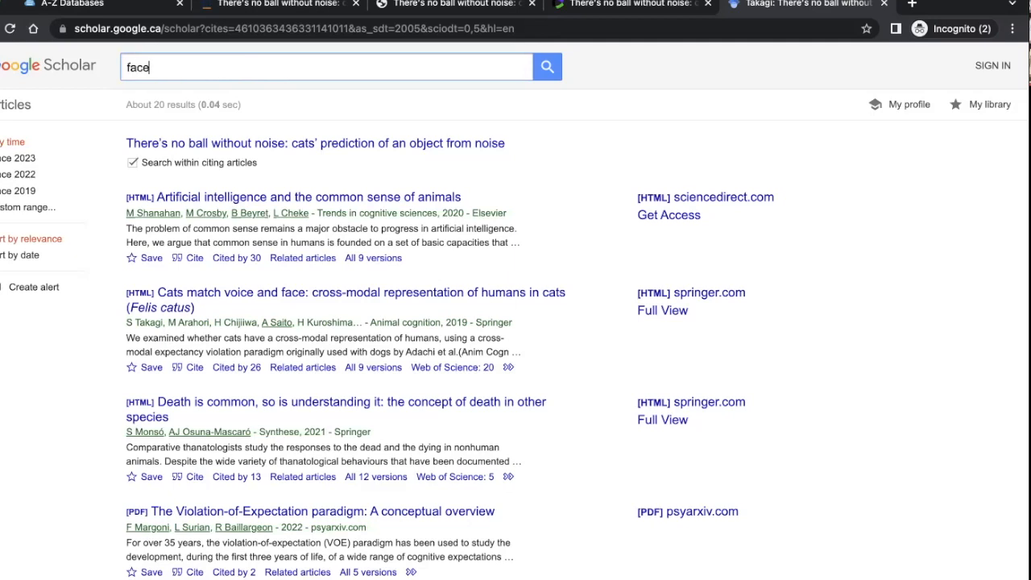
pyautogui.click(547, 66)
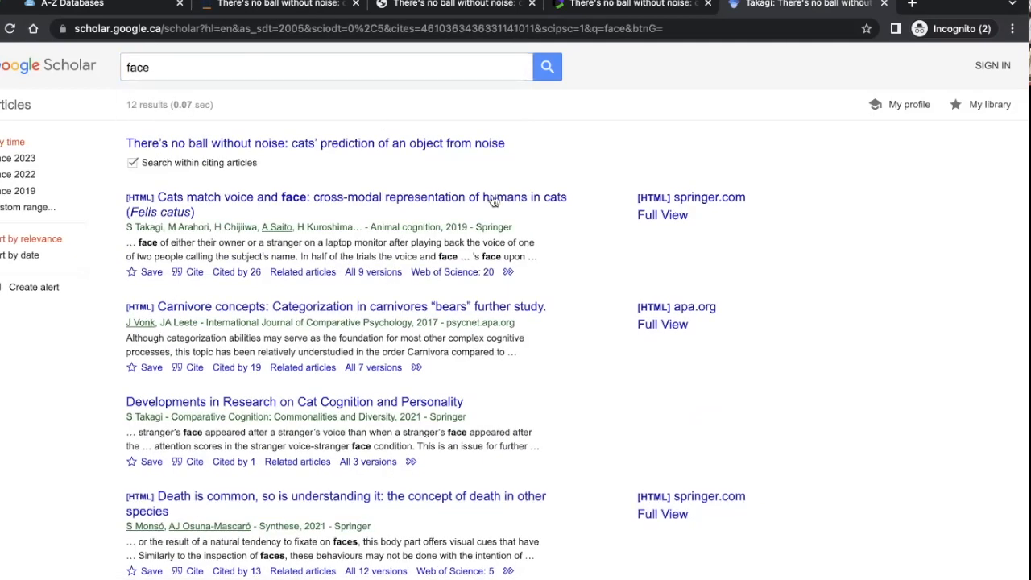
pyautogui.scroll(-3)
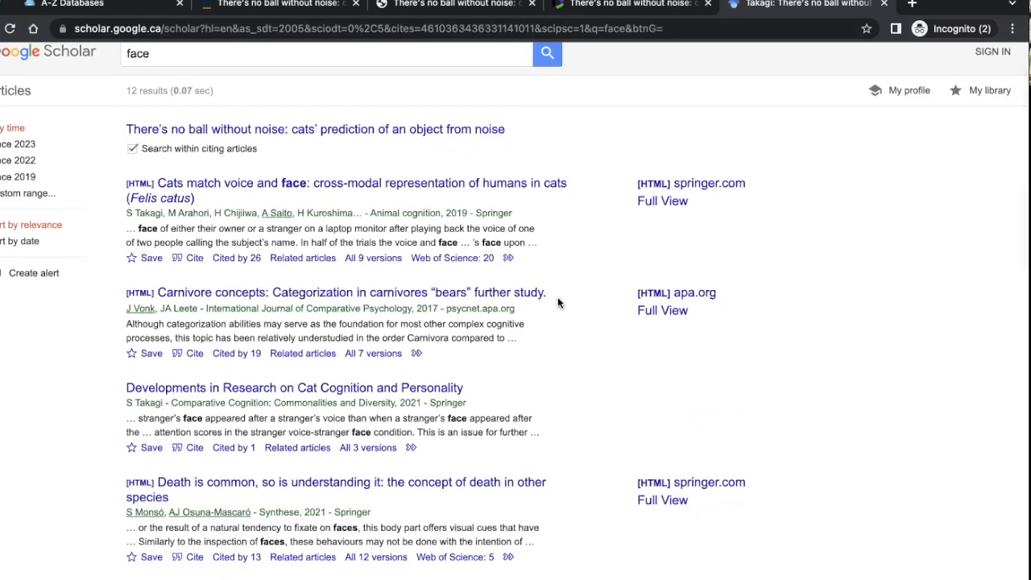
pyautogui.scroll(-3)
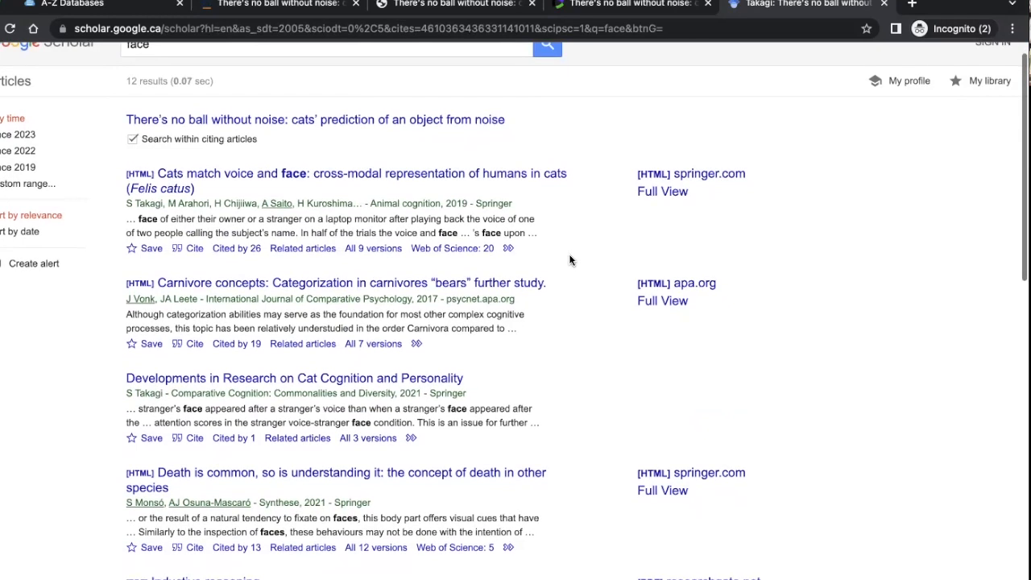
pyautogui.scroll(-3)
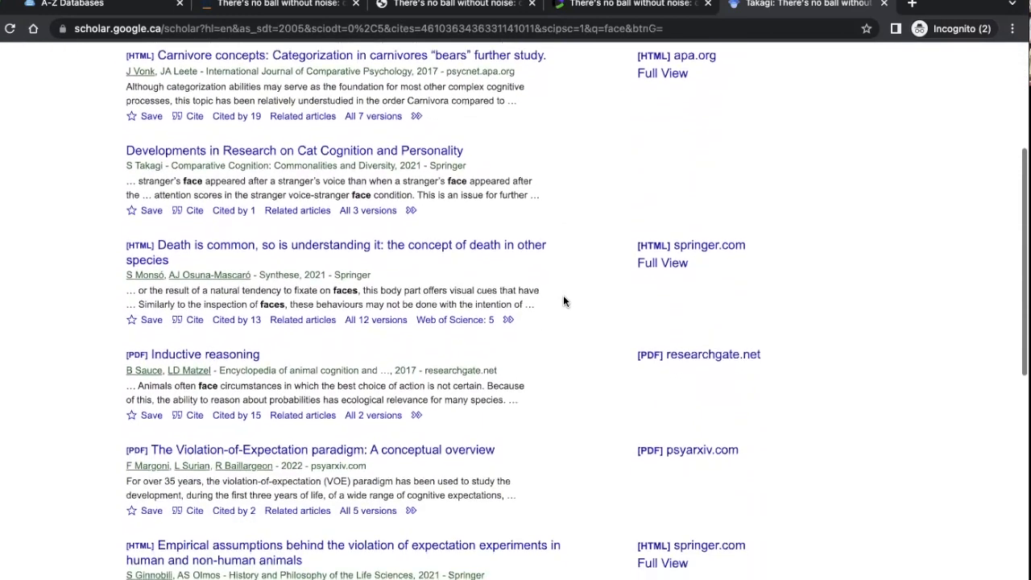
pyautogui.scroll(3)
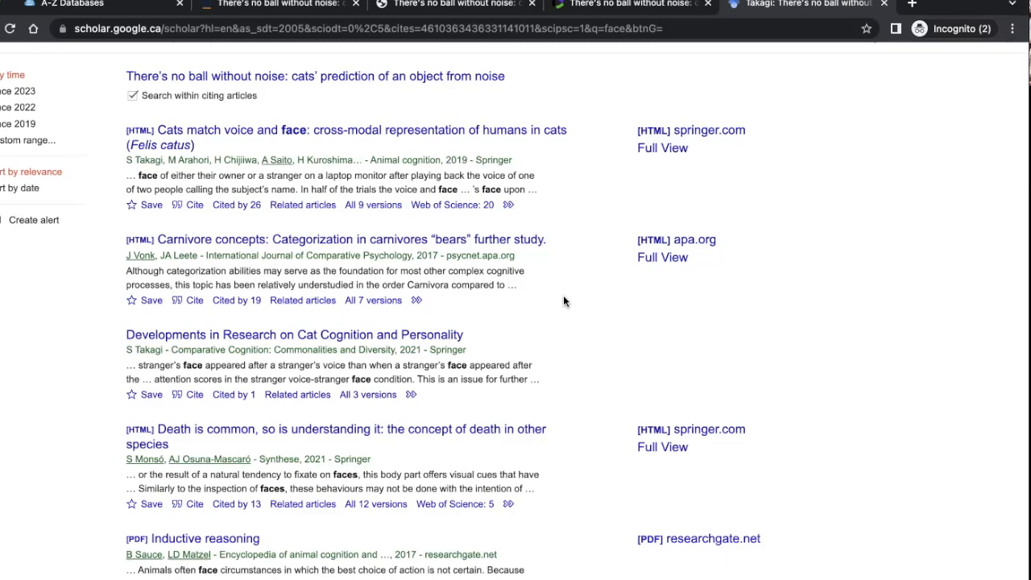
pyautogui.moveTo(573, 251)
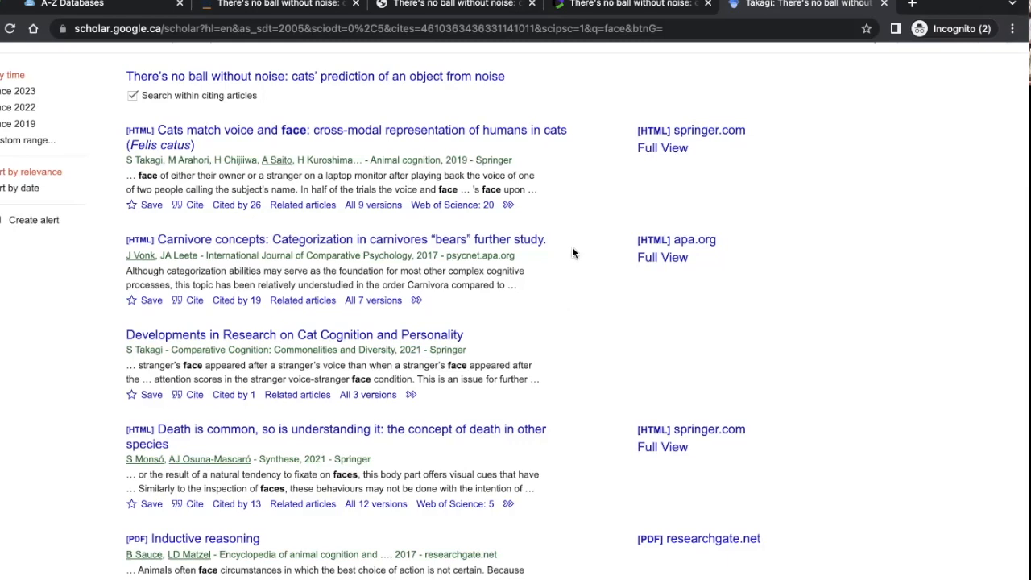
pyautogui.scroll(-3)
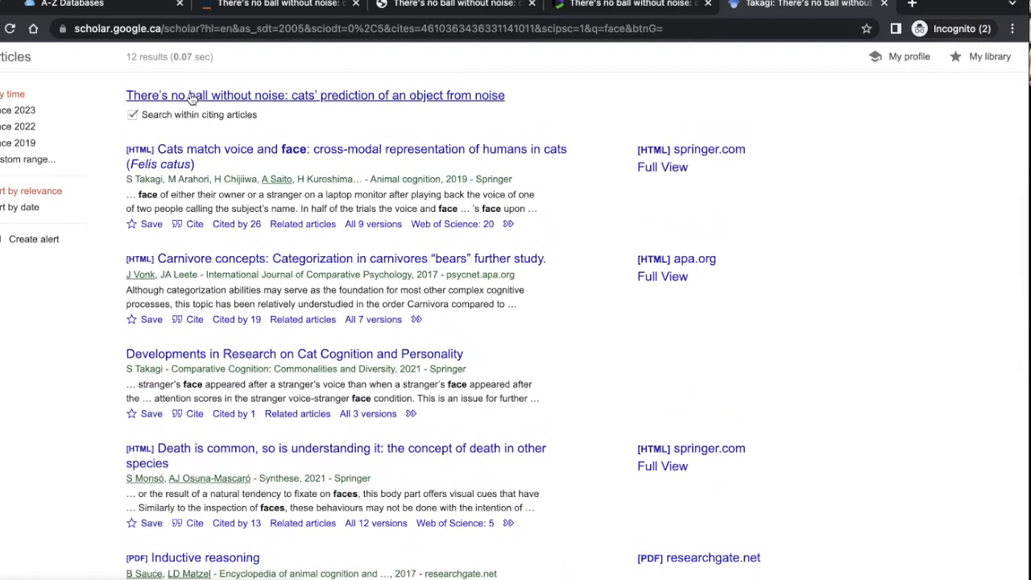
pyautogui.moveTo(325, 99)
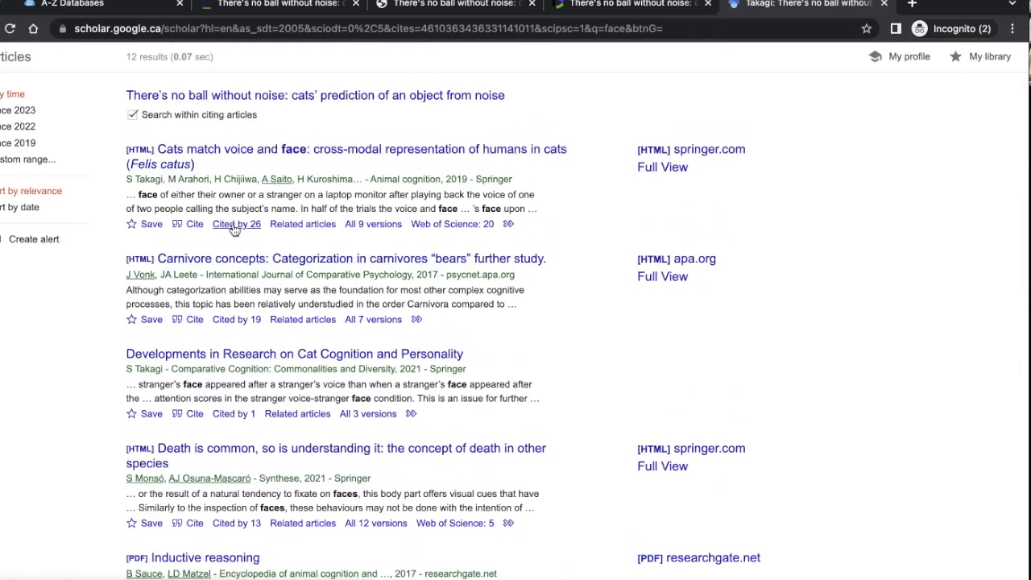
pyautogui.moveTo(251, 231)
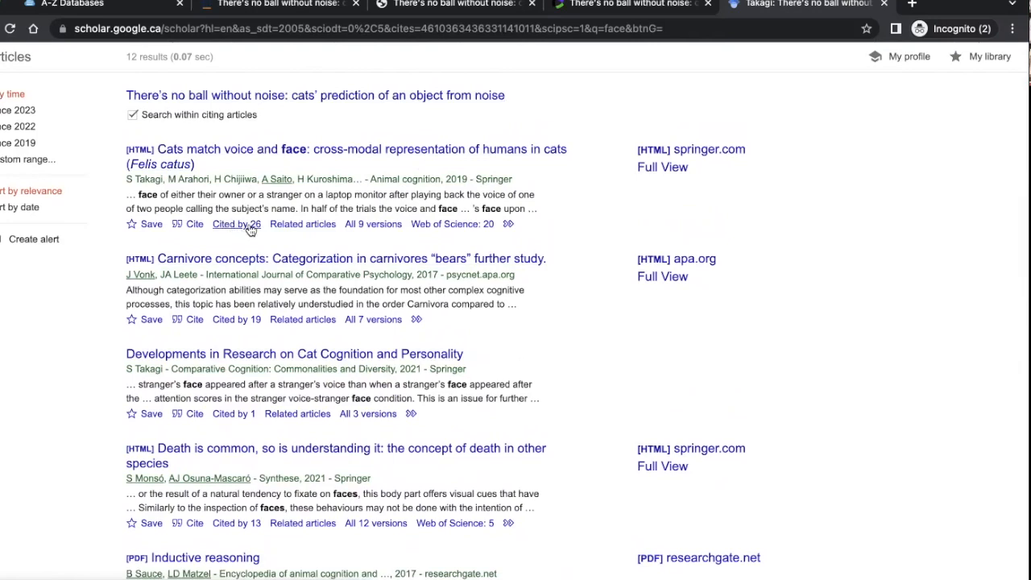
pyautogui.moveTo(228, 231)
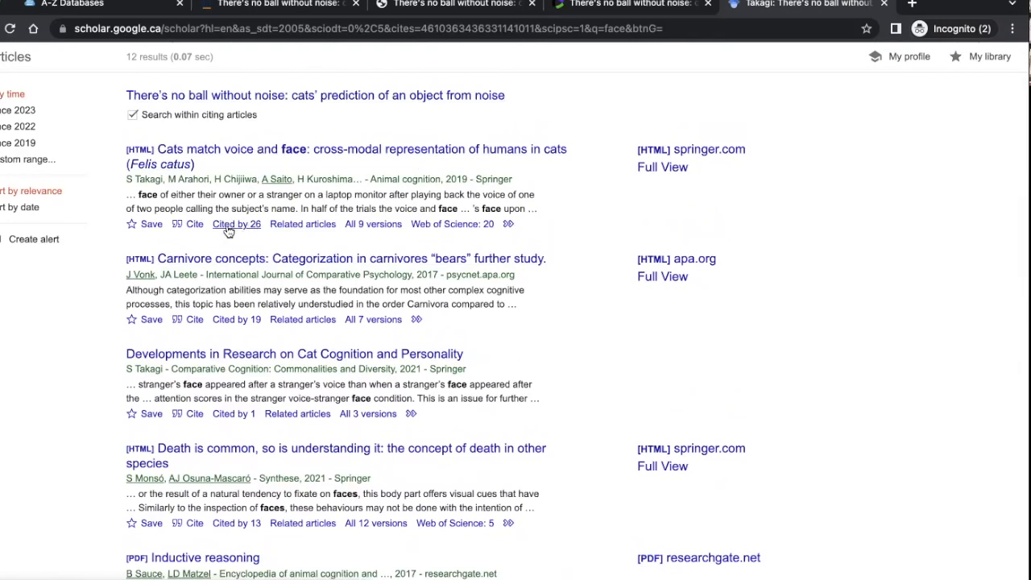
# Show the 26 articles citing 'Cats match voice and face' via 'Cited by 26' and review the list.
pyautogui.click(235, 224)
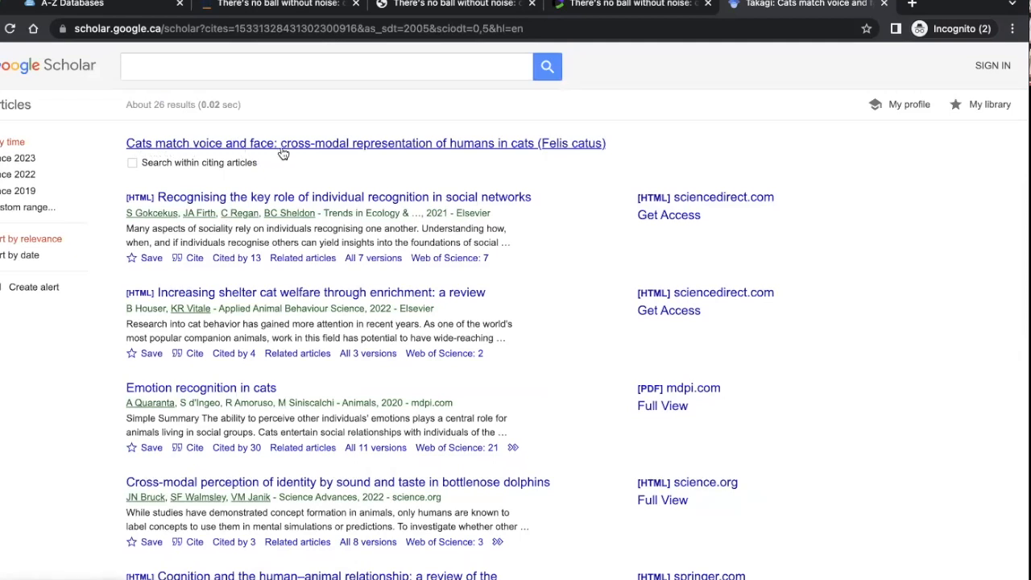
pyautogui.scroll(-3)
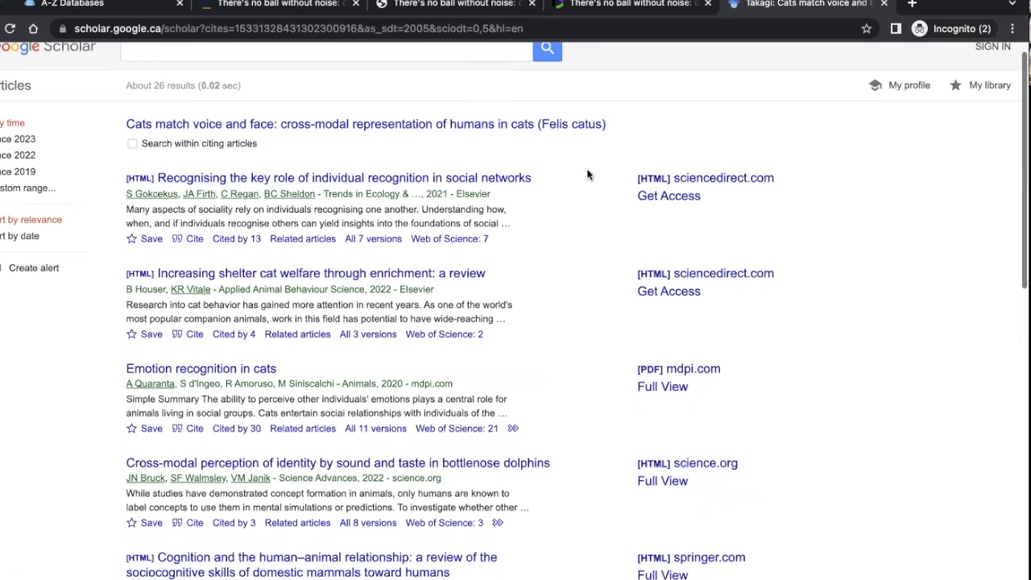
pyautogui.scroll(-3)
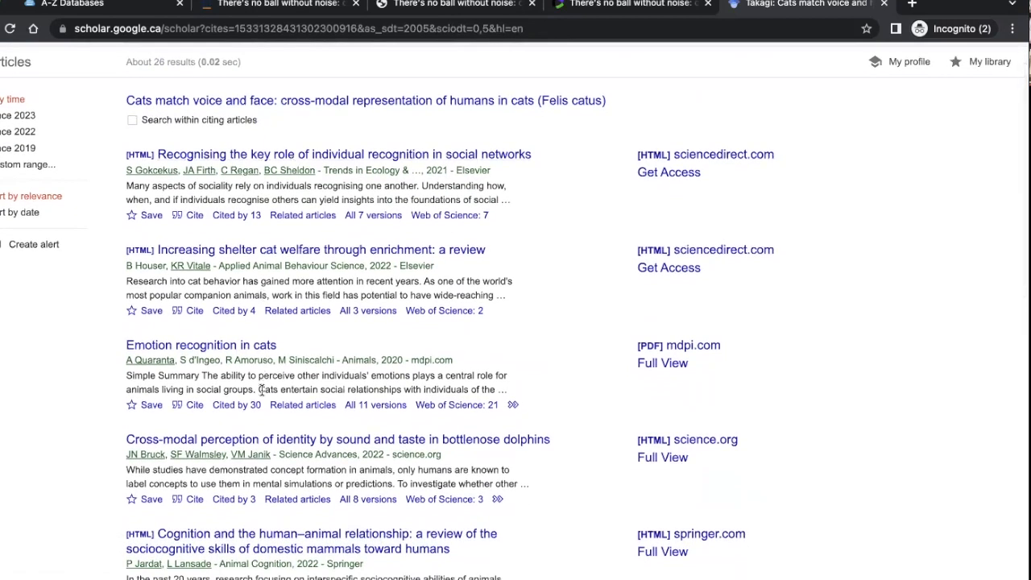
pyautogui.scroll(-3)
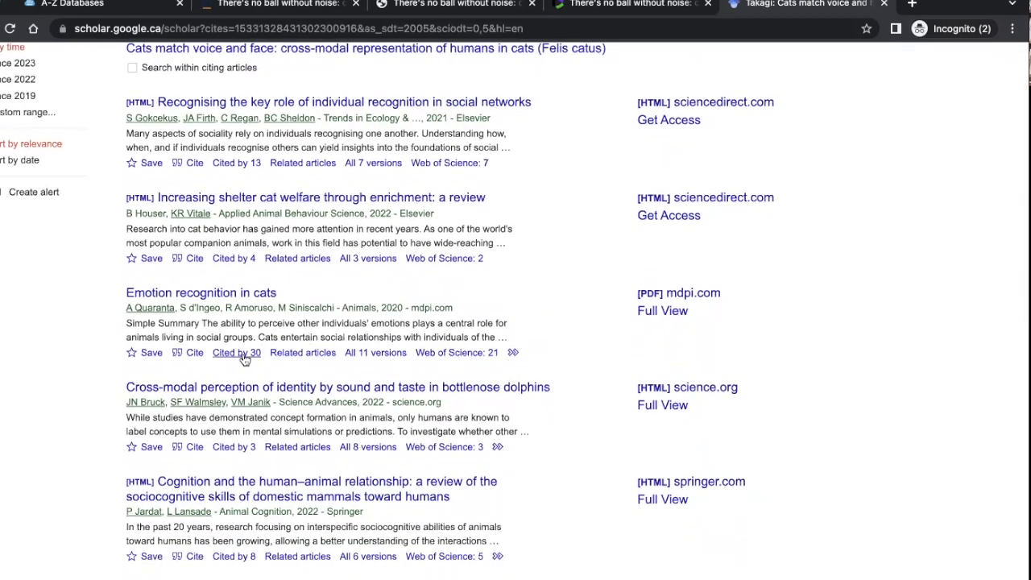
pyautogui.moveTo(245, 361)
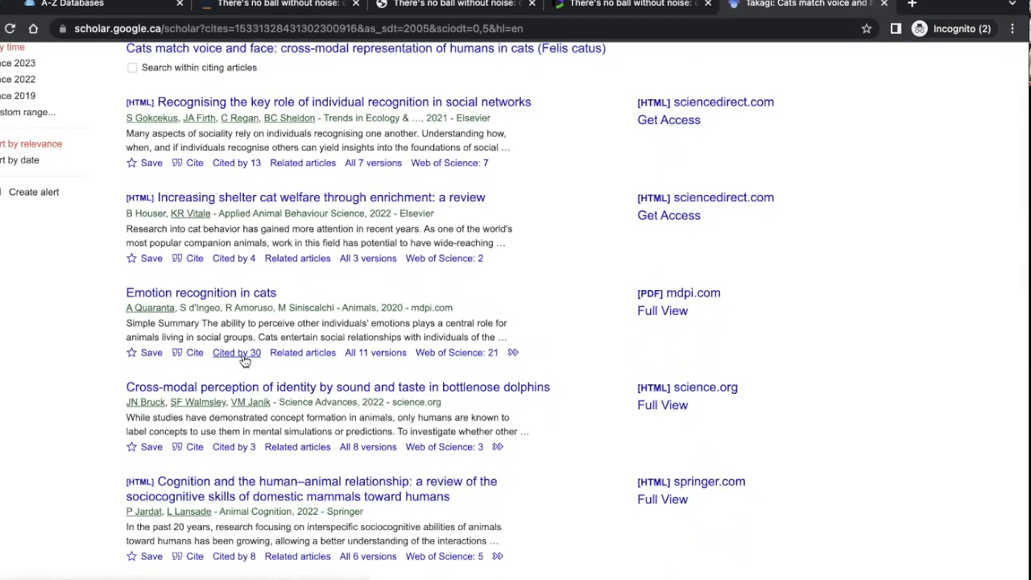
pyautogui.moveTo(482, 298)
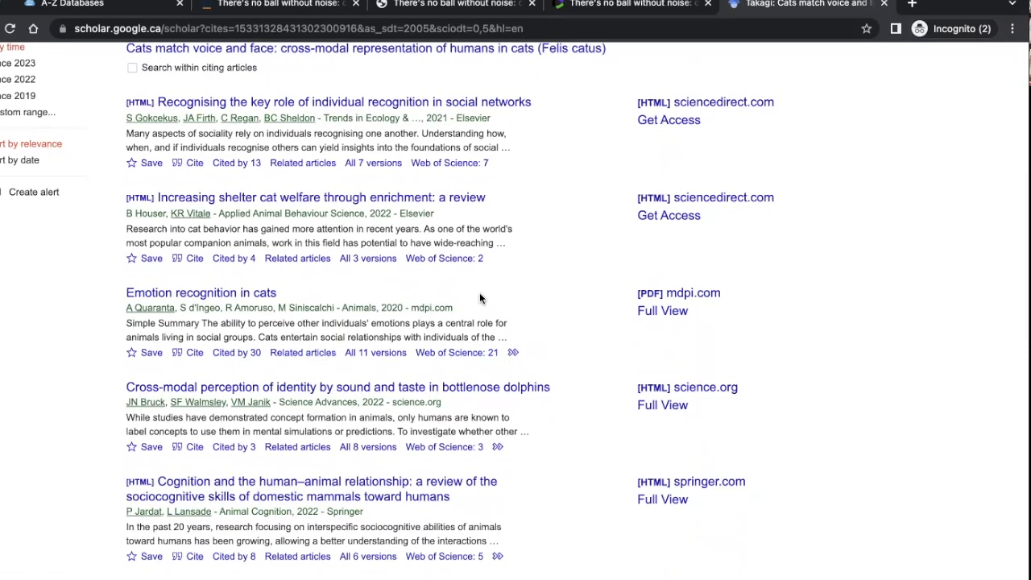
pyautogui.scroll(-3)
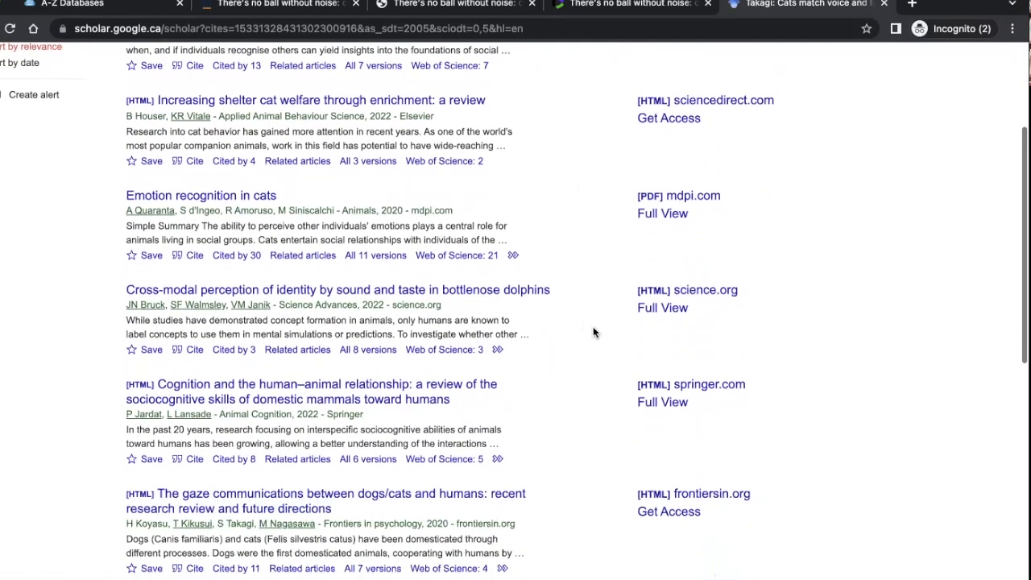
pyautogui.scroll(3)
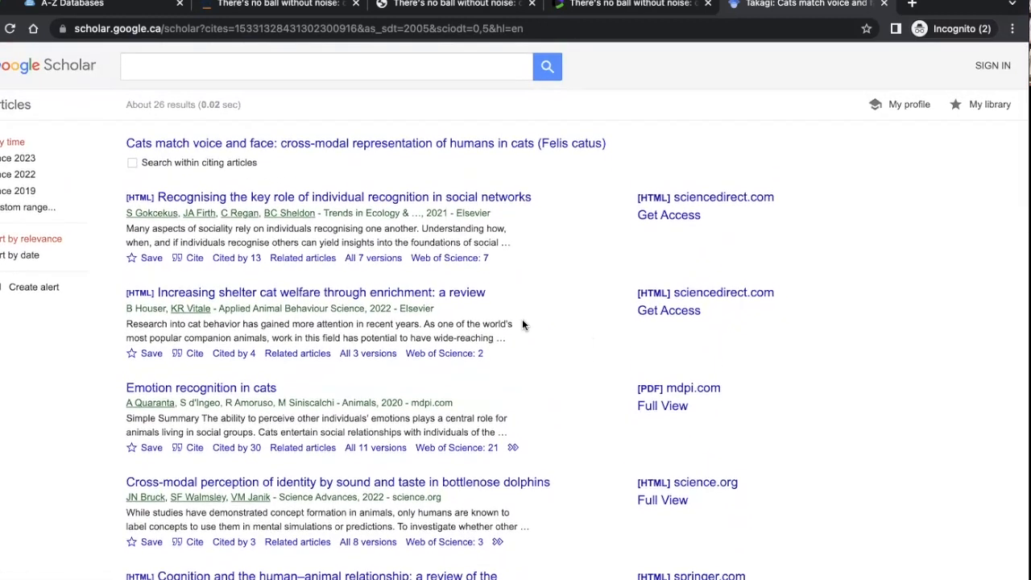
pyautogui.moveTo(553, 264)
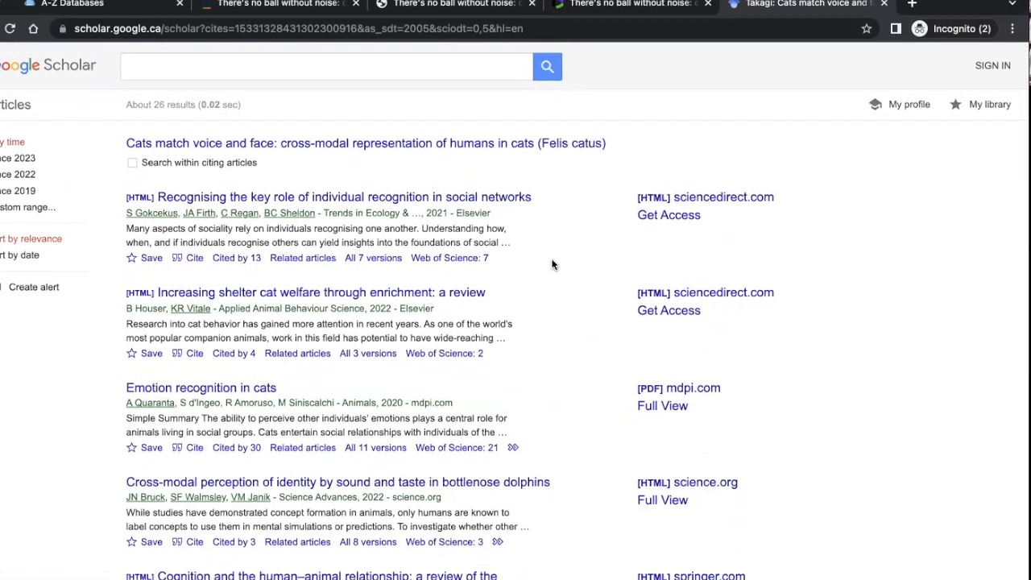